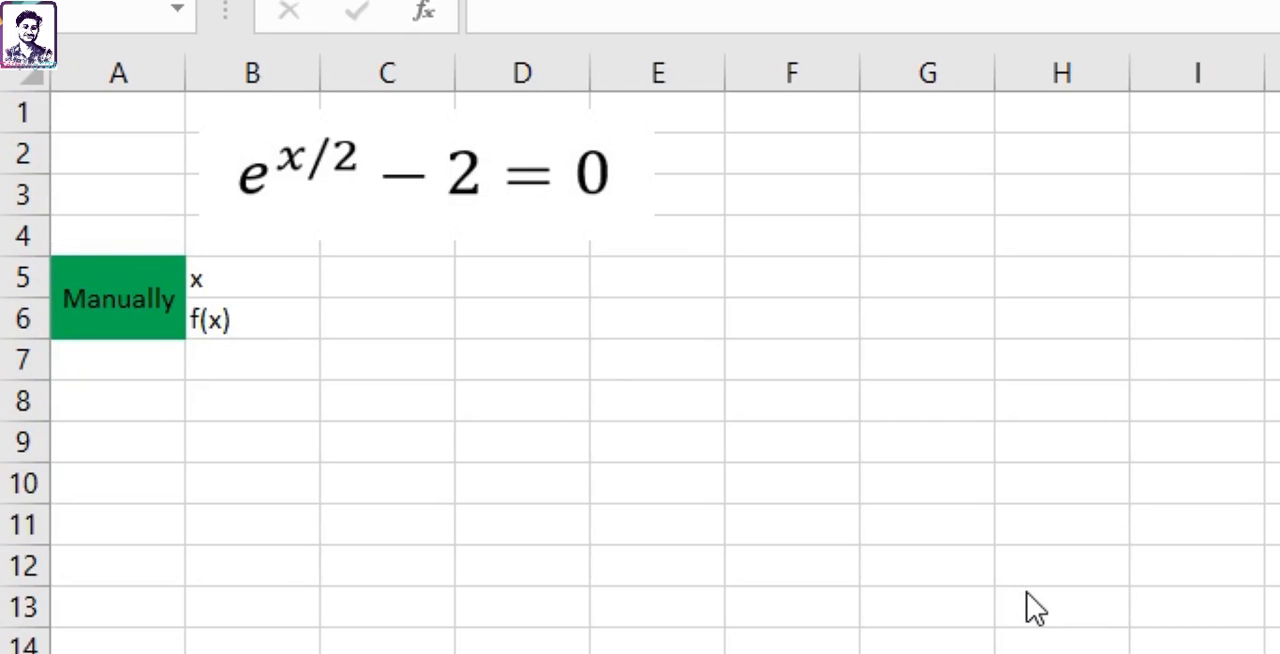
mouse_move(872, 417)
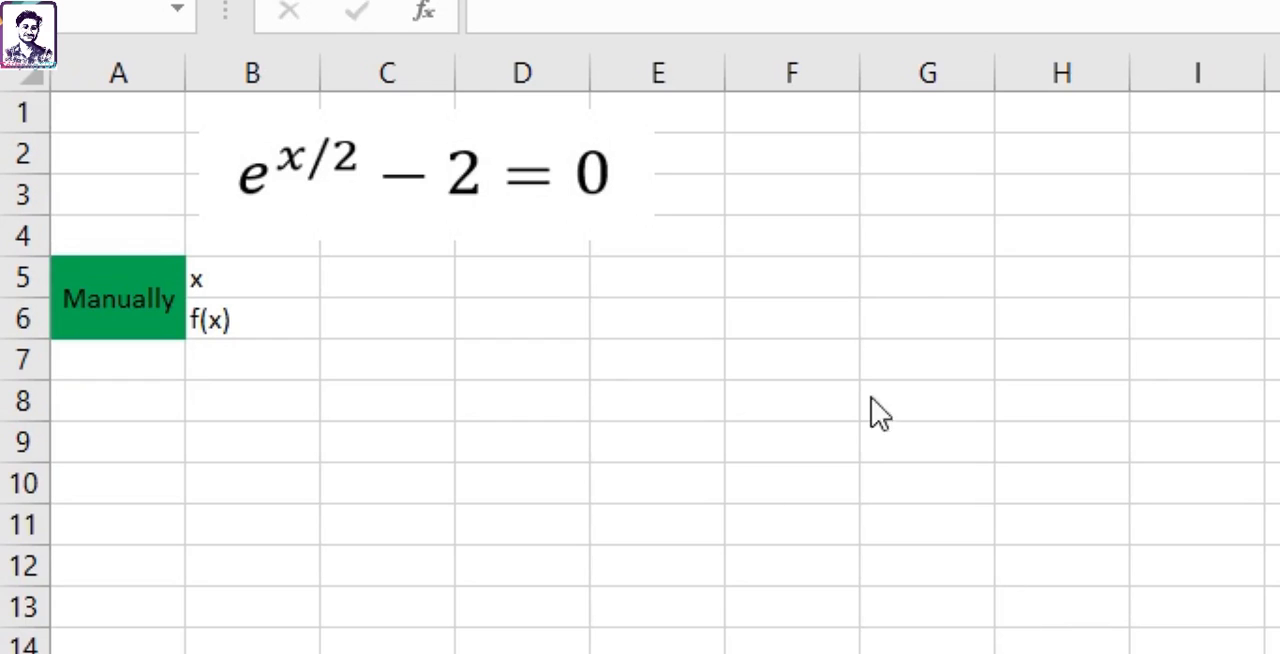
mouse_move(771, 242)
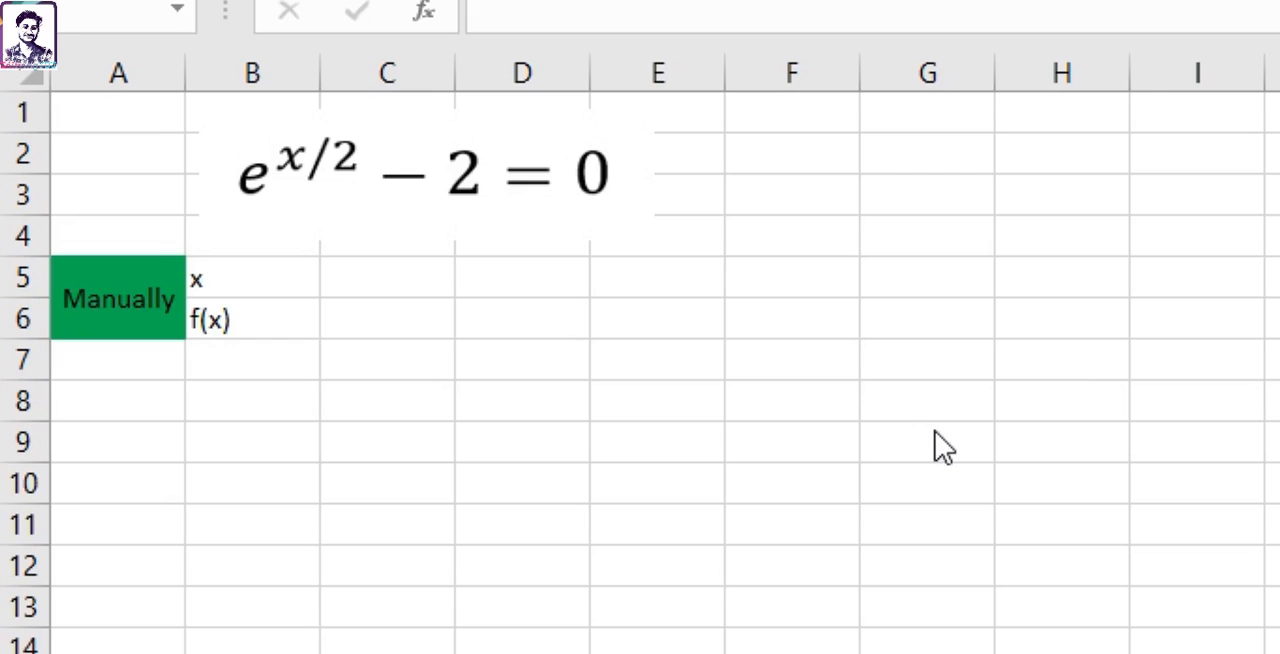
mouse_move(288, 225)
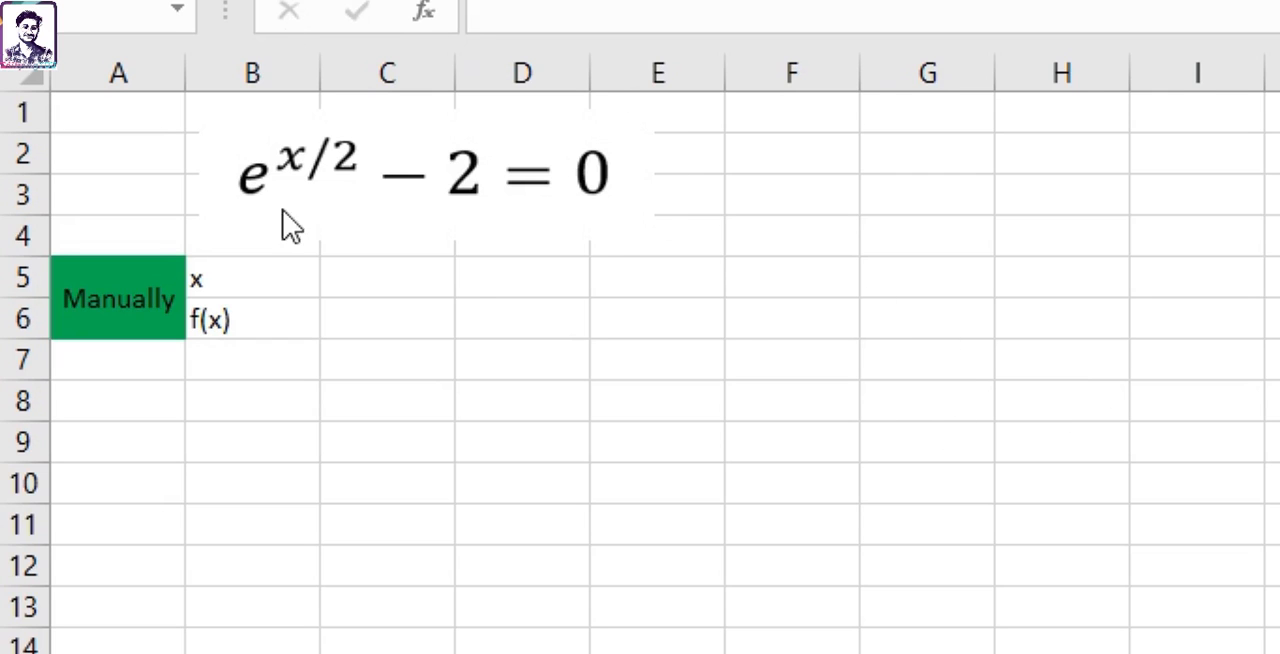
mouse_move(355, 170)
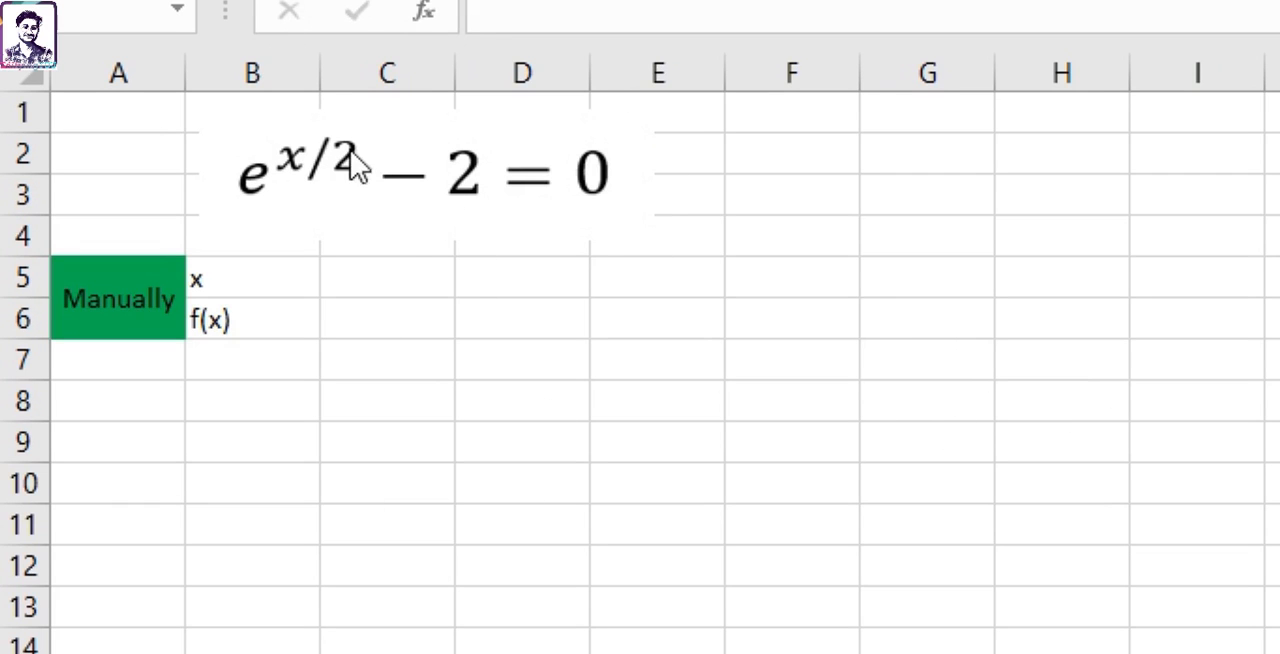
mouse_move(258, 196)
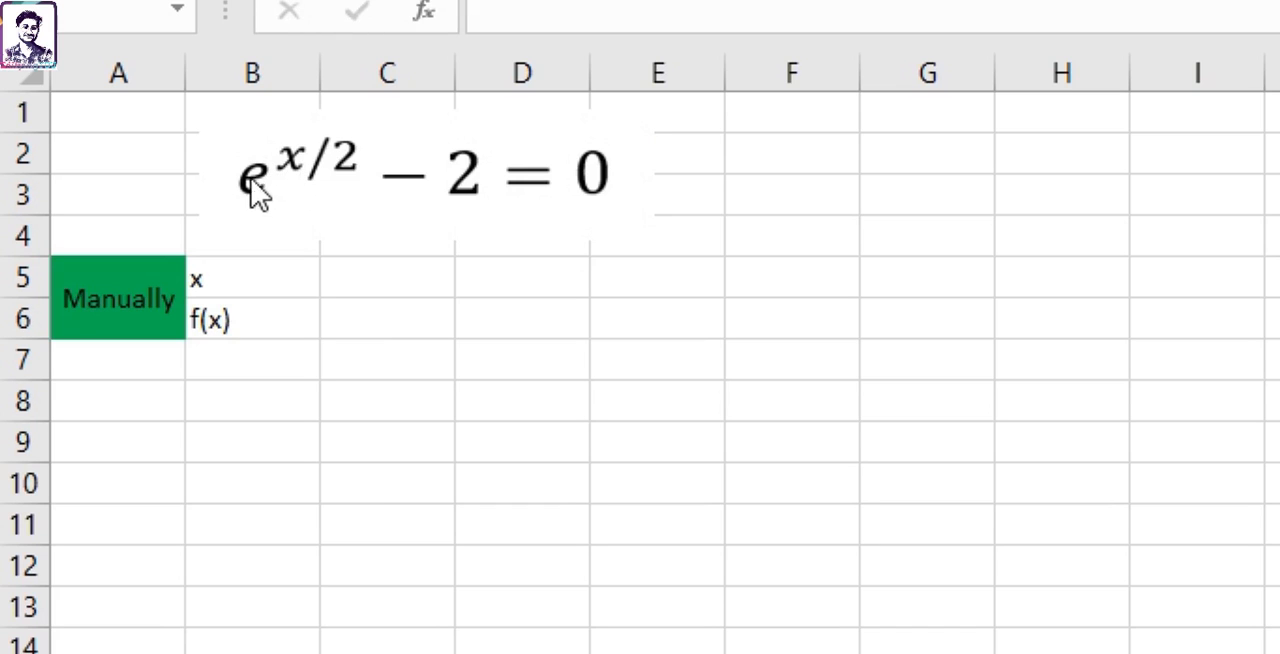
mouse_move(587, 172)
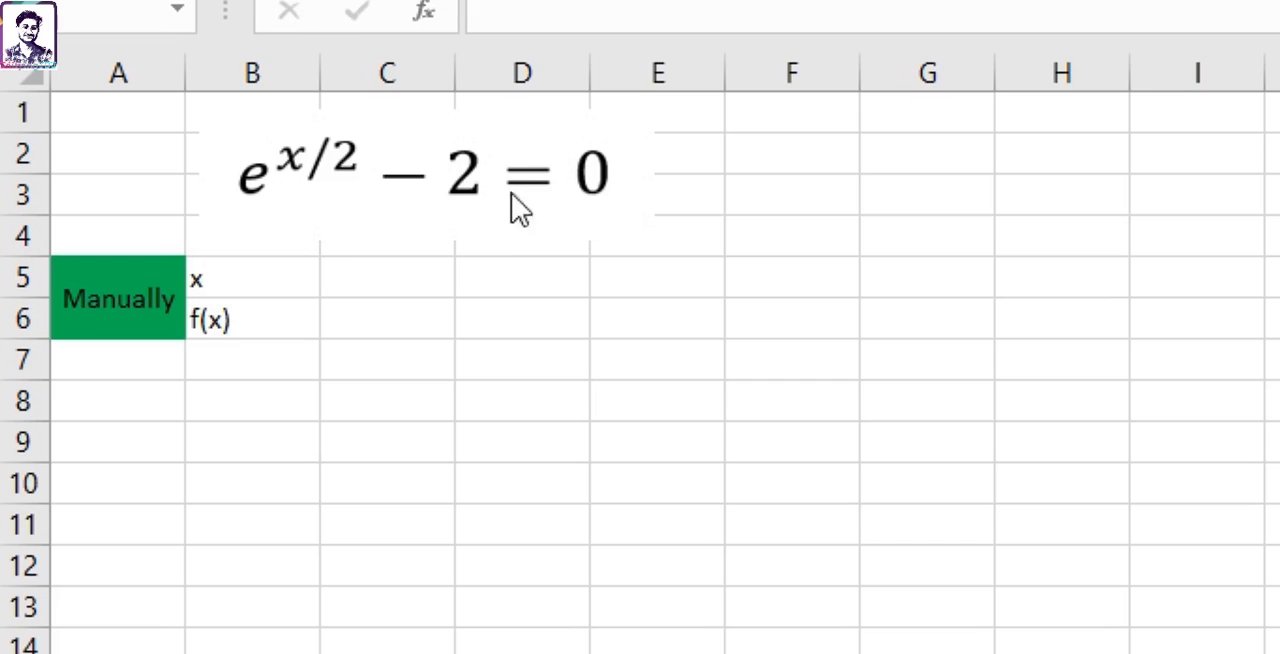
mouse_move(458, 278)
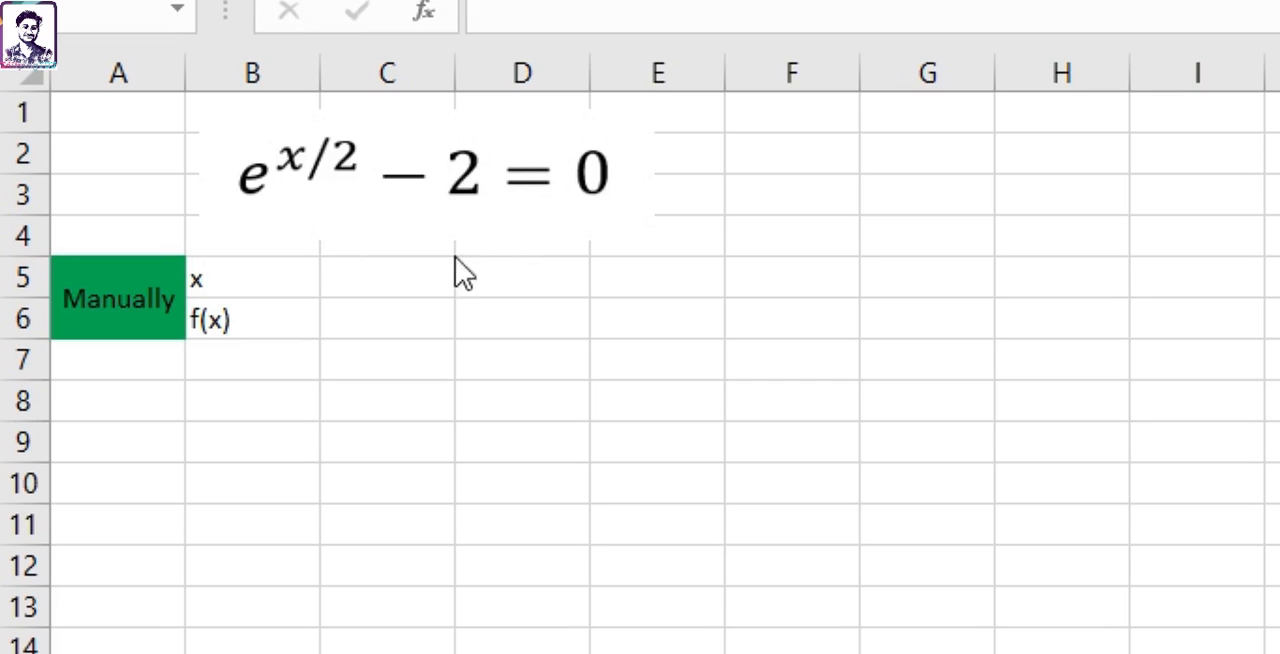
mouse_move(370, 345)
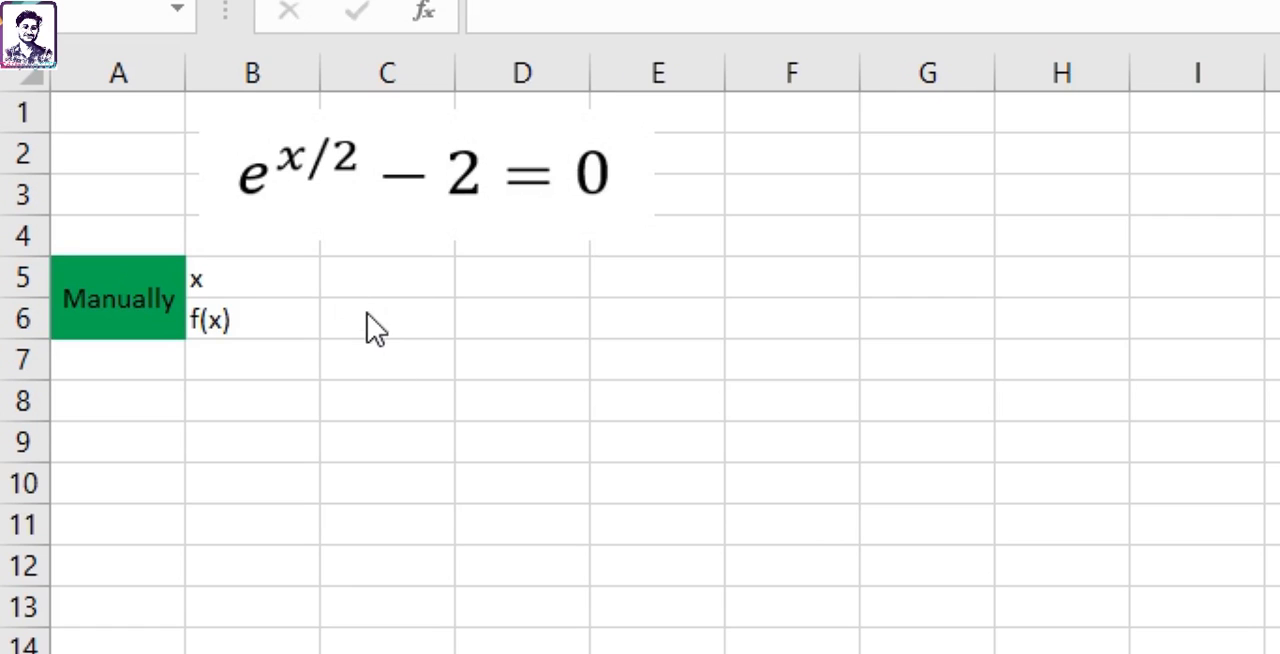
- Enter =EXP(x/2)-2 in the f(x) cell C6, referencing x in C5, showing -1
left_click(387, 278)
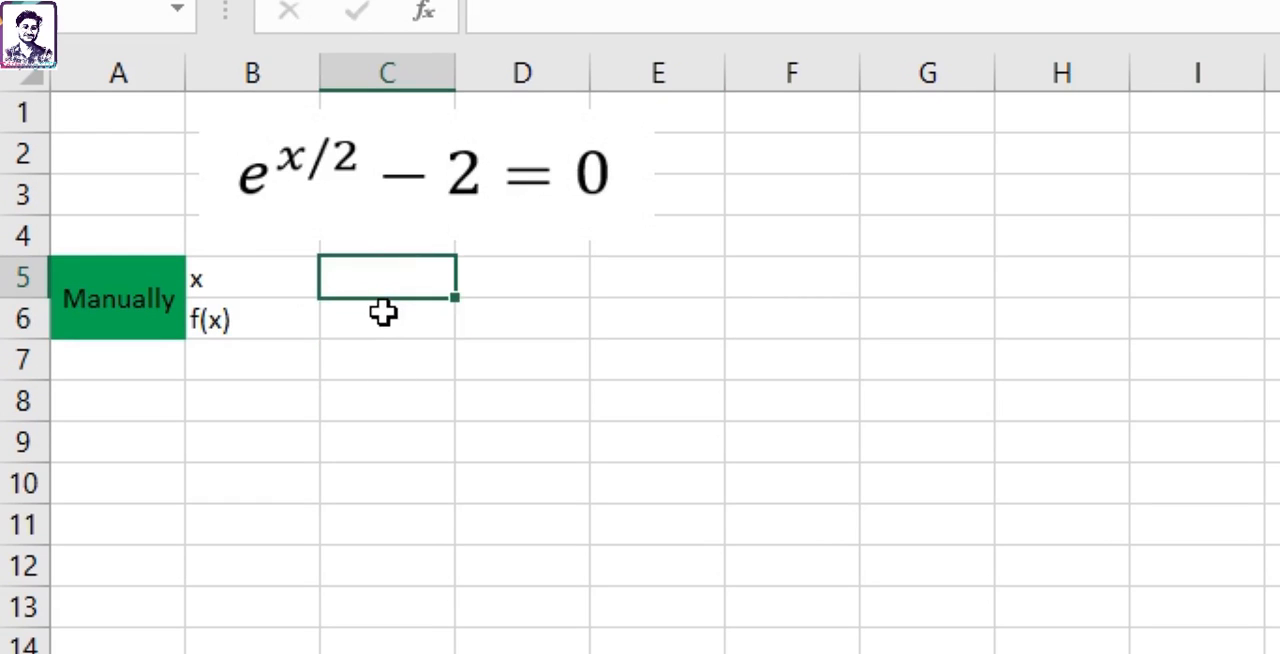
mouse_move(380, 308)
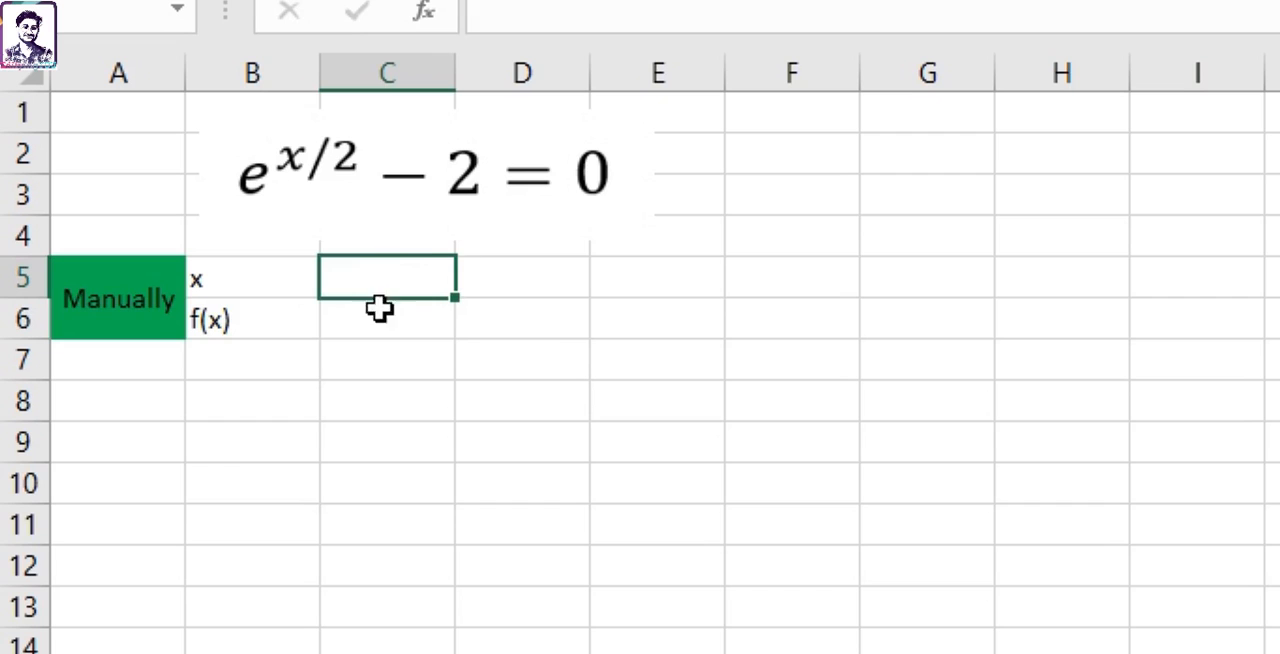
mouse_move(401, 305)
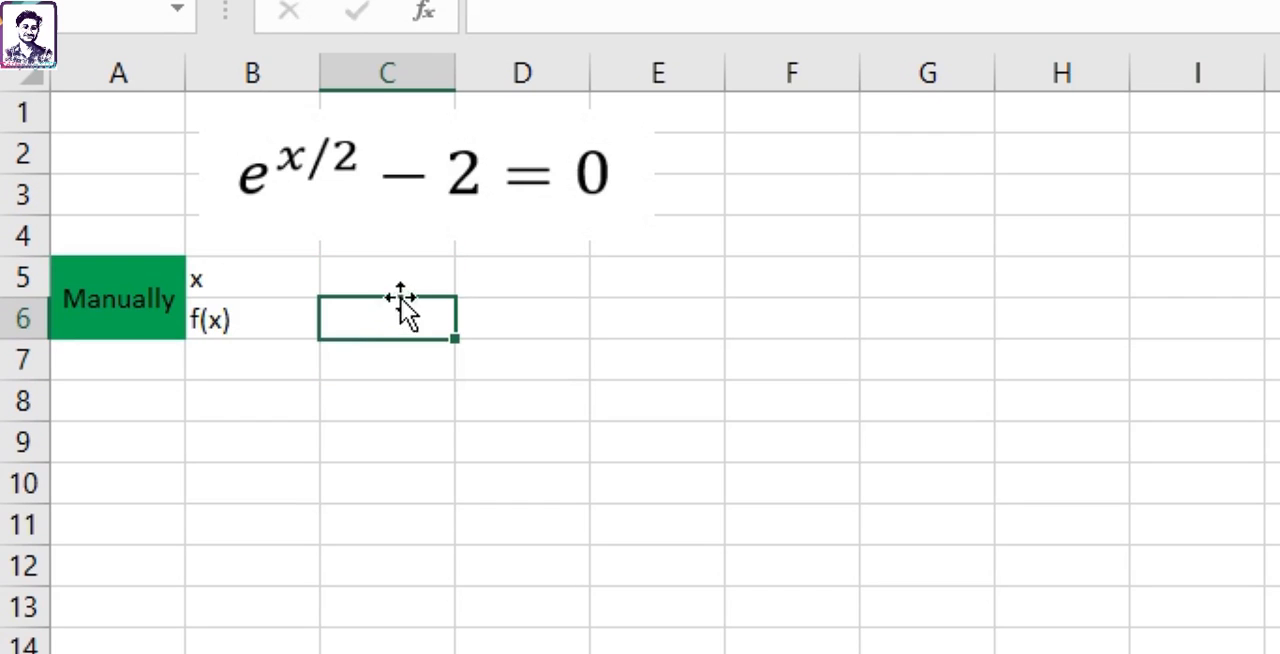
mouse_move(431, 321)
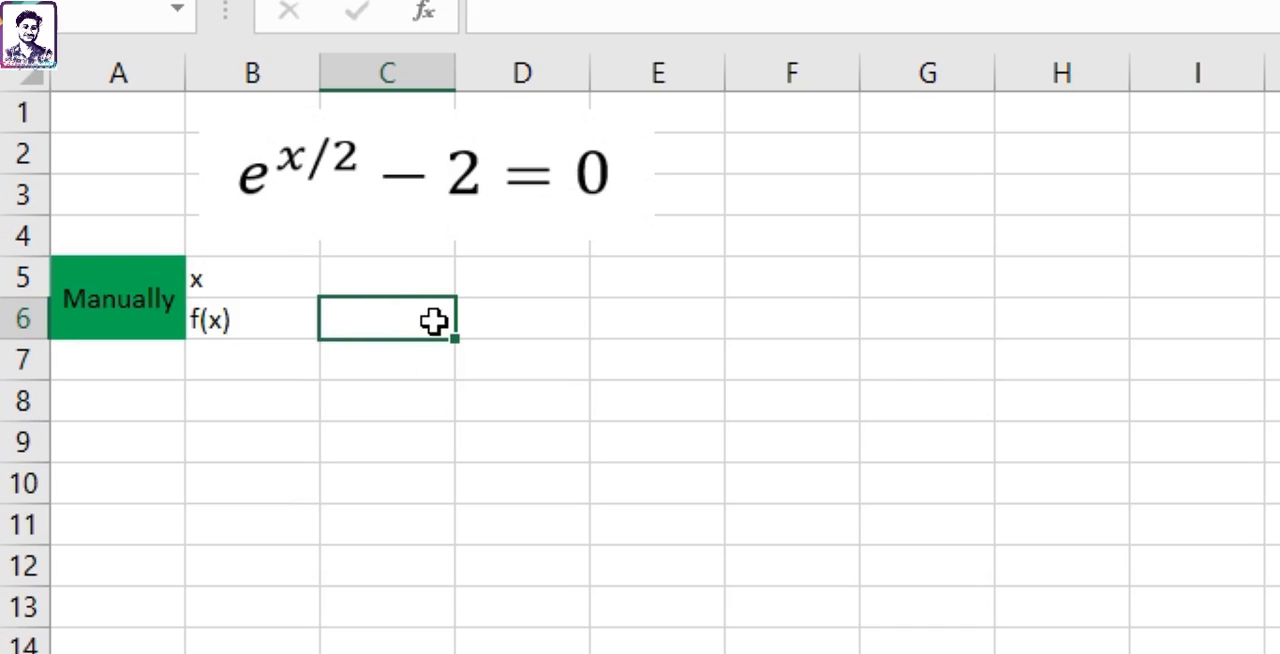
mouse_move(652, 172)
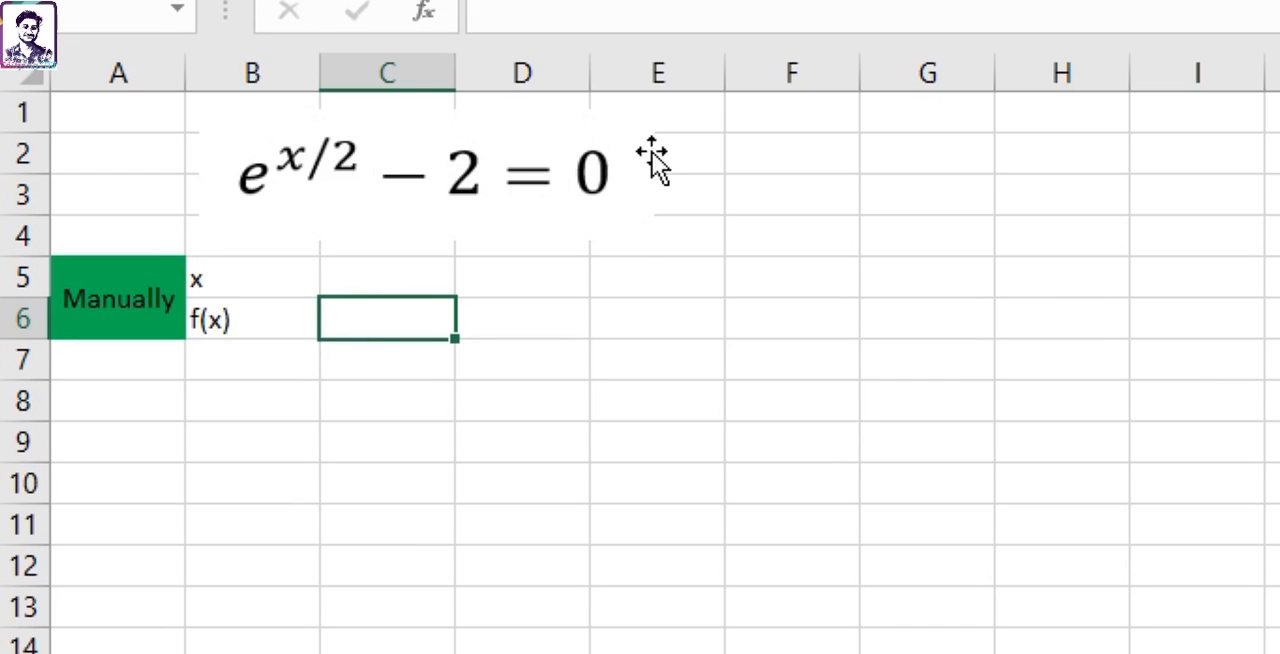
mouse_move(385, 307)
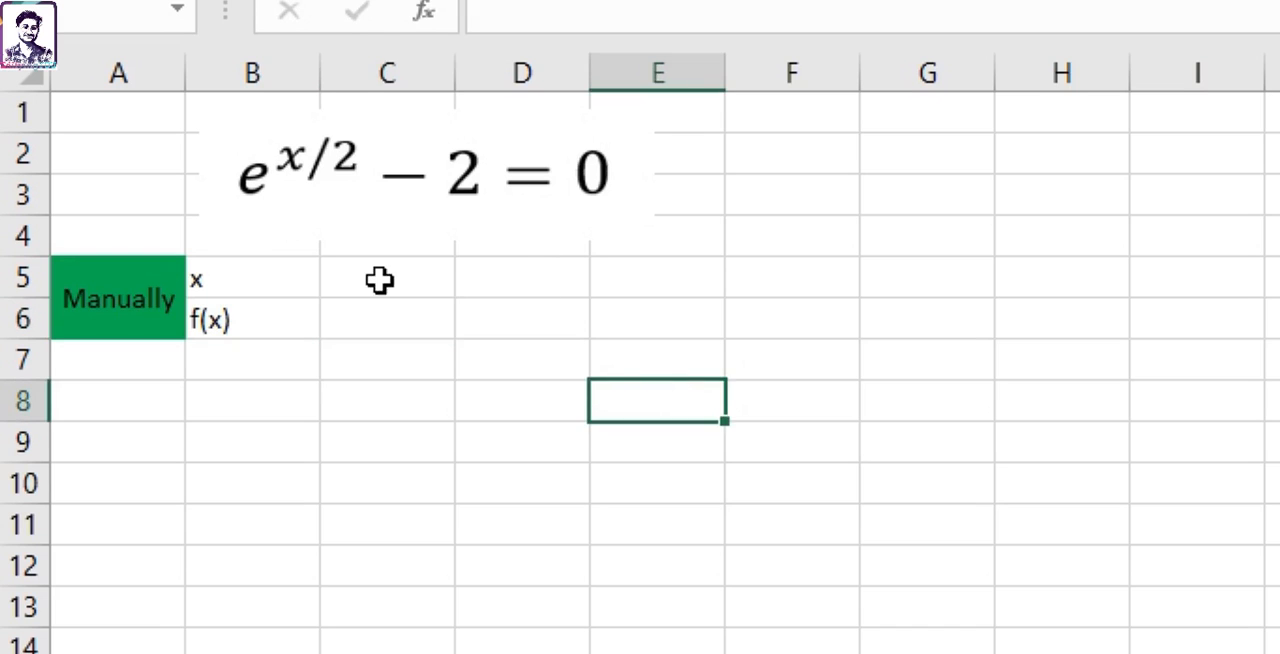
left_click(387, 278)
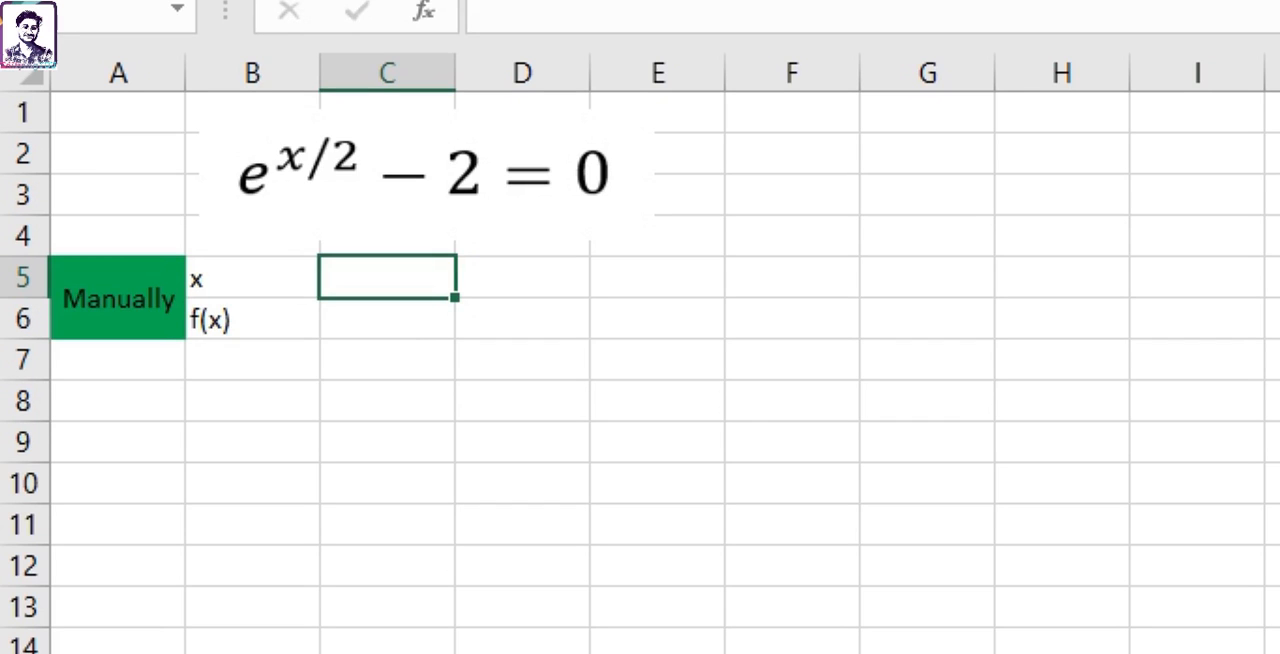
left_click(417, 318)
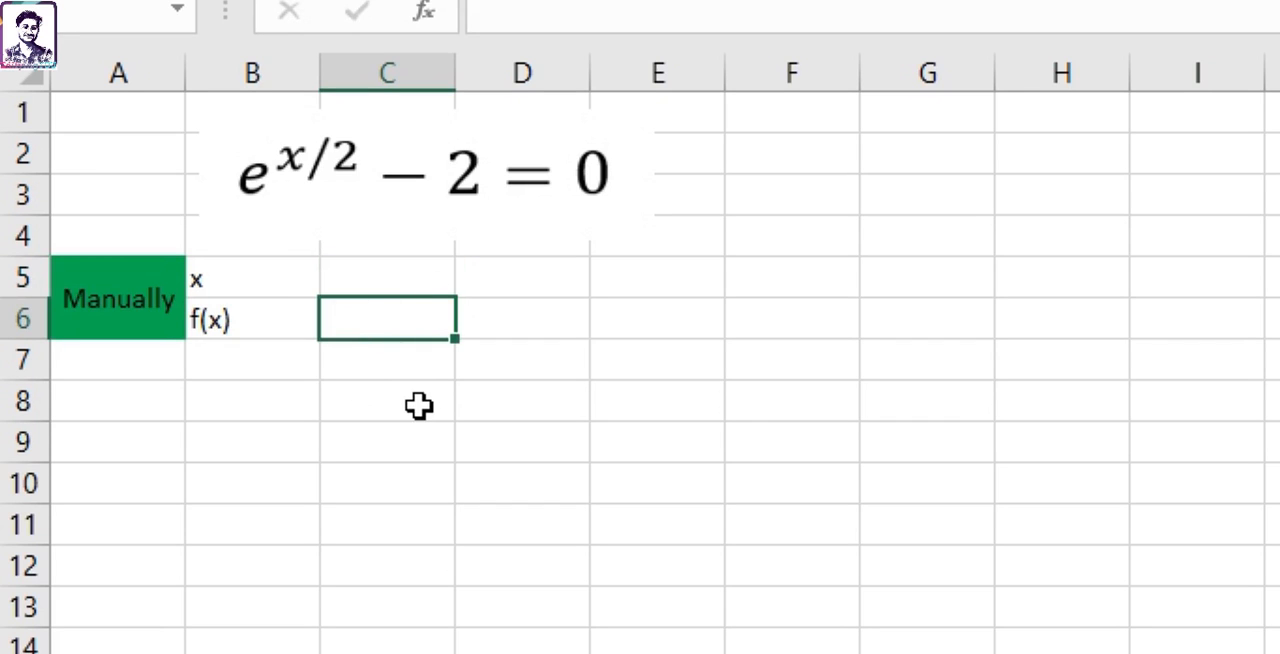
type("=")
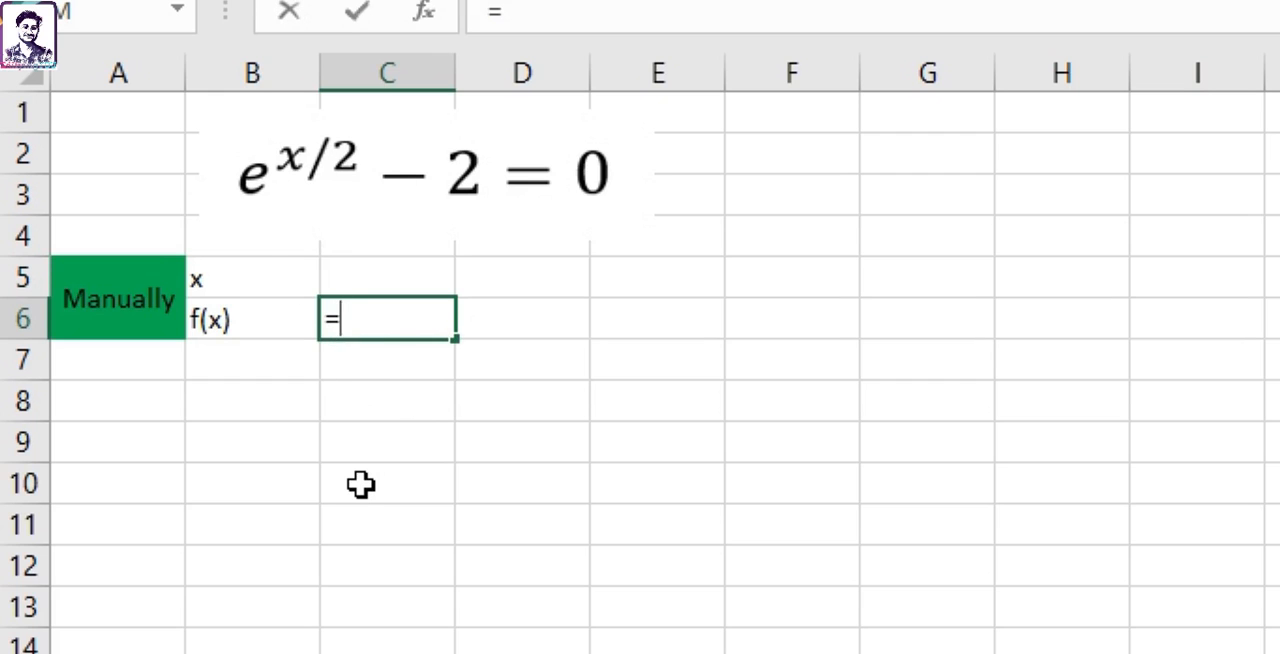
type("exp")
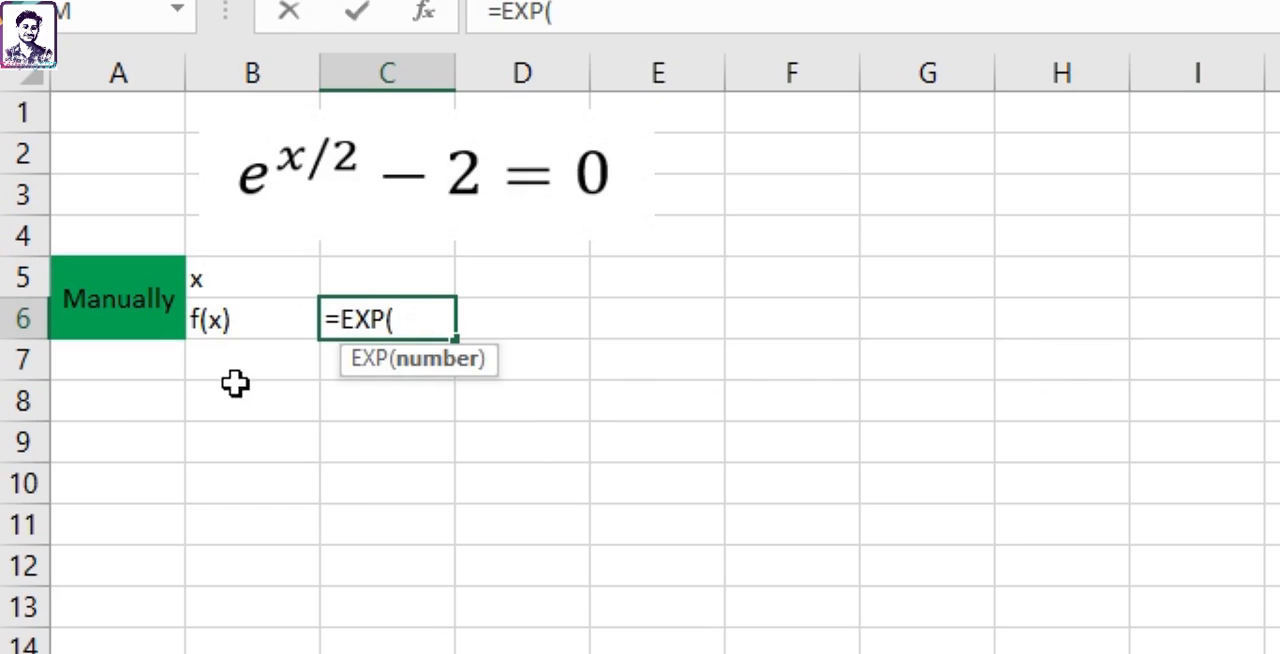
left_click(388, 270)
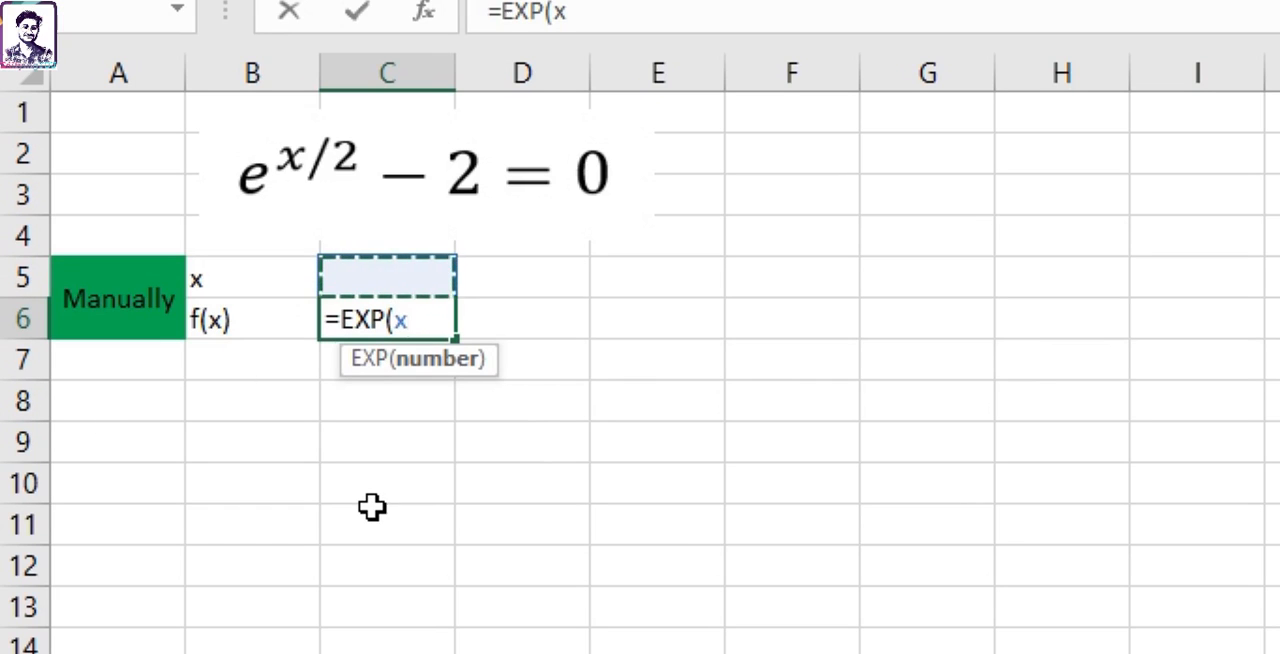
type("/")
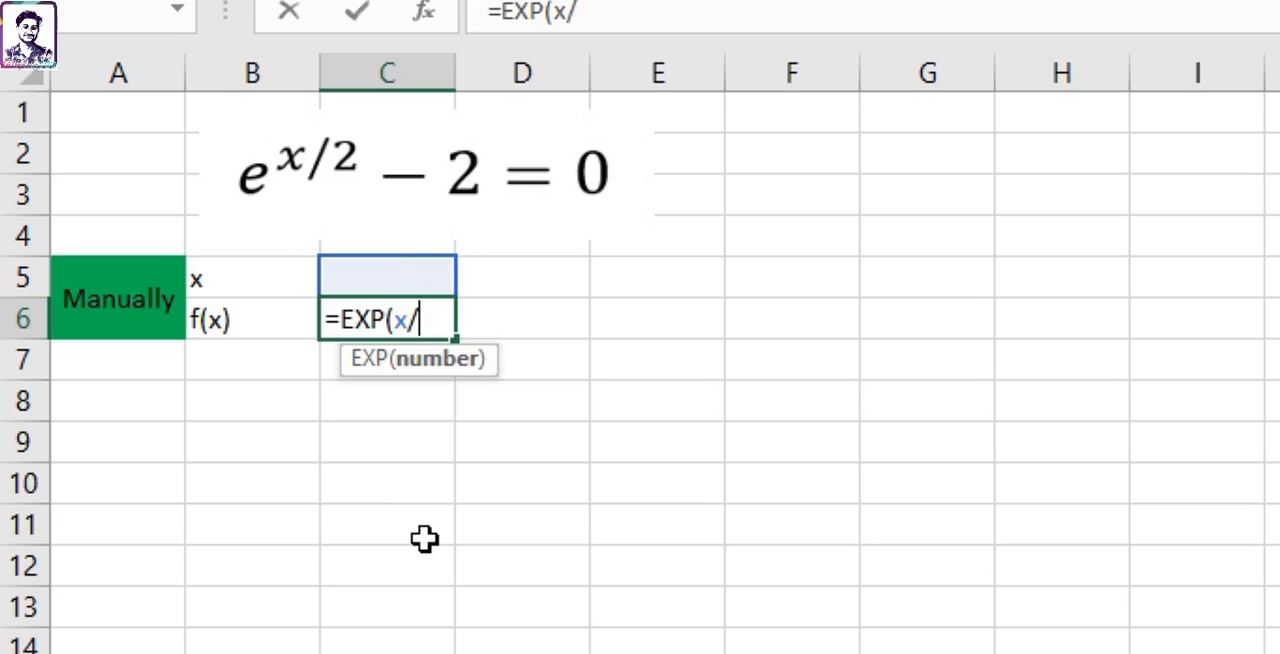
type("2)")
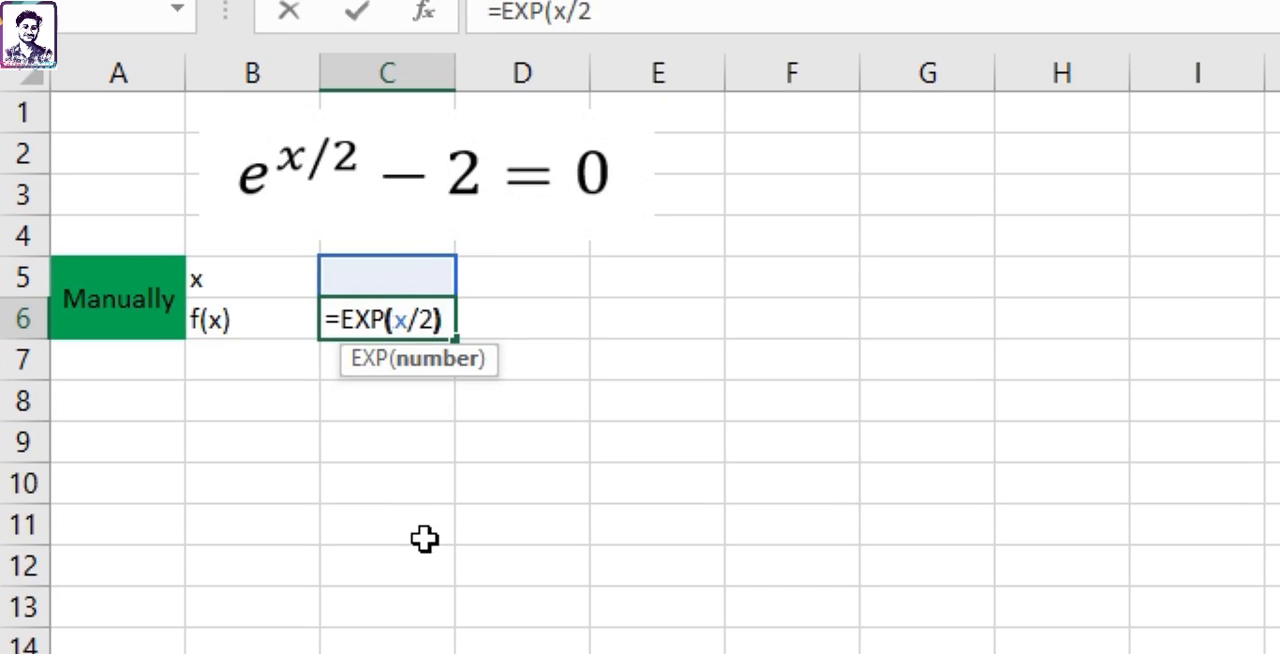
type(")-2")
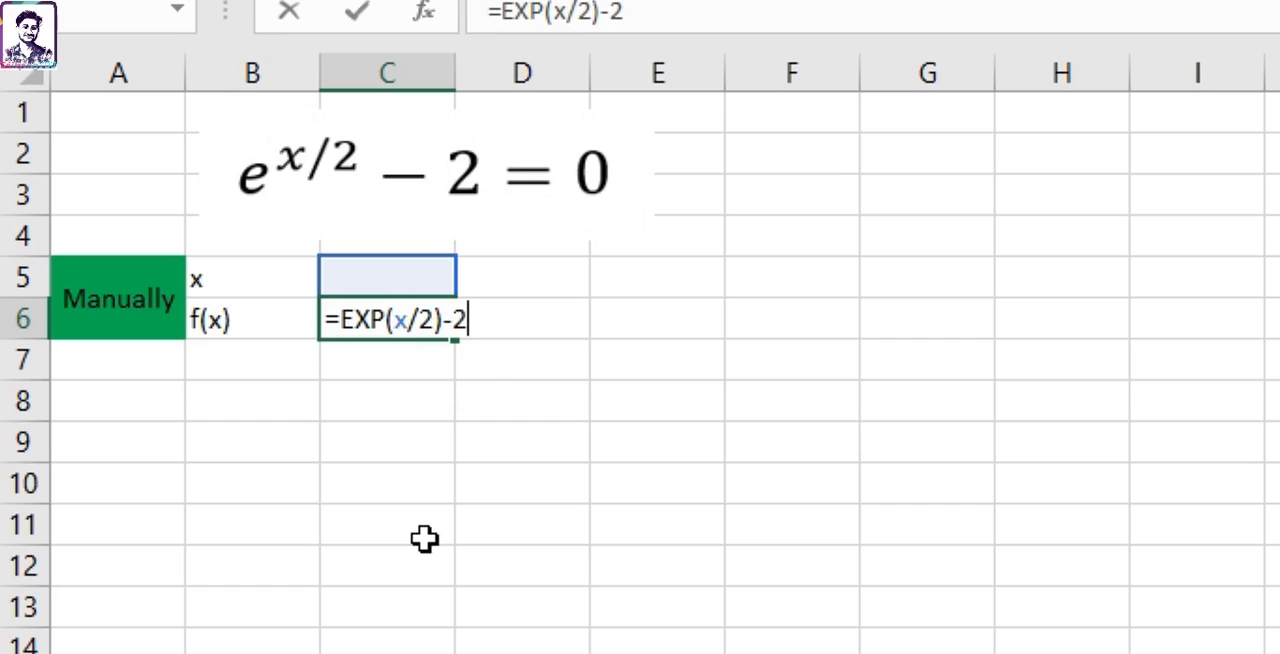
key("Enter")
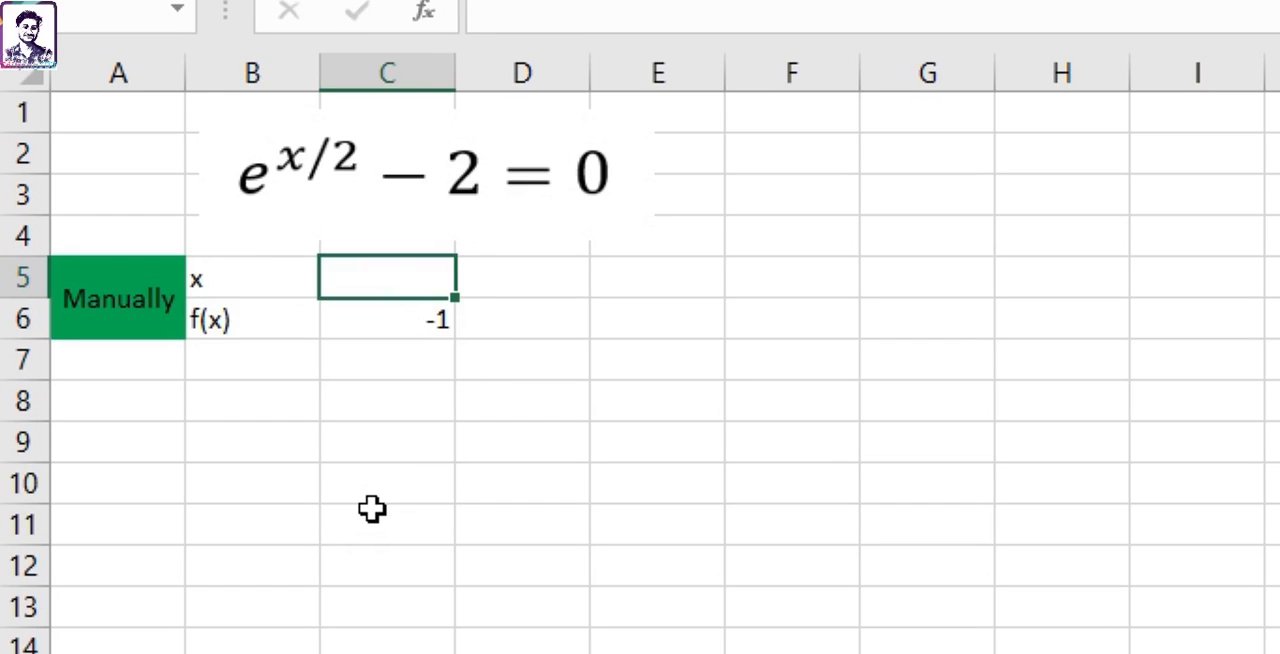
mouse_move(323, 465)
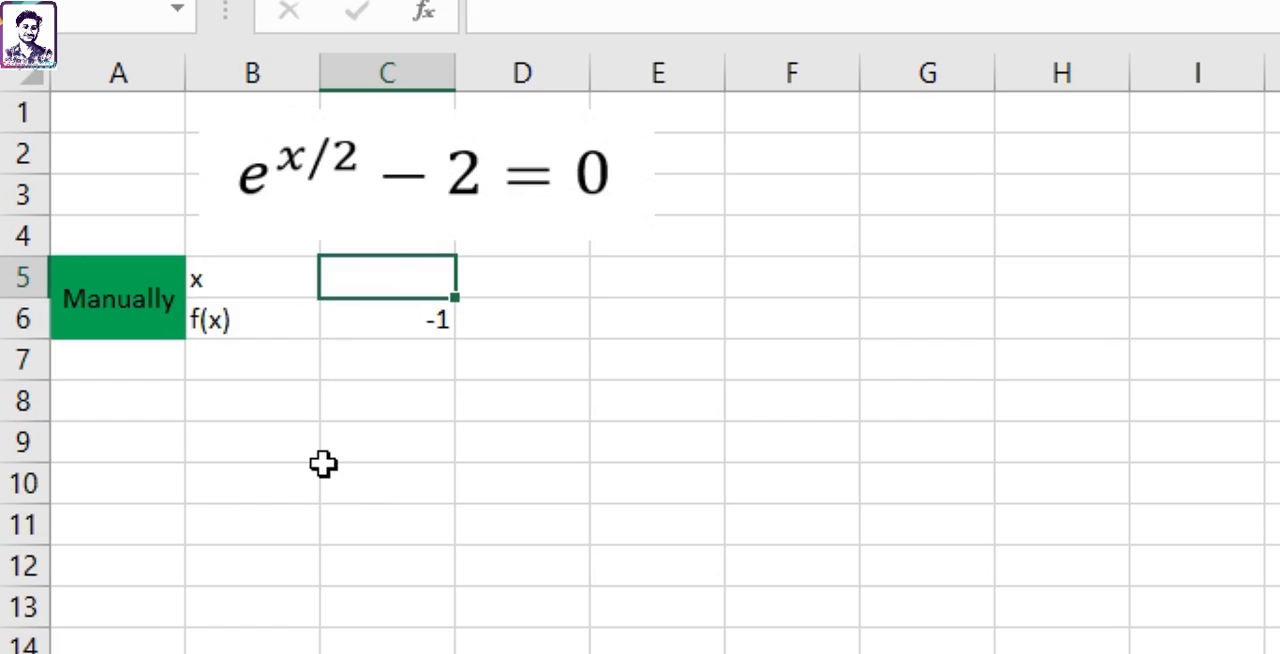
- Try x values 1, 2, 1.5 and then 1.4, narrowing f(x) to 0.013753
type("1")
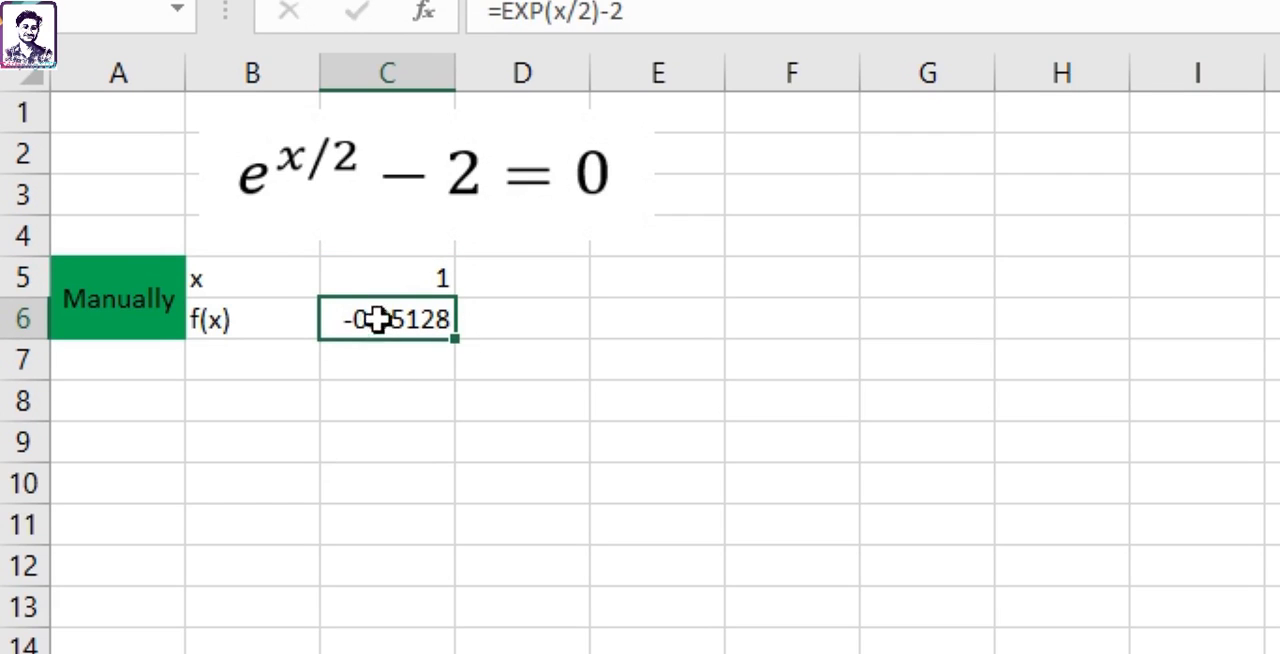
mouse_move(296, 387)
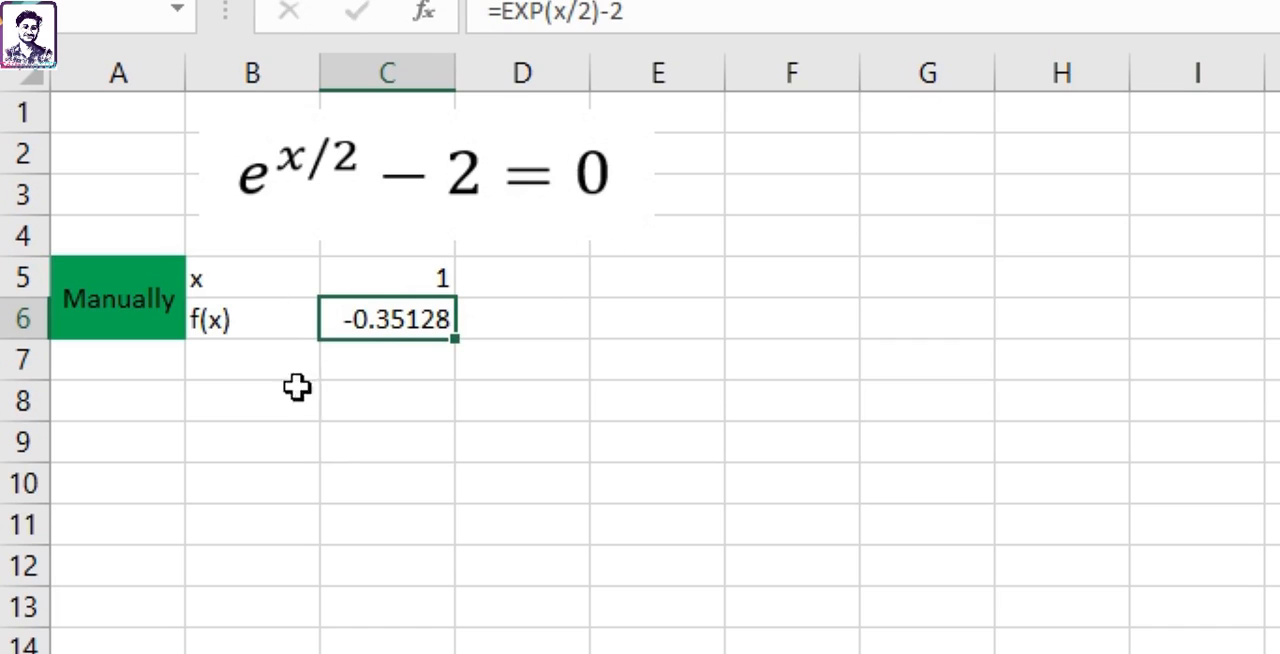
mouse_move(405, 308)
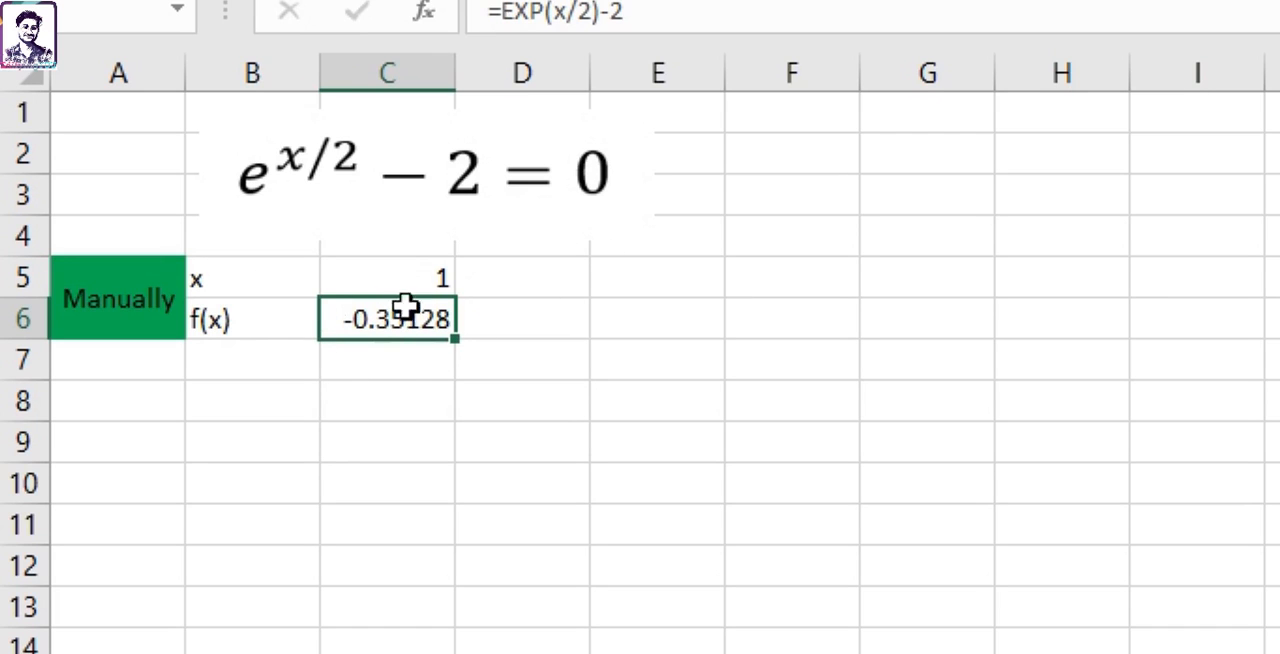
left_click(389, 277)
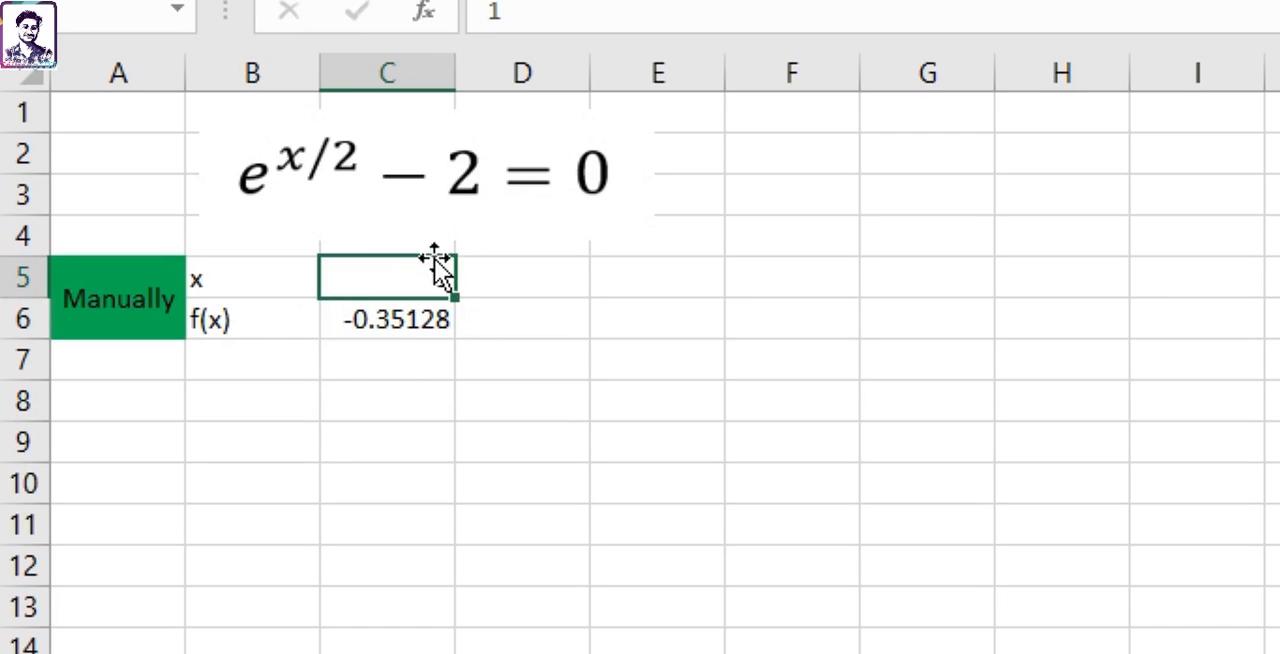
type("1")
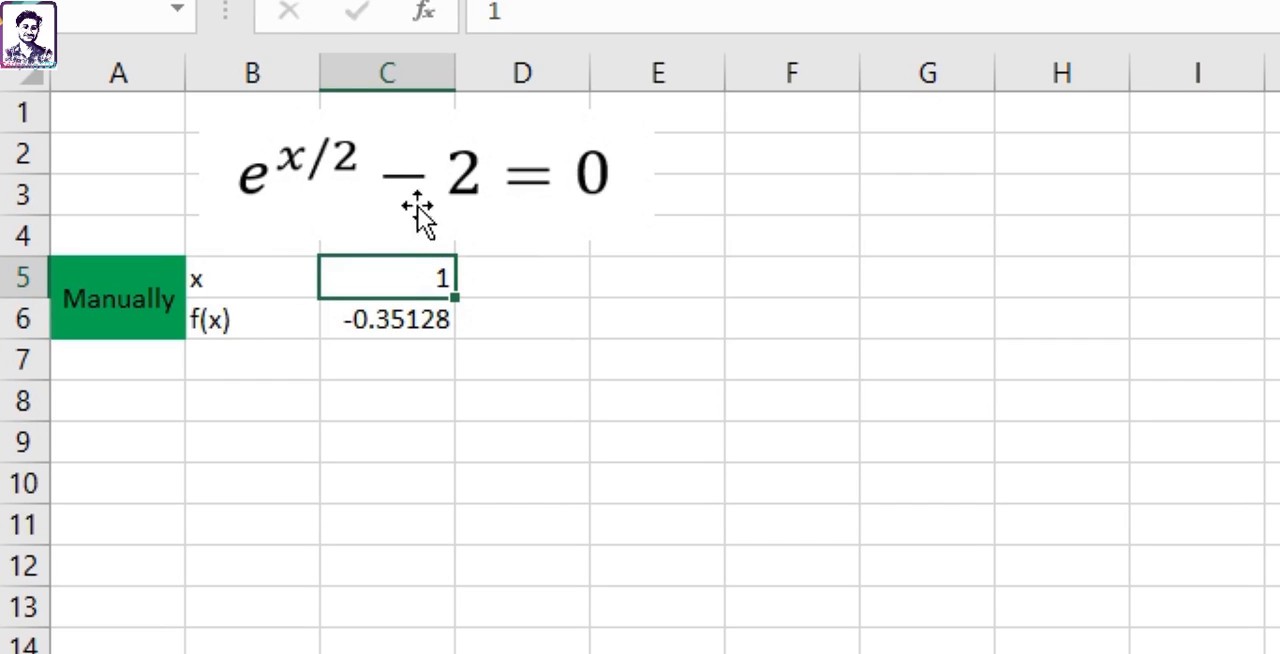
type("2")
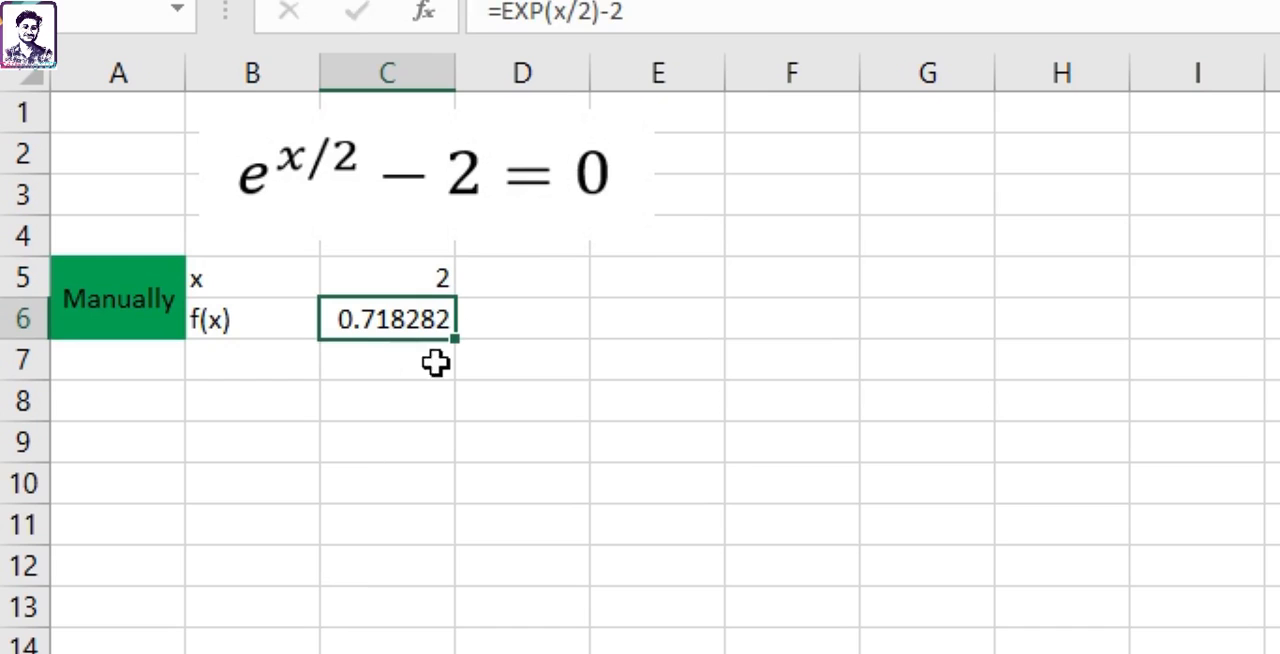
left_click(387, 278)
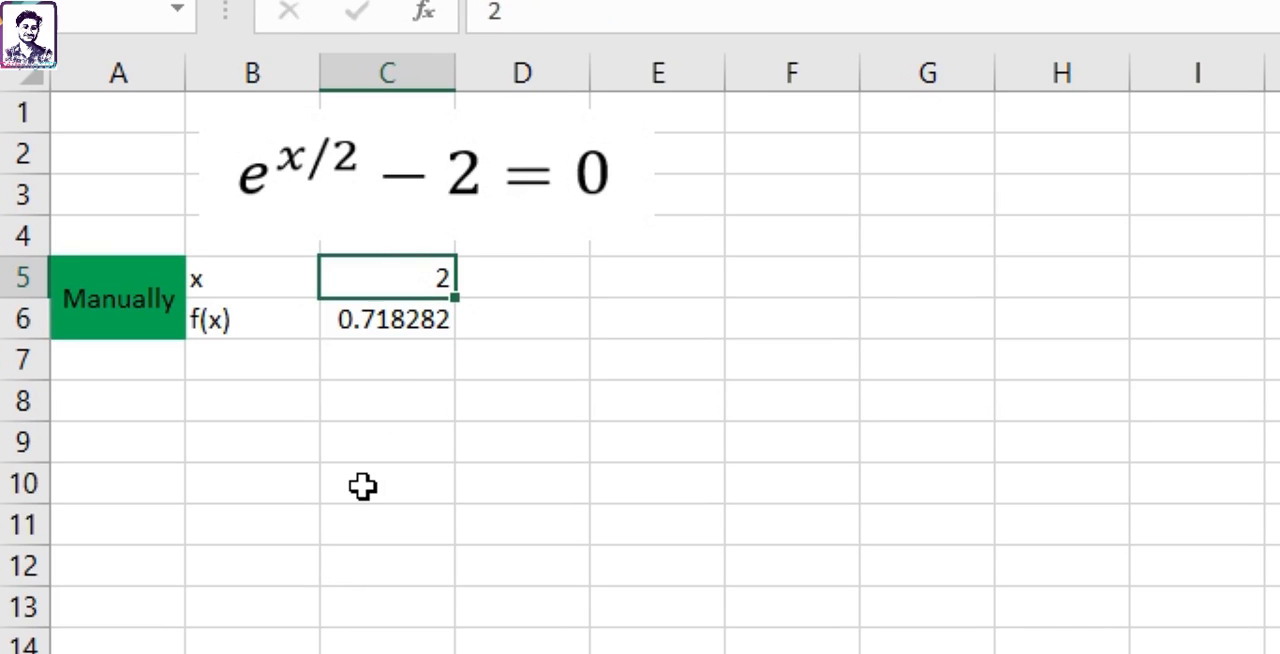
type("1.5")
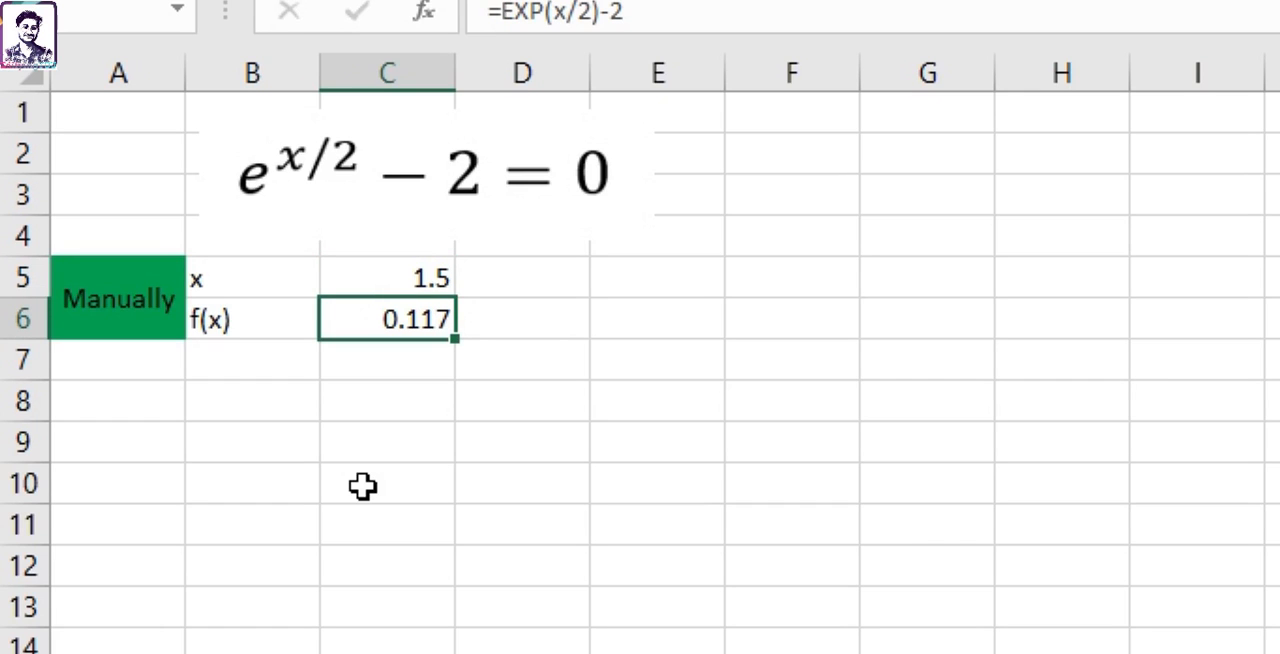
mouse_move(399, 363)
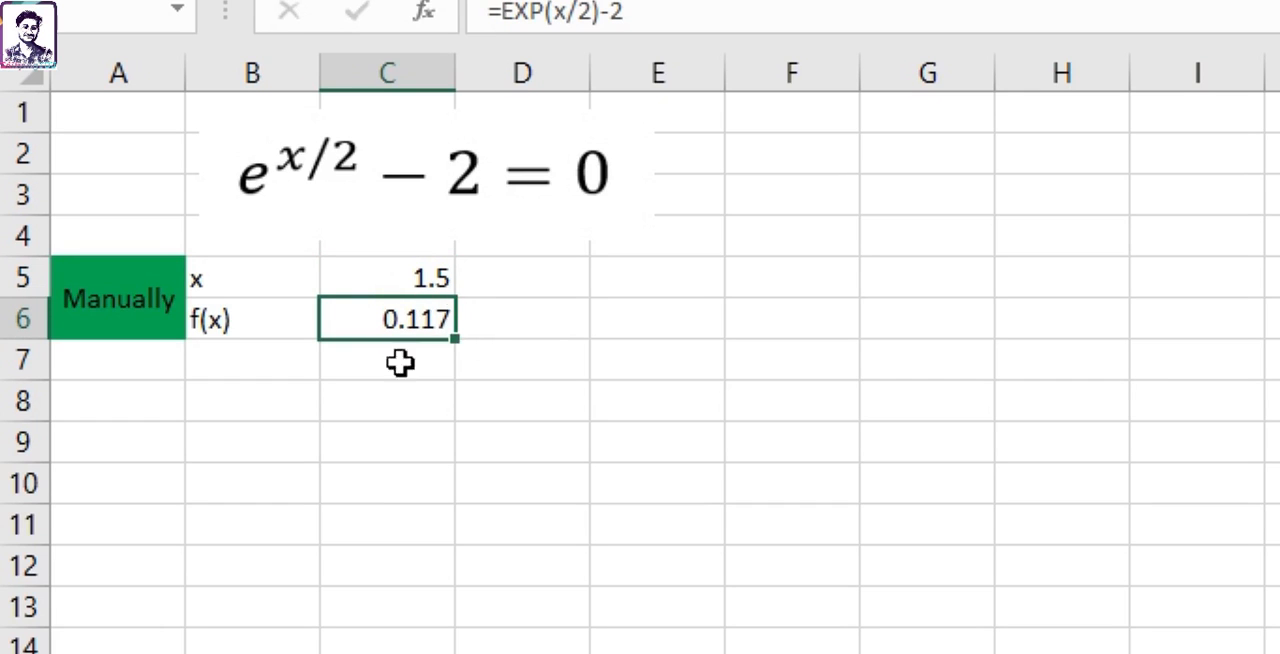
mouse_move(517, 268)
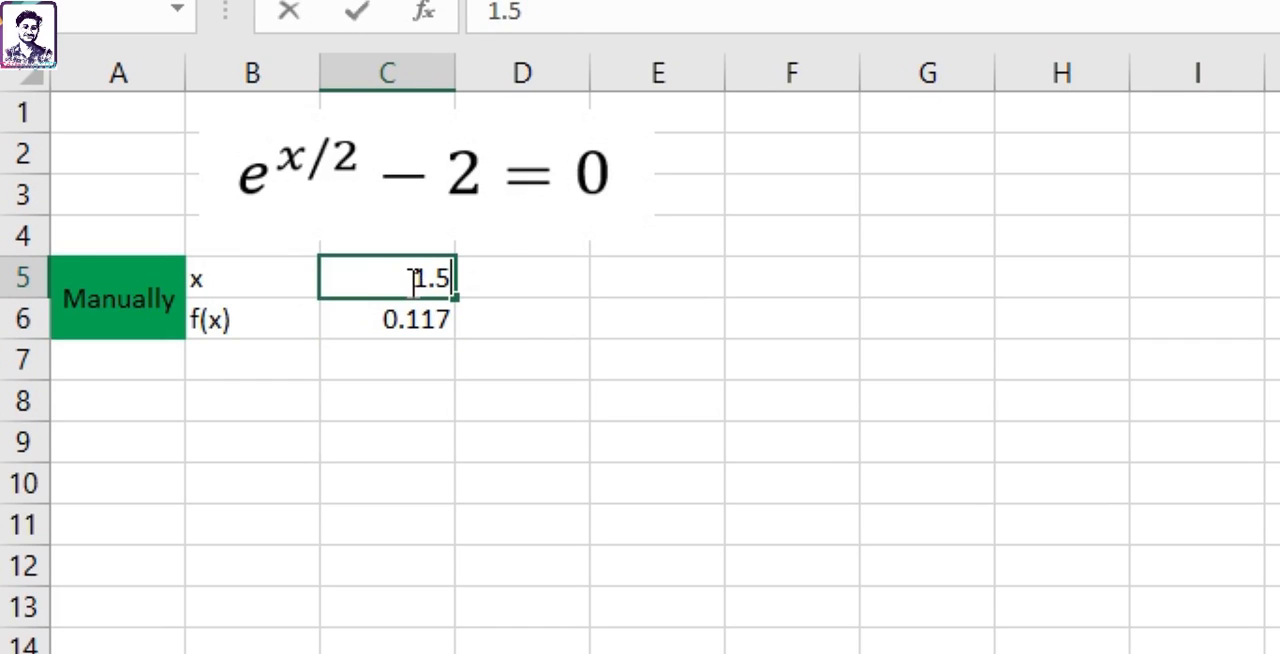
key("Backspace")
type("4")
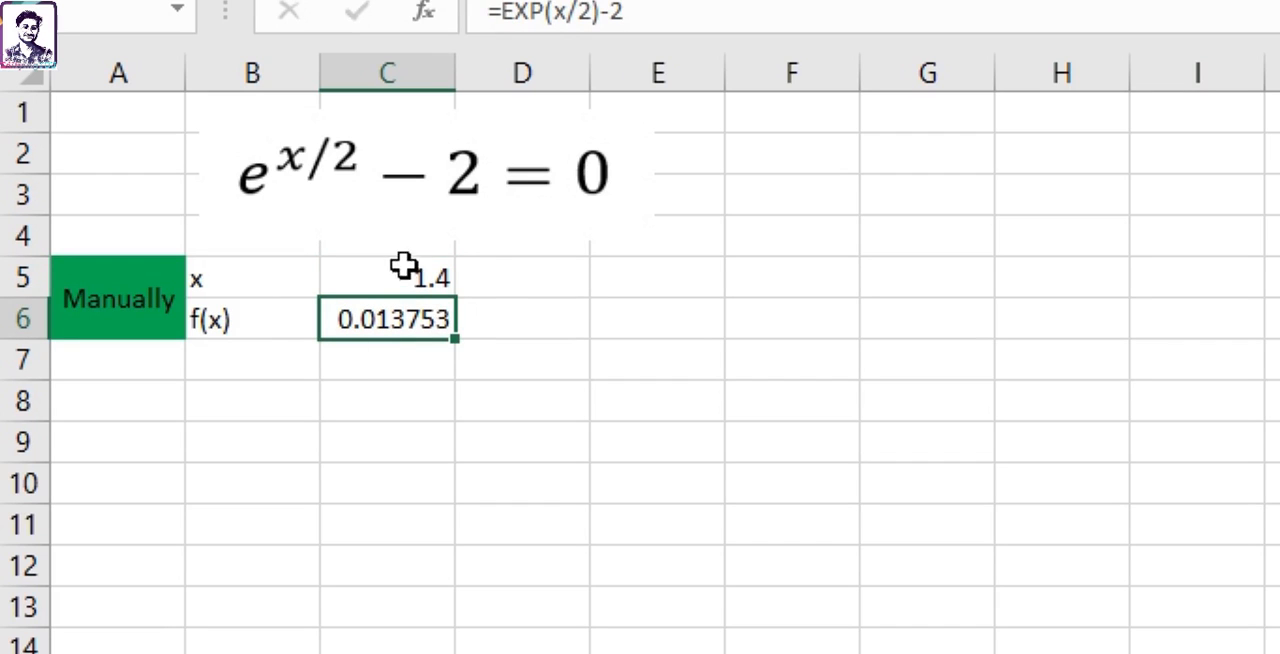
left_click(387, 410)
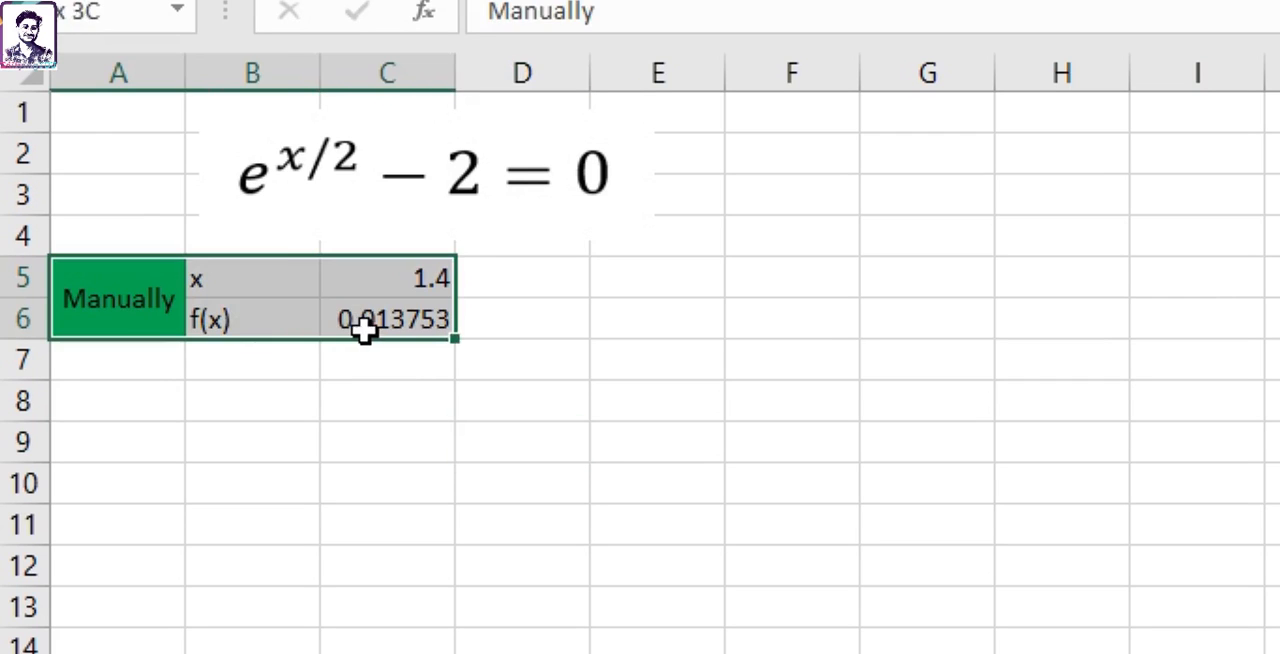
mouse_move(521, 408)
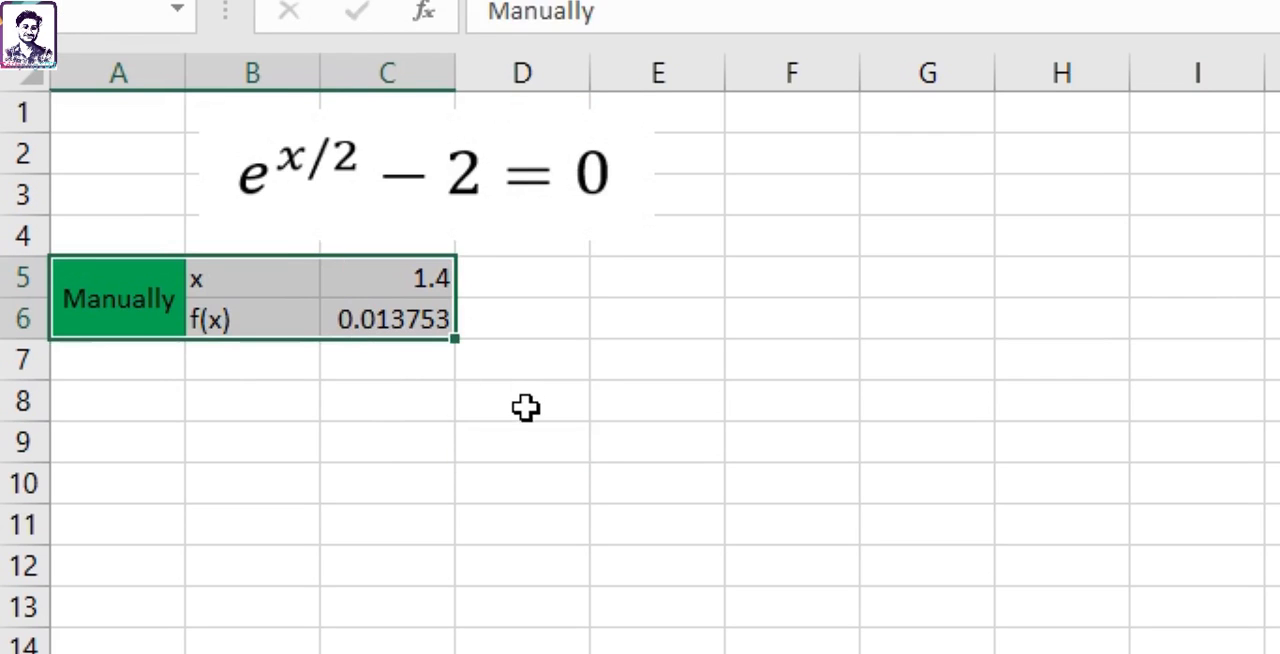
mouse_move(470, 337)
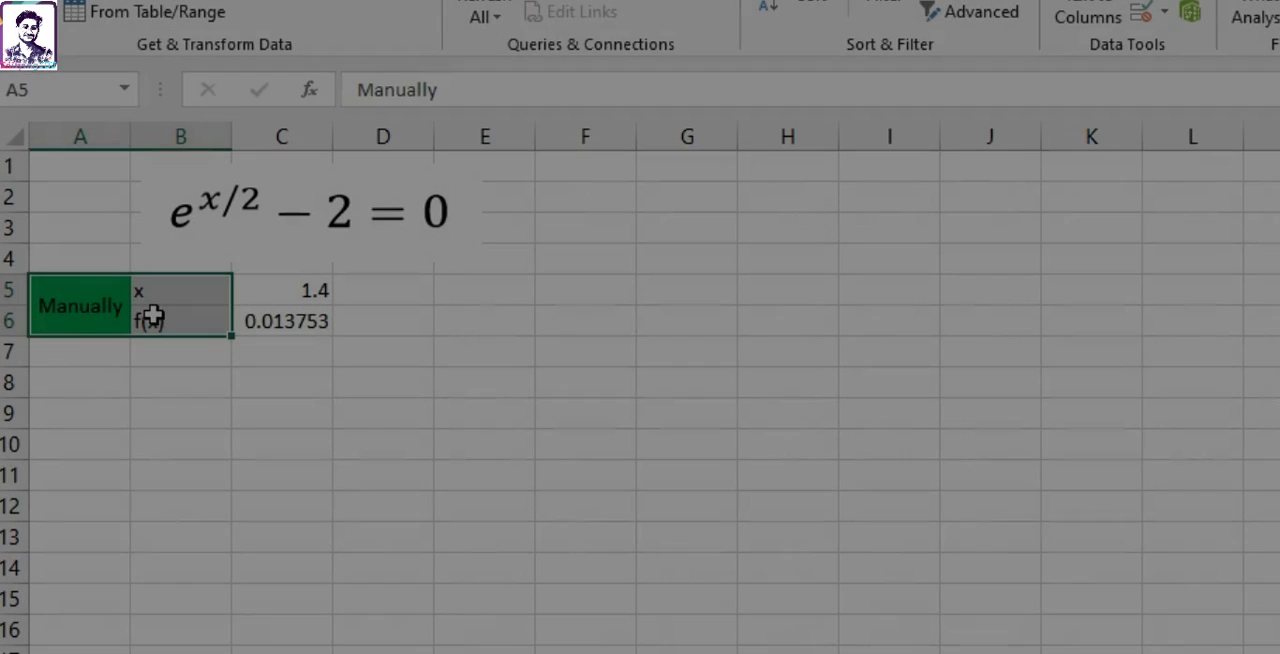
- Paste the x and f(x) labels at A8 and title the new block 'goal seek'
left_click(80, 383)
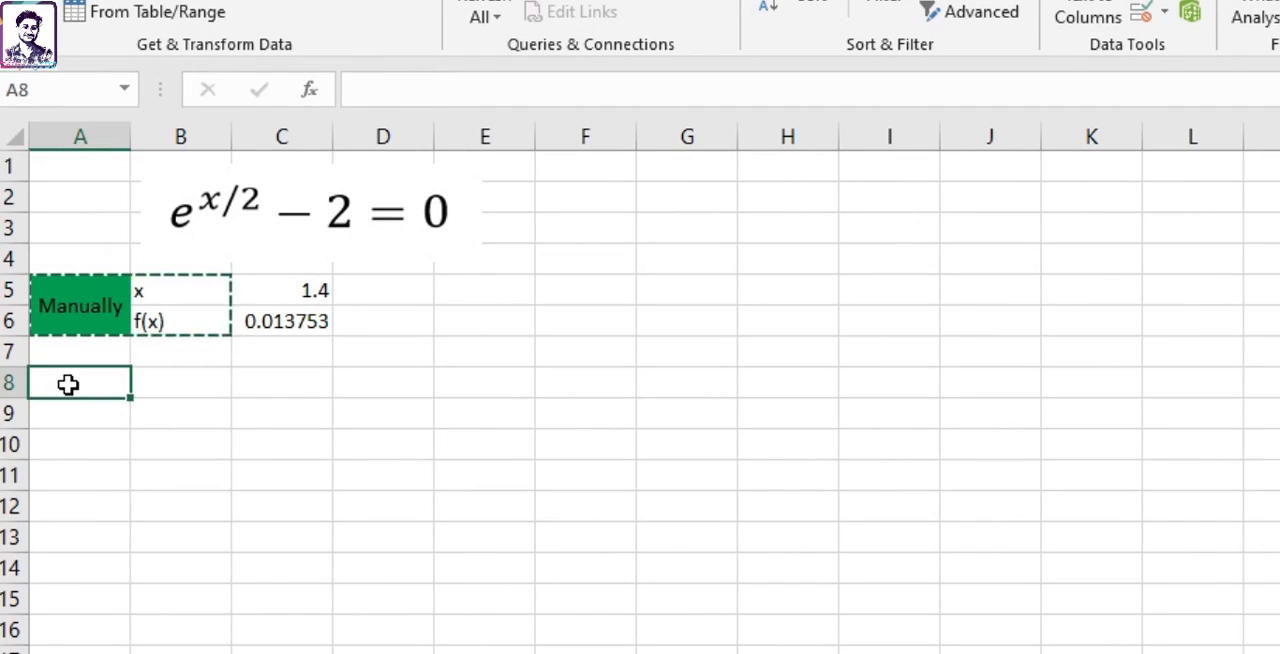
key("ctrl+v")
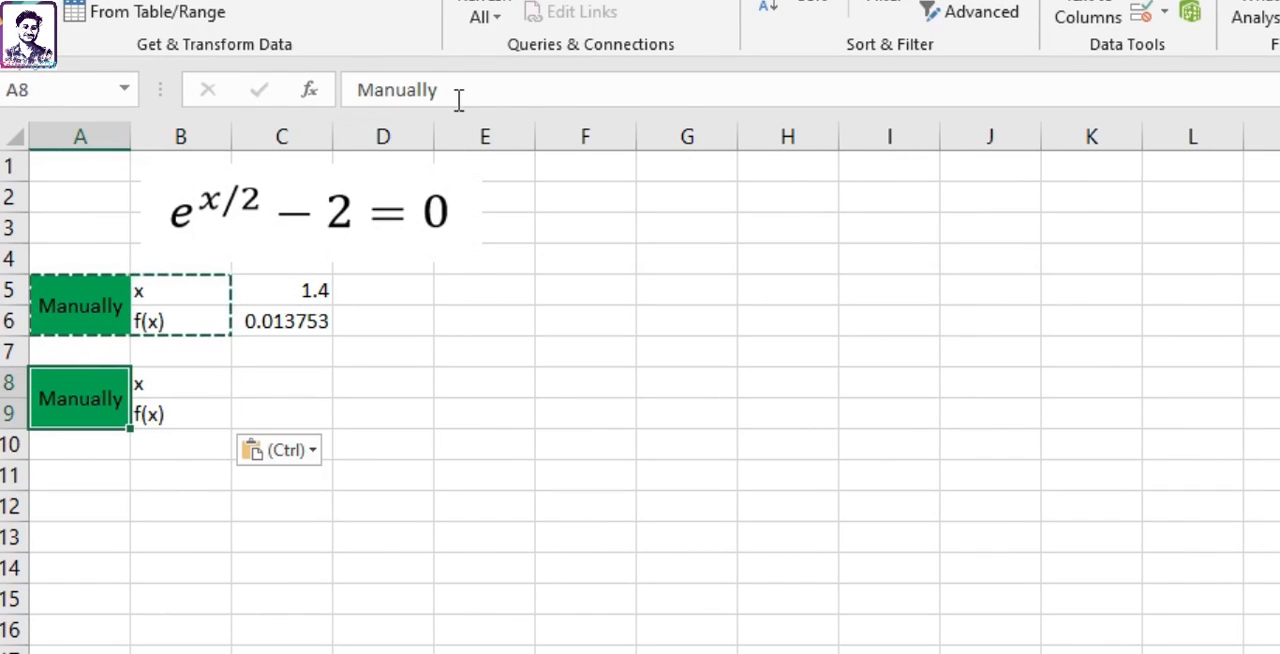
type("goal seek")
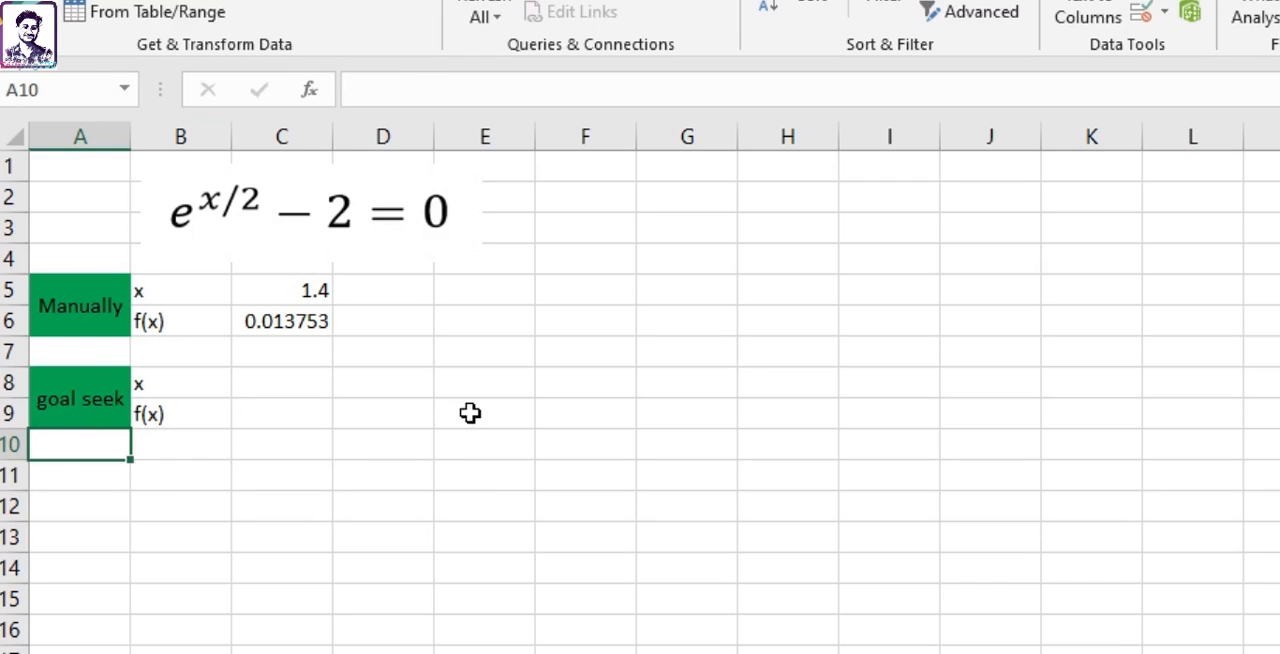
left_click(281, 444)
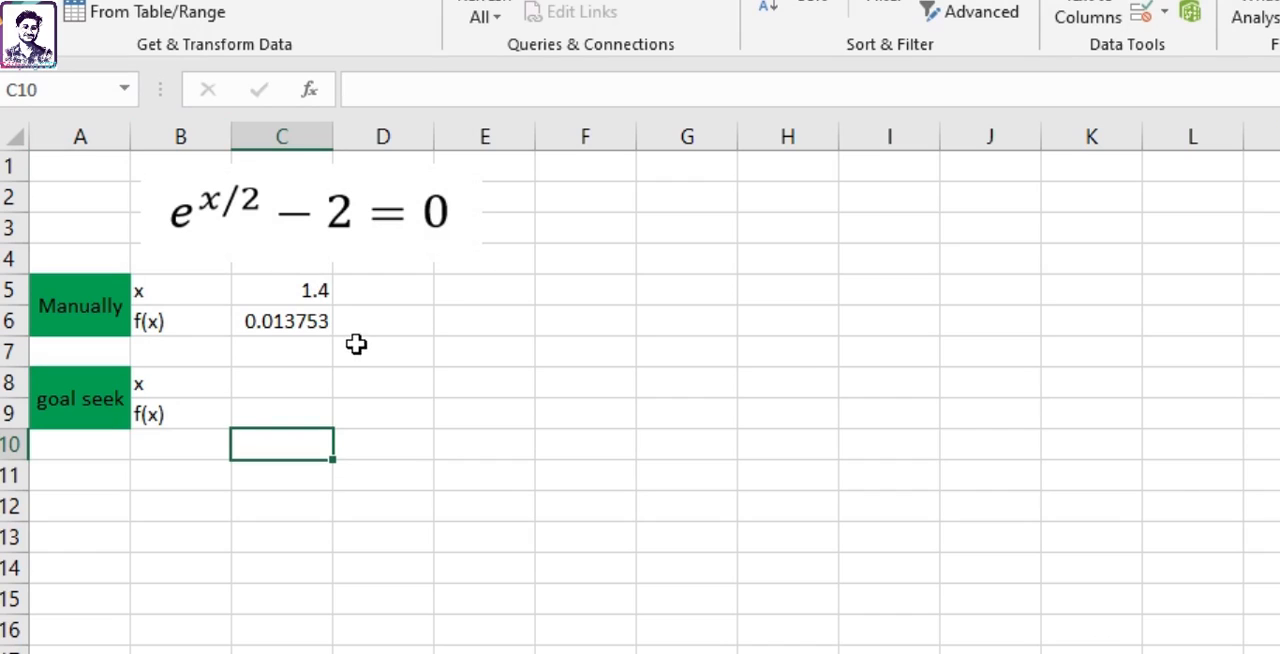
left_click(281, 414)
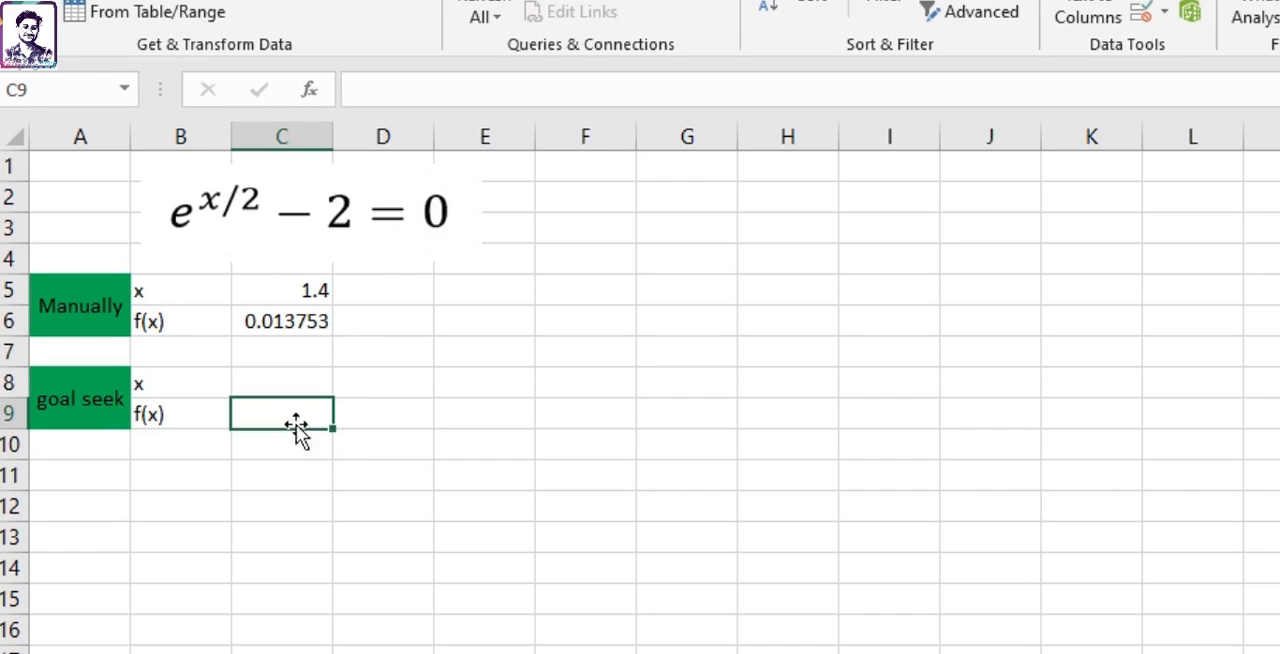
mouse_move(285, 281)
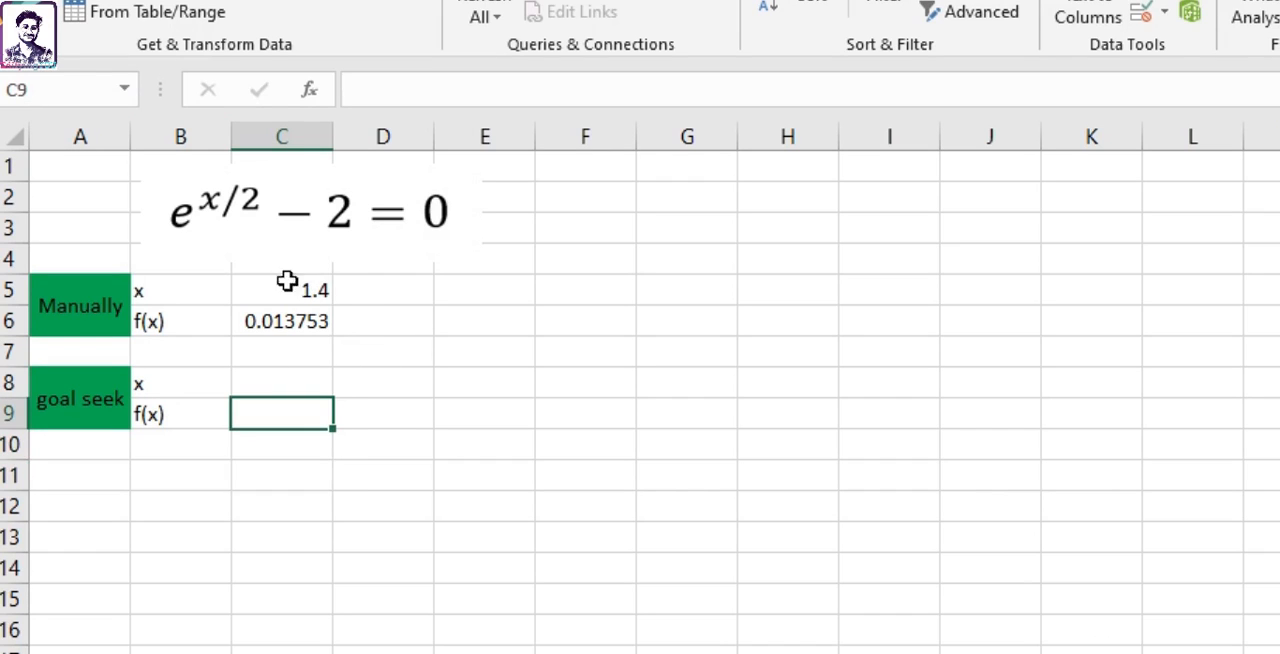
- Paste x = 1.4 into C8 and point C9's formula at C8, giving 0.013753
left_click(281, 477)
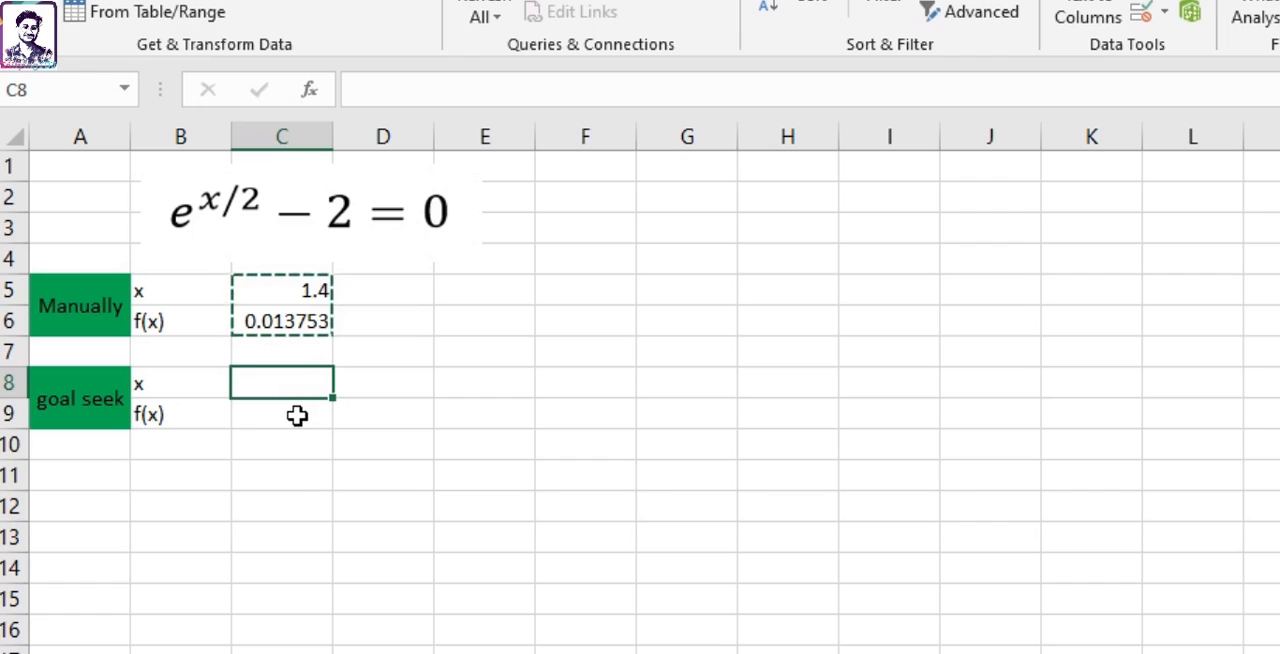
key("ctrl+v")
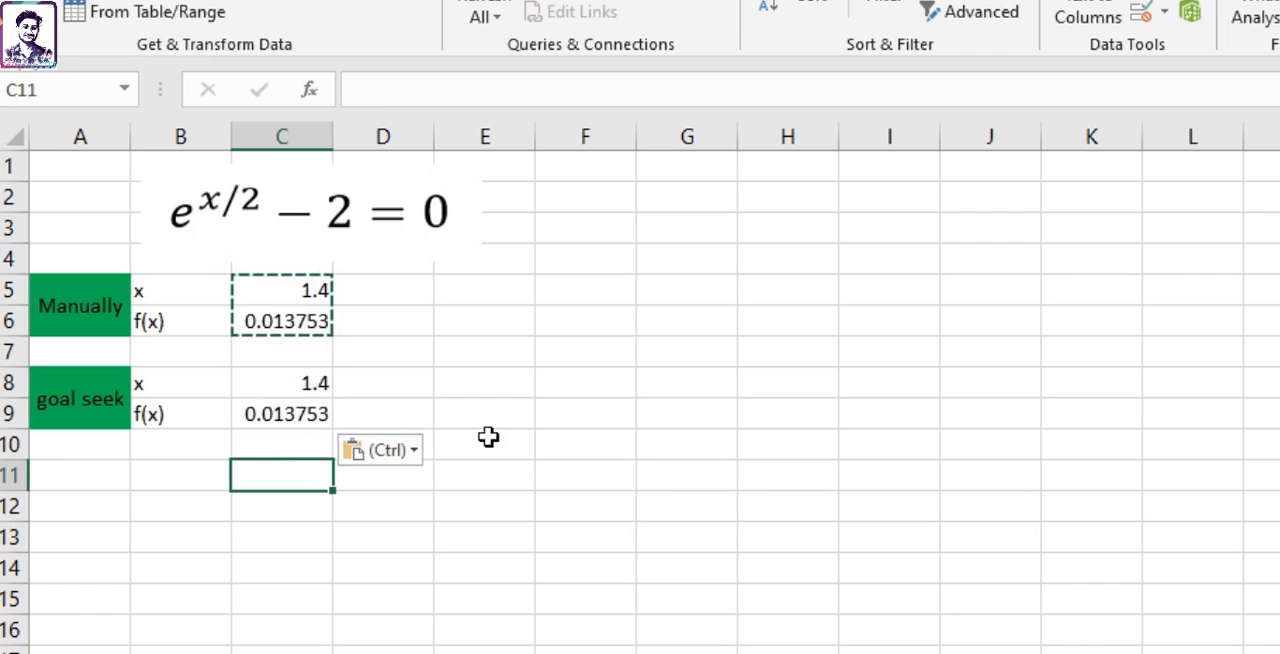
left_click(281, 414)
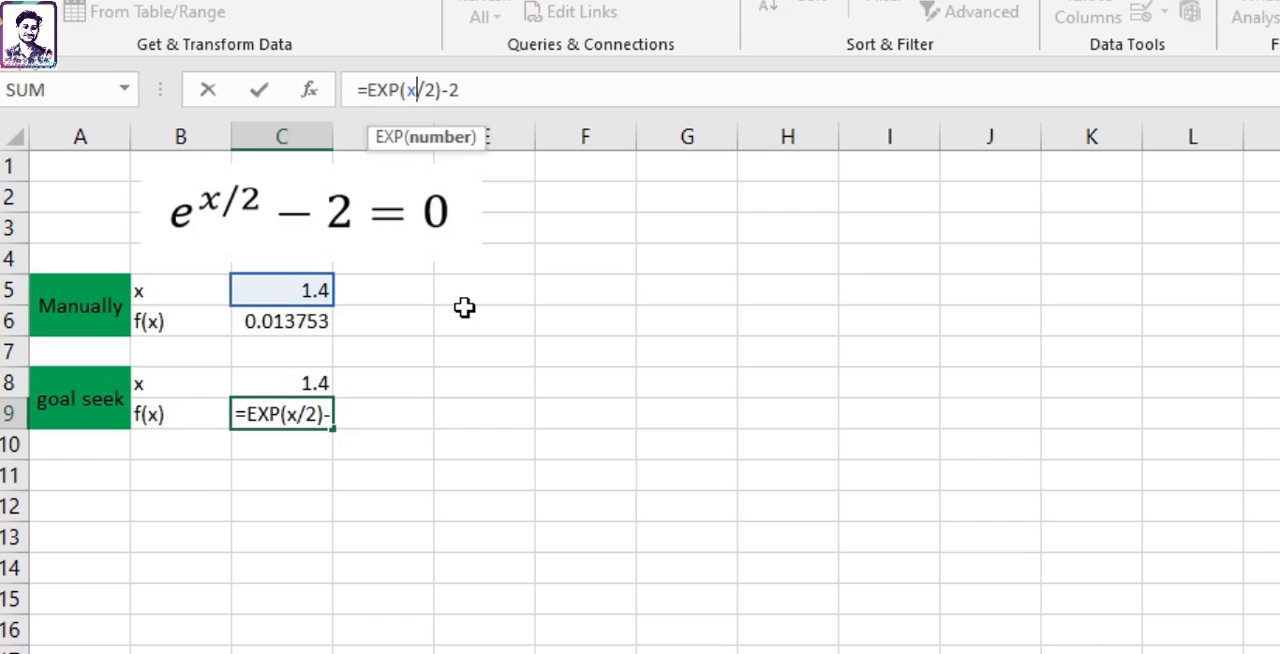
mouse_move(302, 330)
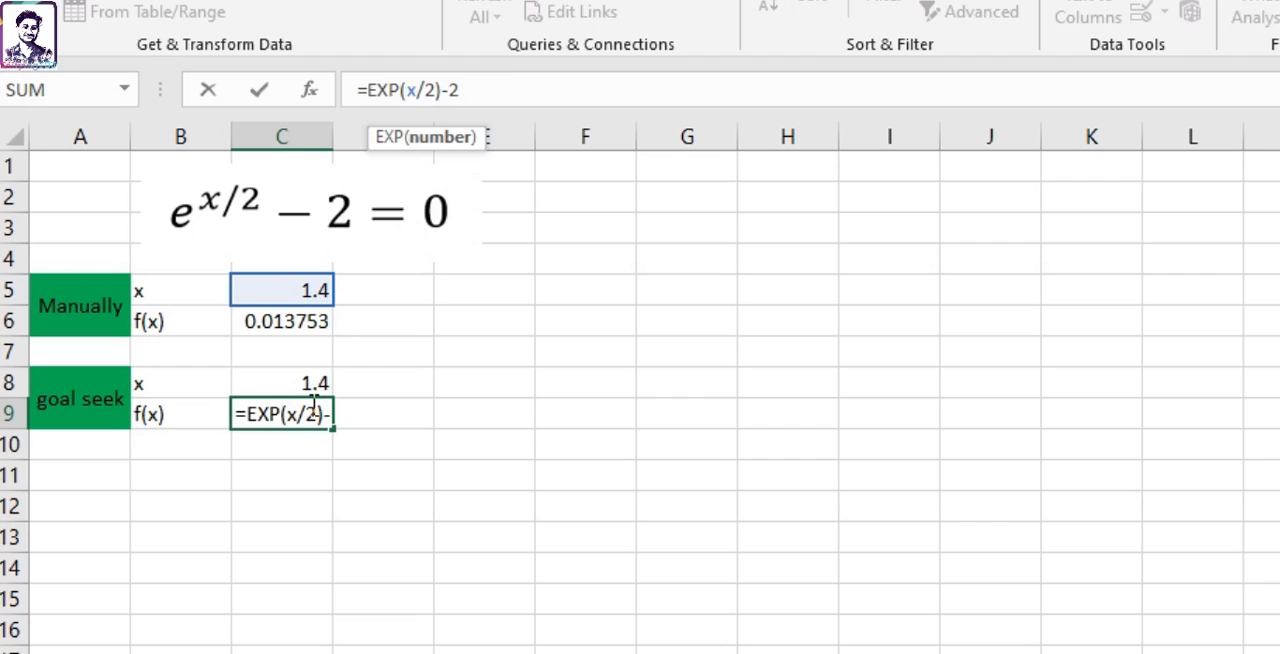
mouse_move(380, 539)
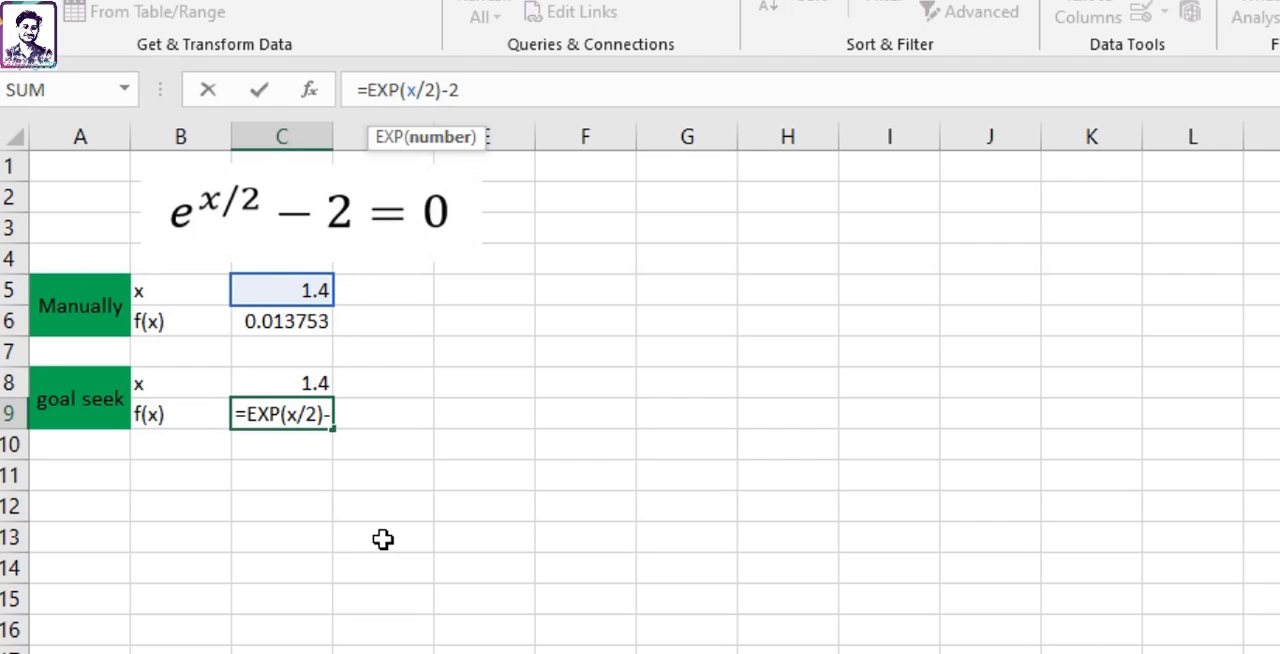
left_click(281, 383)
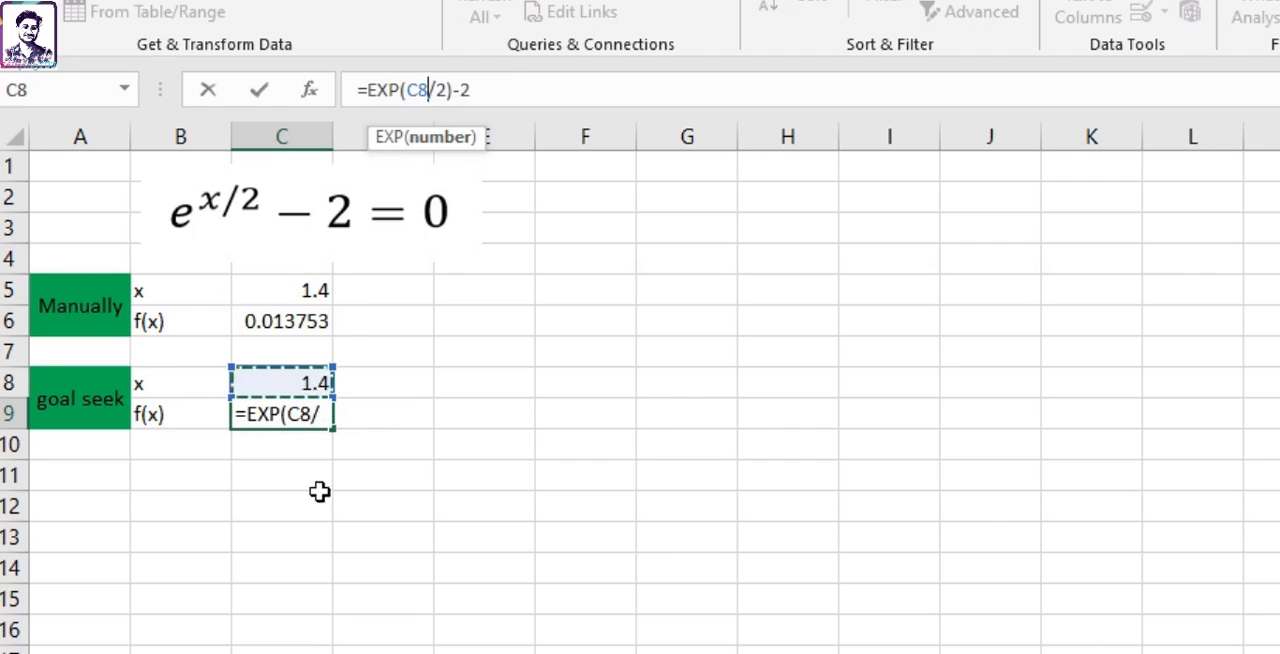
key("Enter")
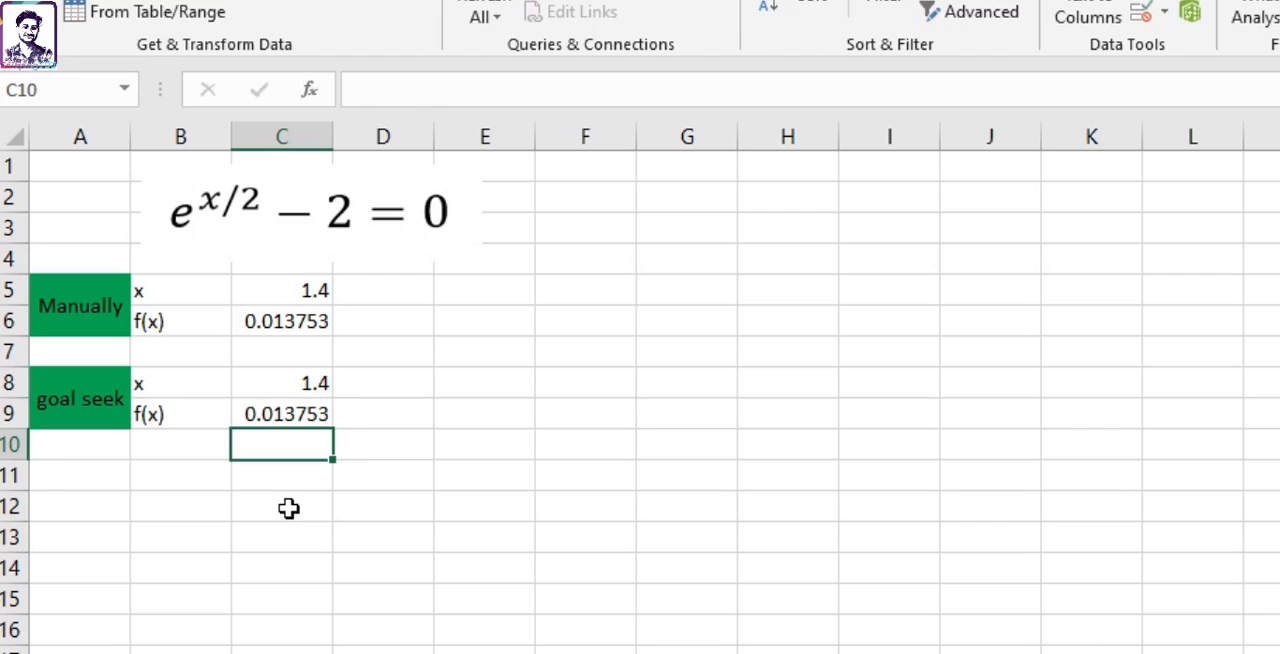
mouse_move(208, 449)
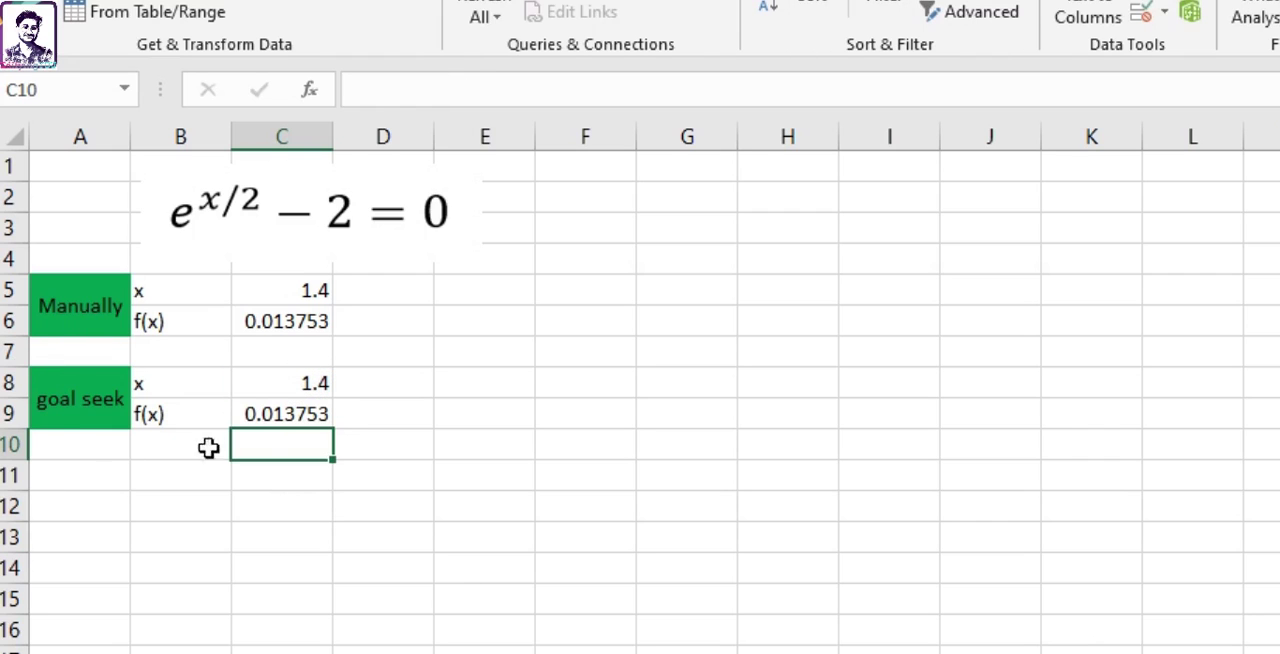
mouse_move(223, 516)
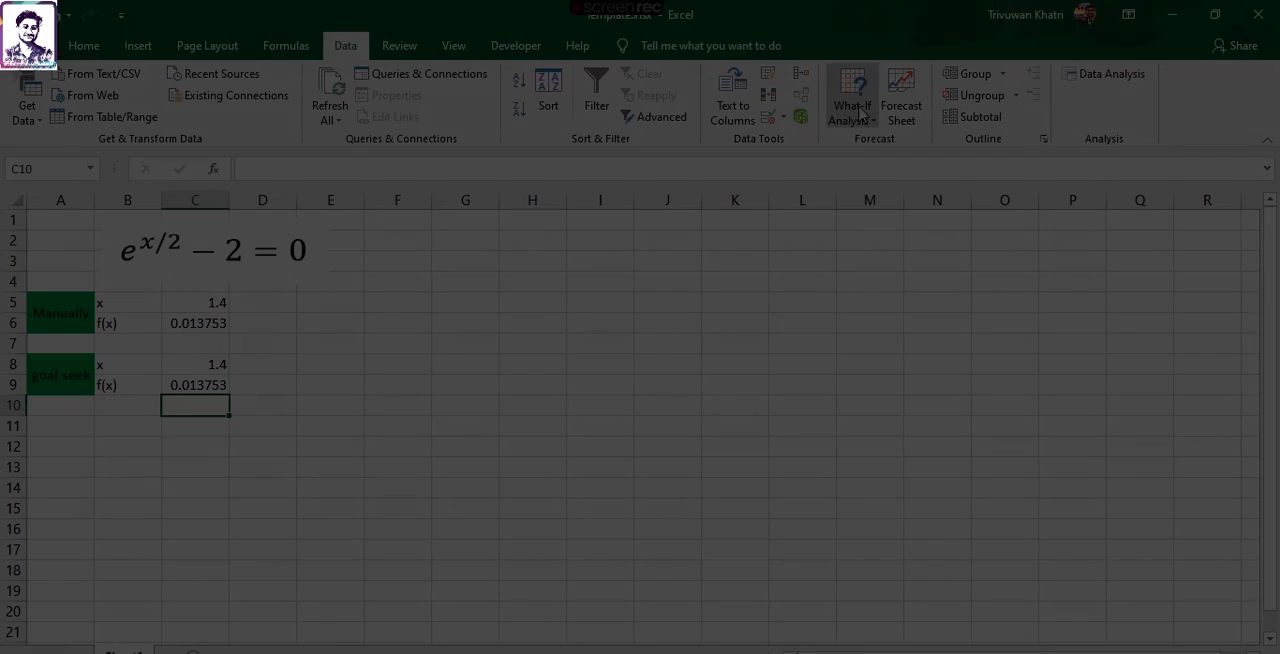
- Goal Seek C9 to value 0 by changing C8, yielding x = 1.386
left_click(853, 95)
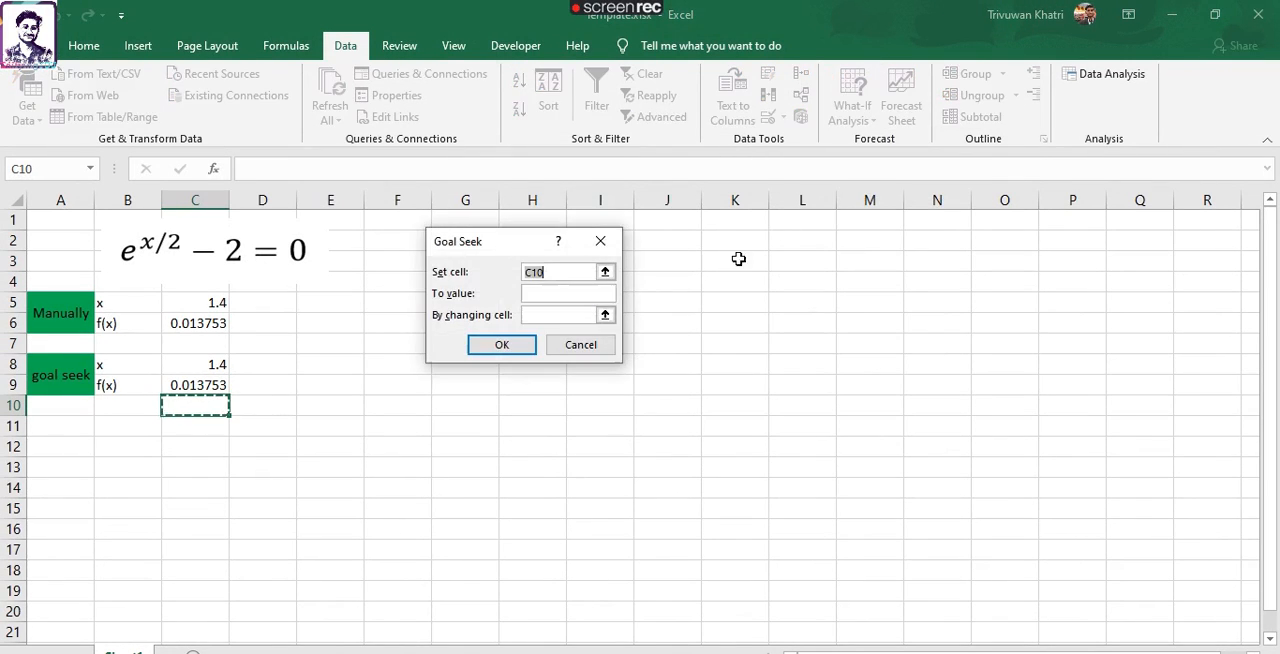
left_click_drag(523, 241, 601, 270)
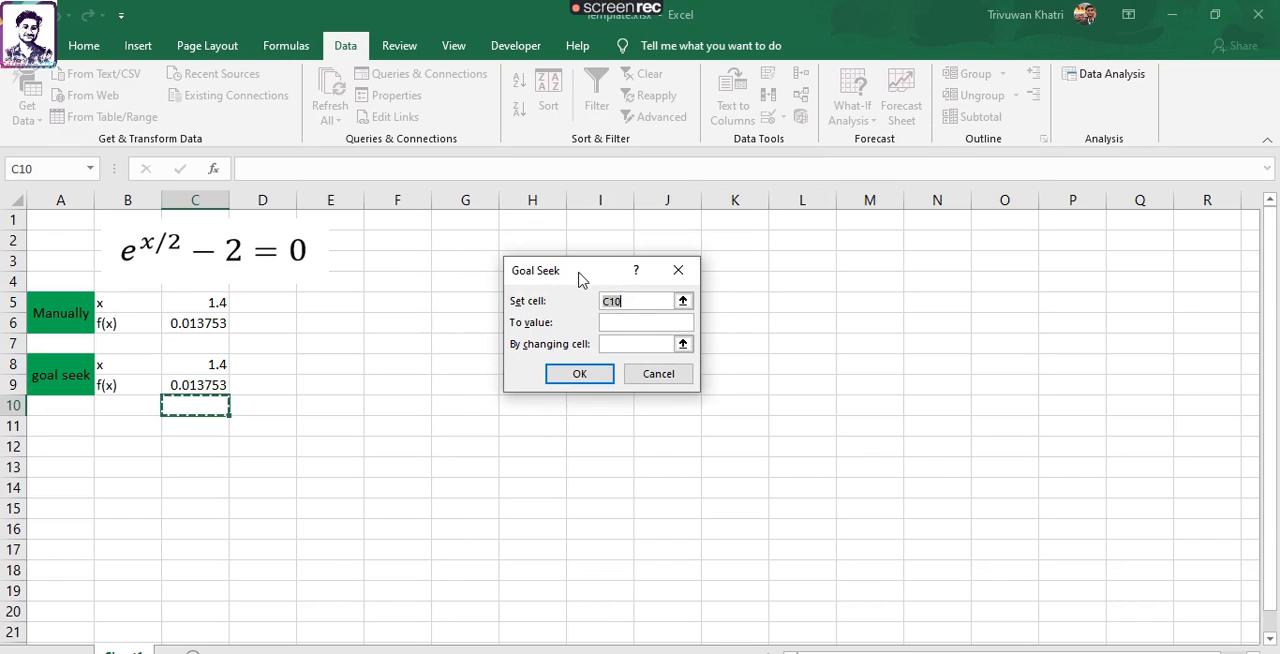
left_click_drag(580, 270, 532, 286)
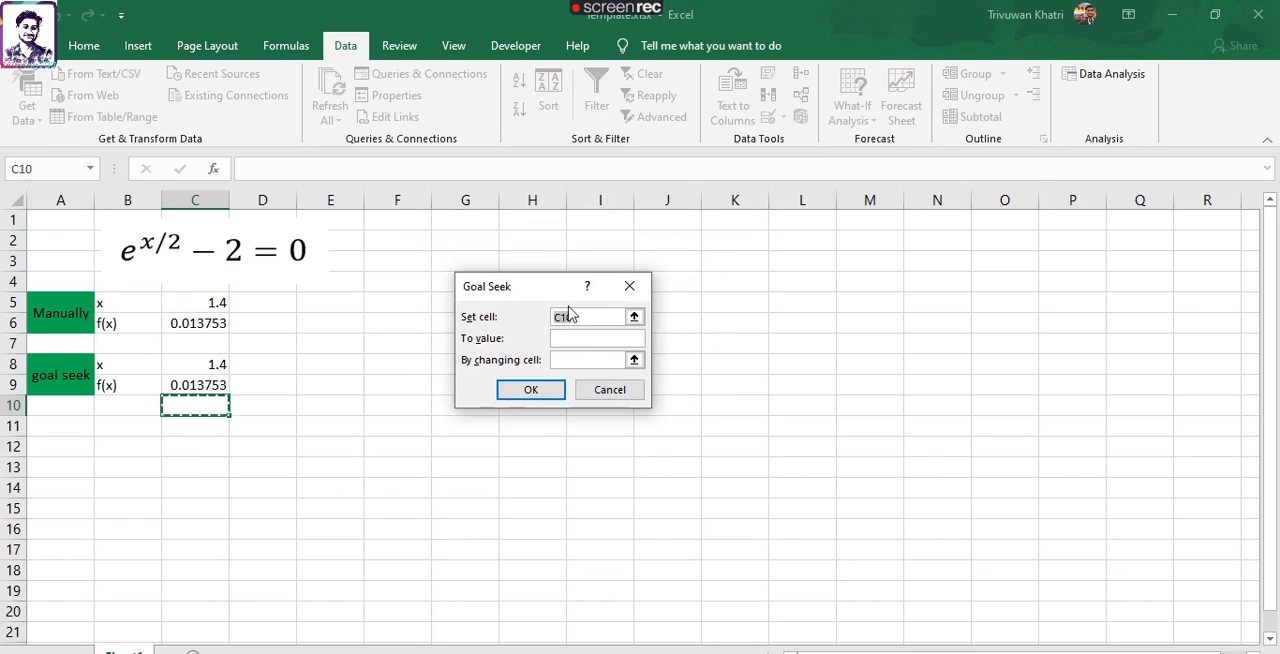
left_click(590, 317)
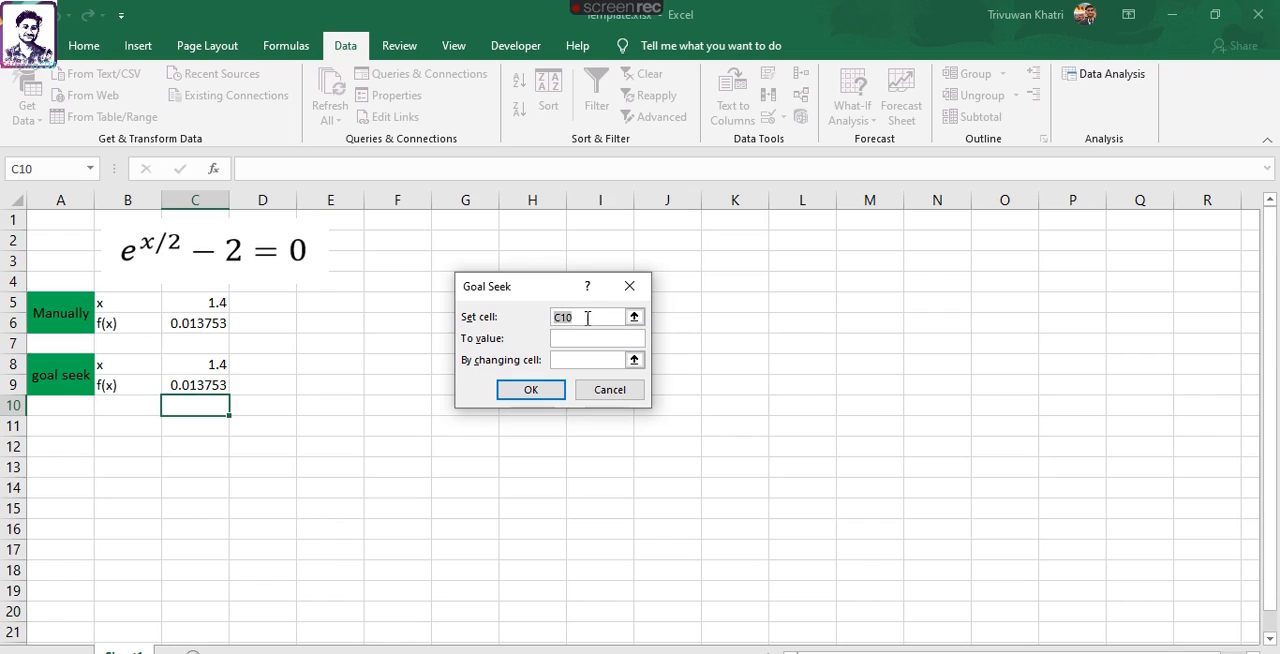
left_click_drag(543, 286, 506, 286)
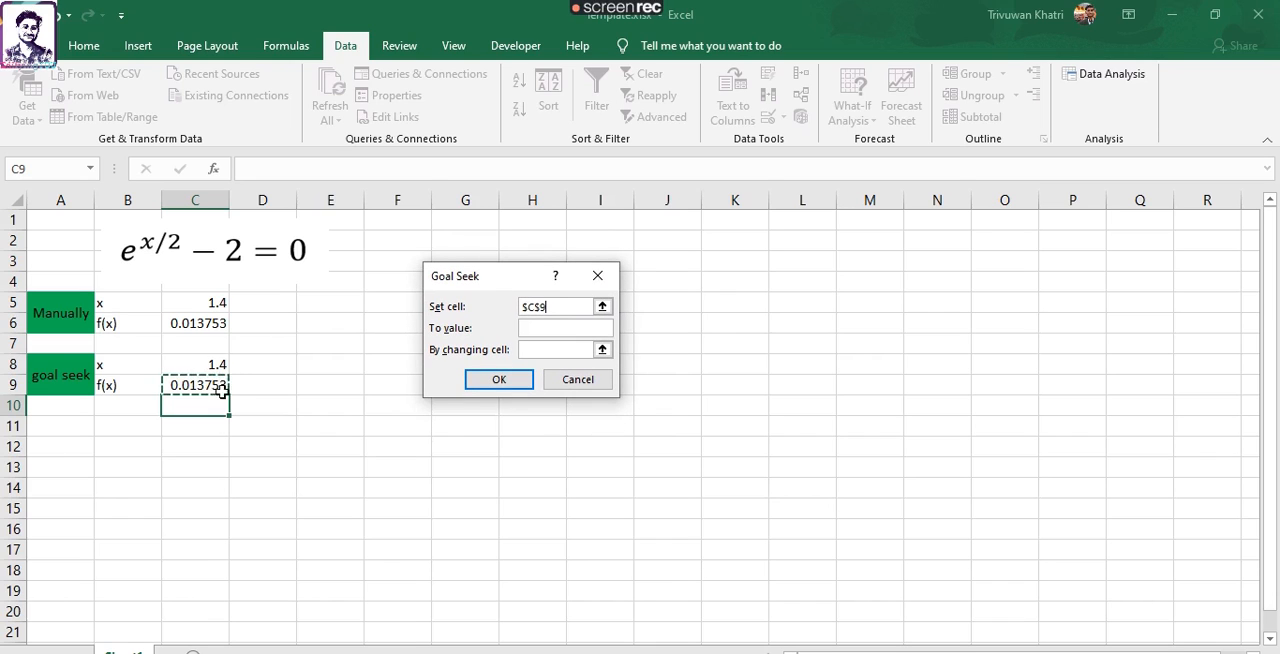
mouse_move(268, 360)
type("0")
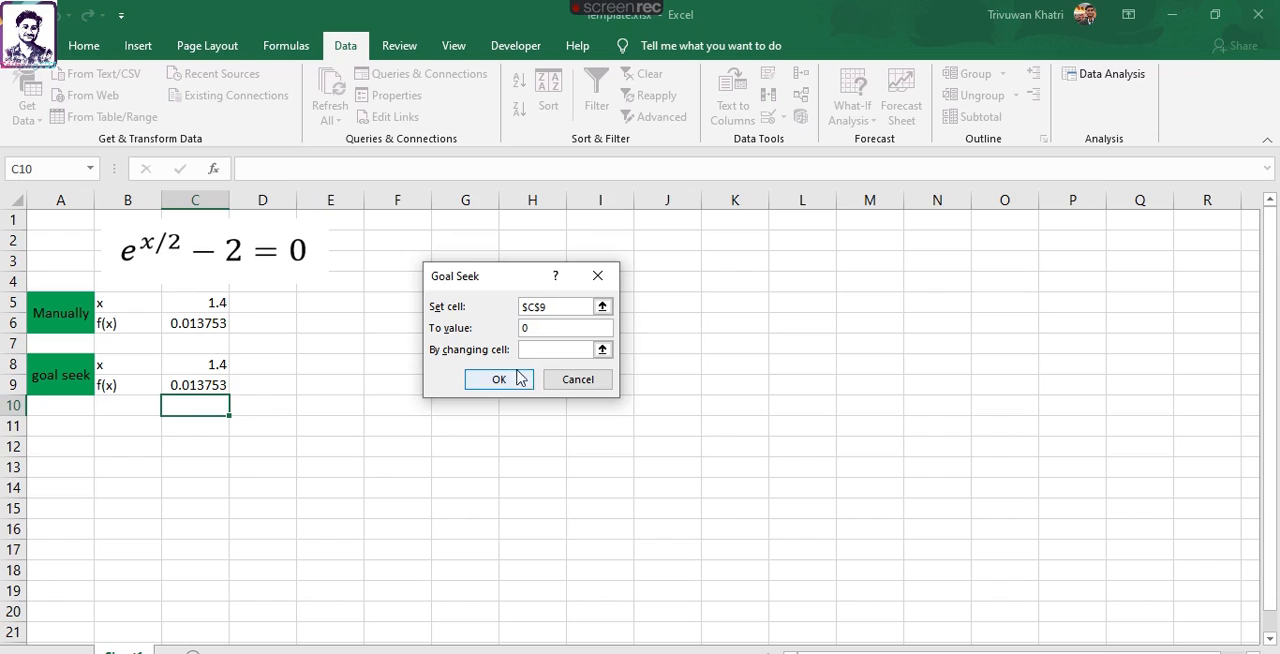
left_click(558, 349)
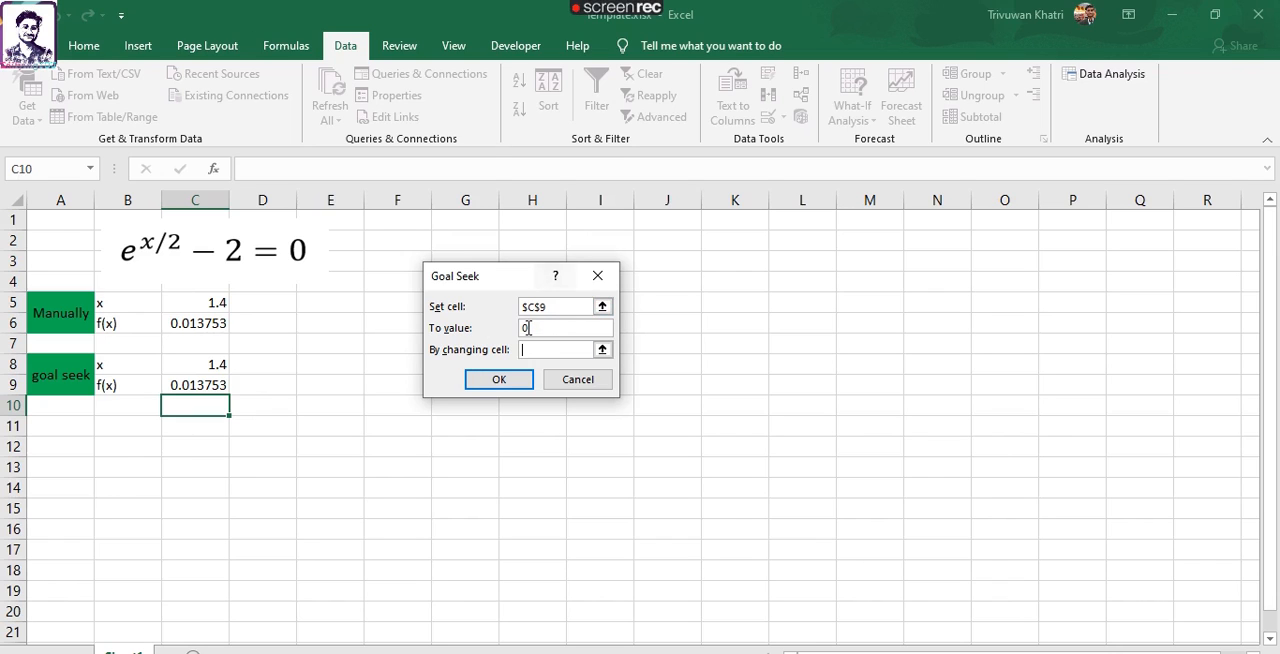
left_click(555, 349)
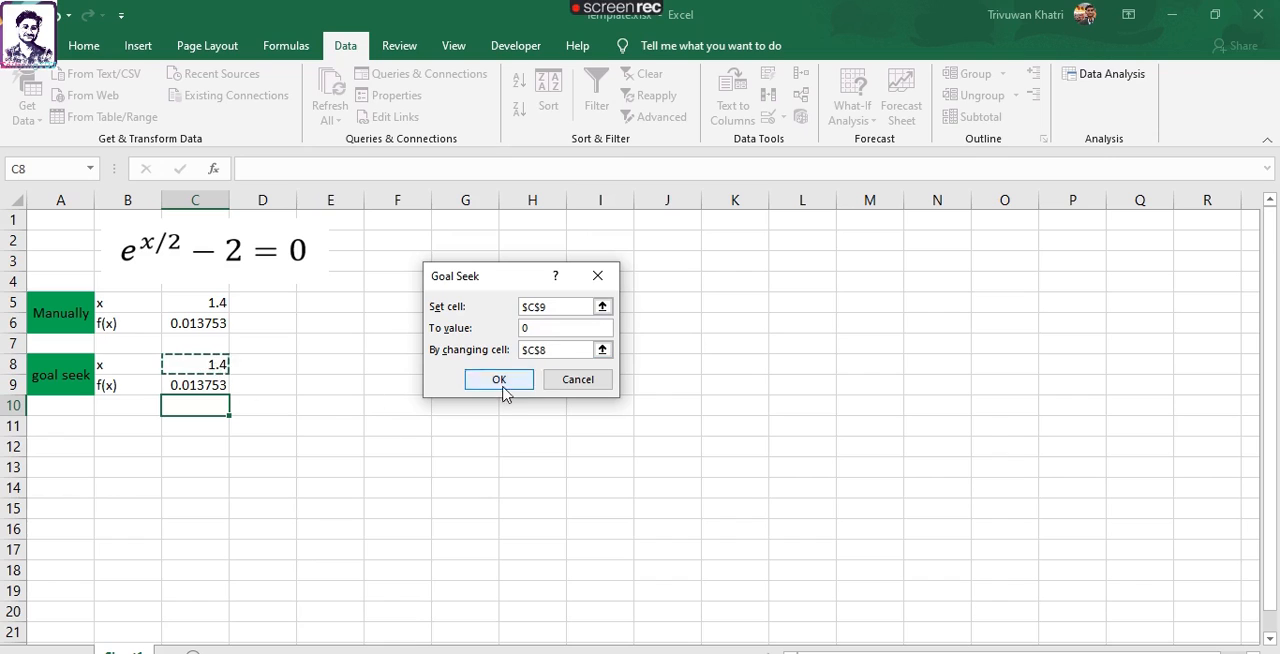
left_click(498, 379)
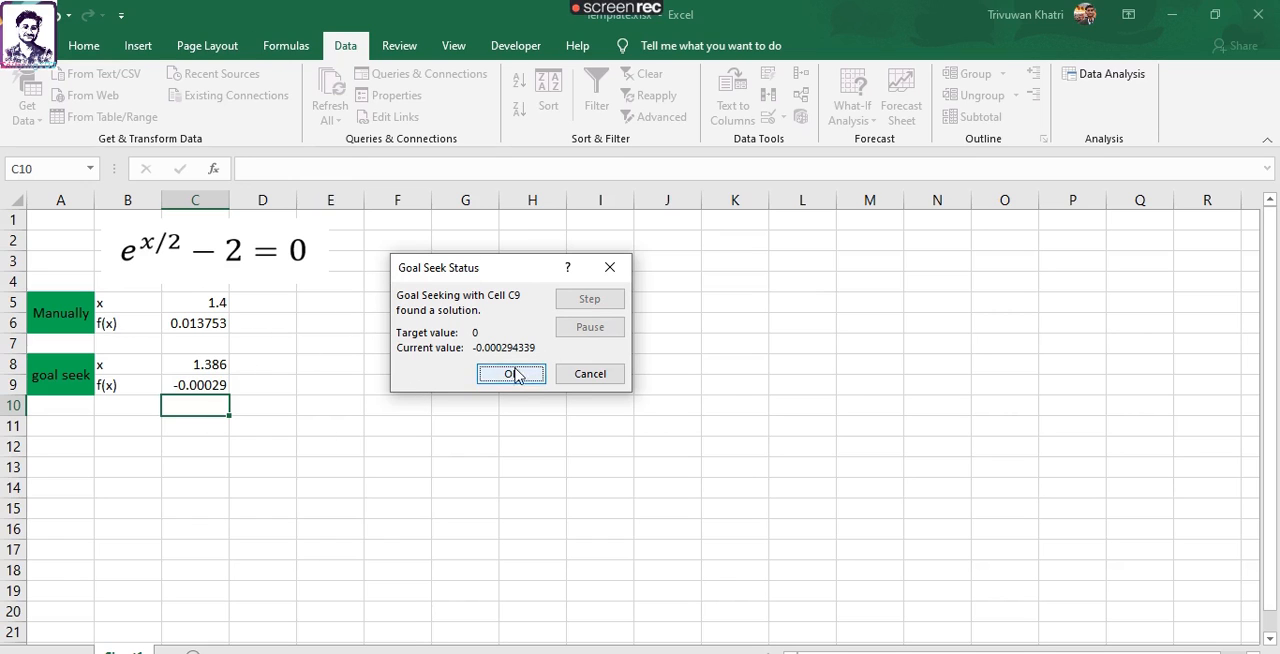
left_click(510, 374)
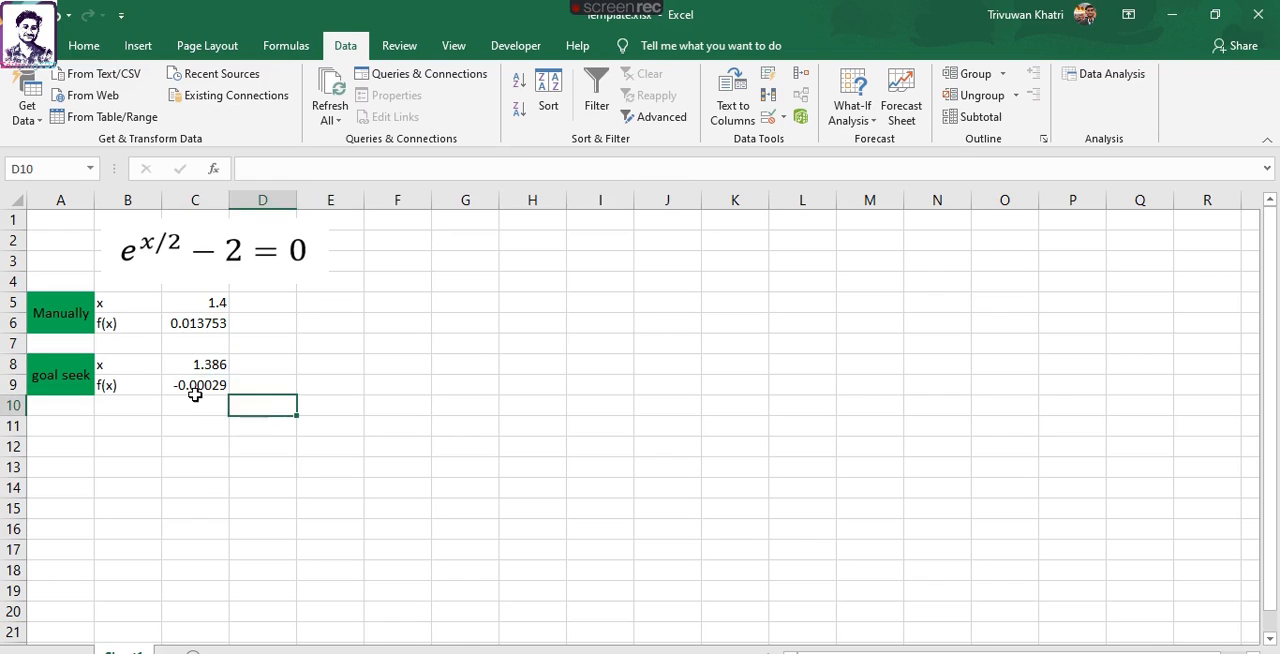
left_click(195, 385)
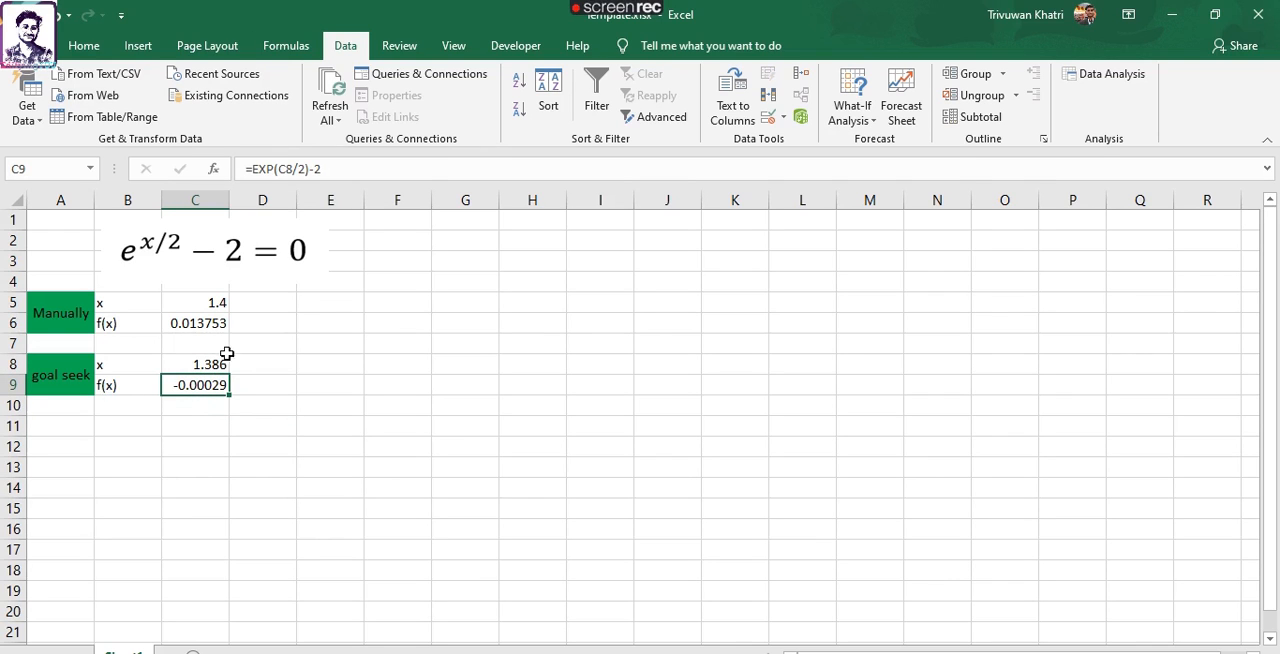
mouse_move(206, 355)
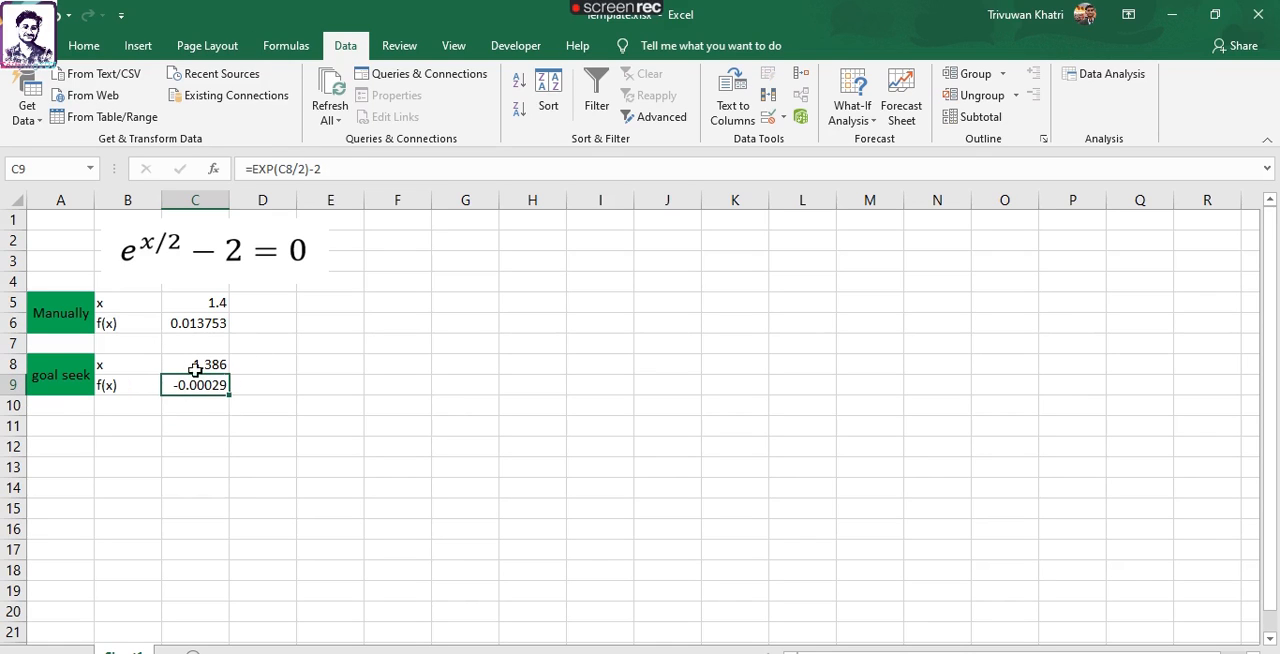
left_click(195, 425)
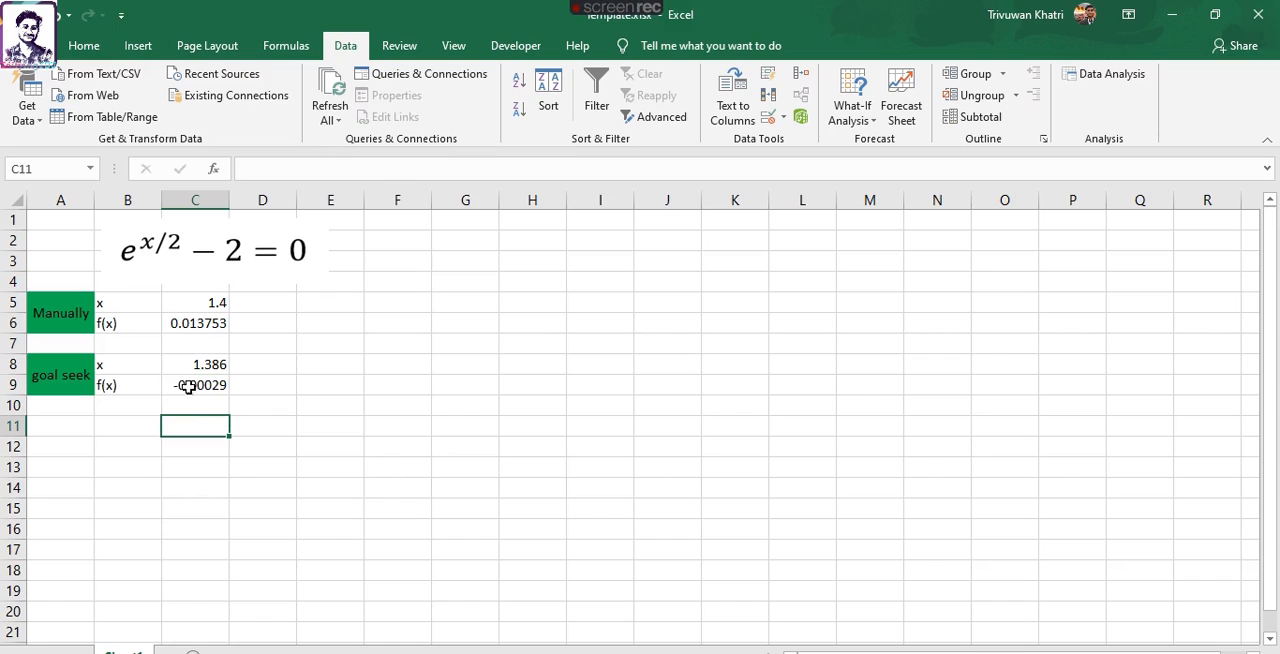
left_click(194, 385)
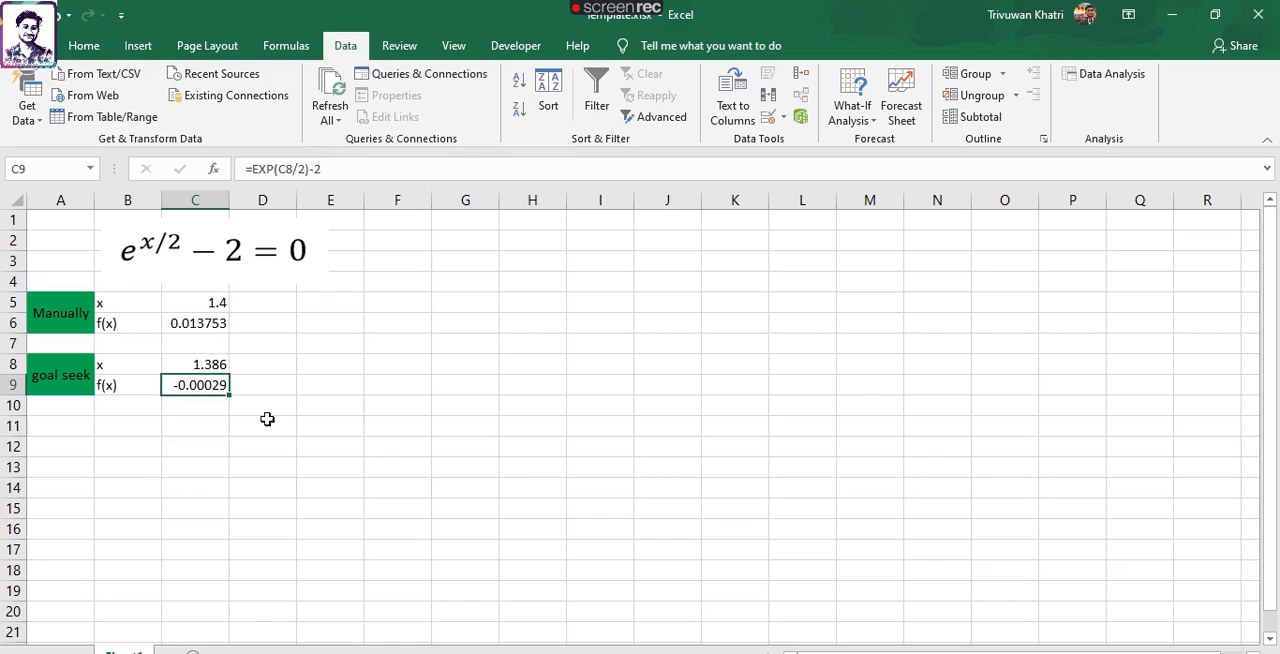
left_click(262, 406)
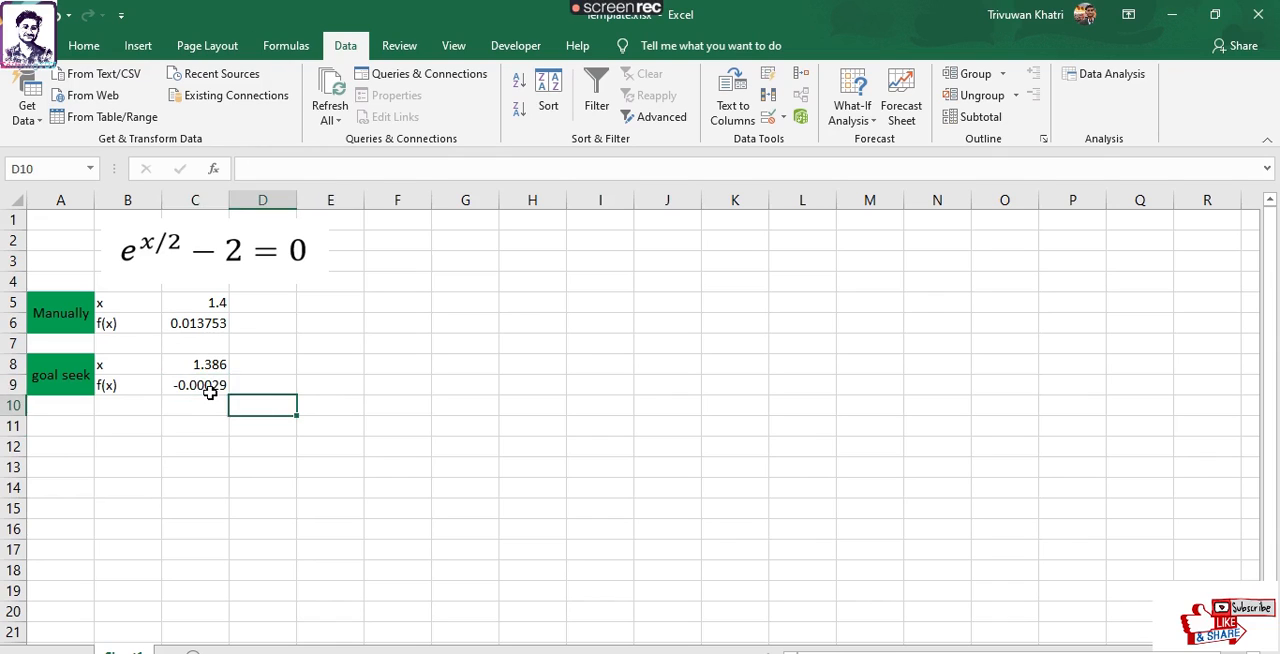
left_click(195, 364)
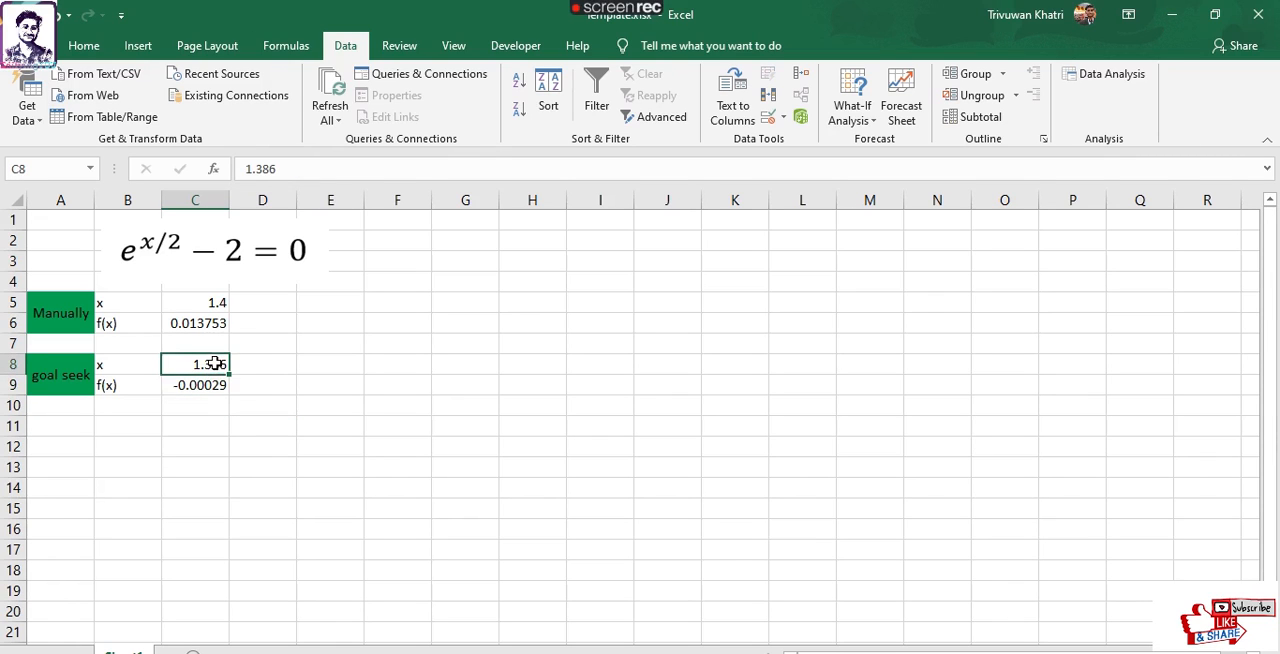
left_click(262, 364)
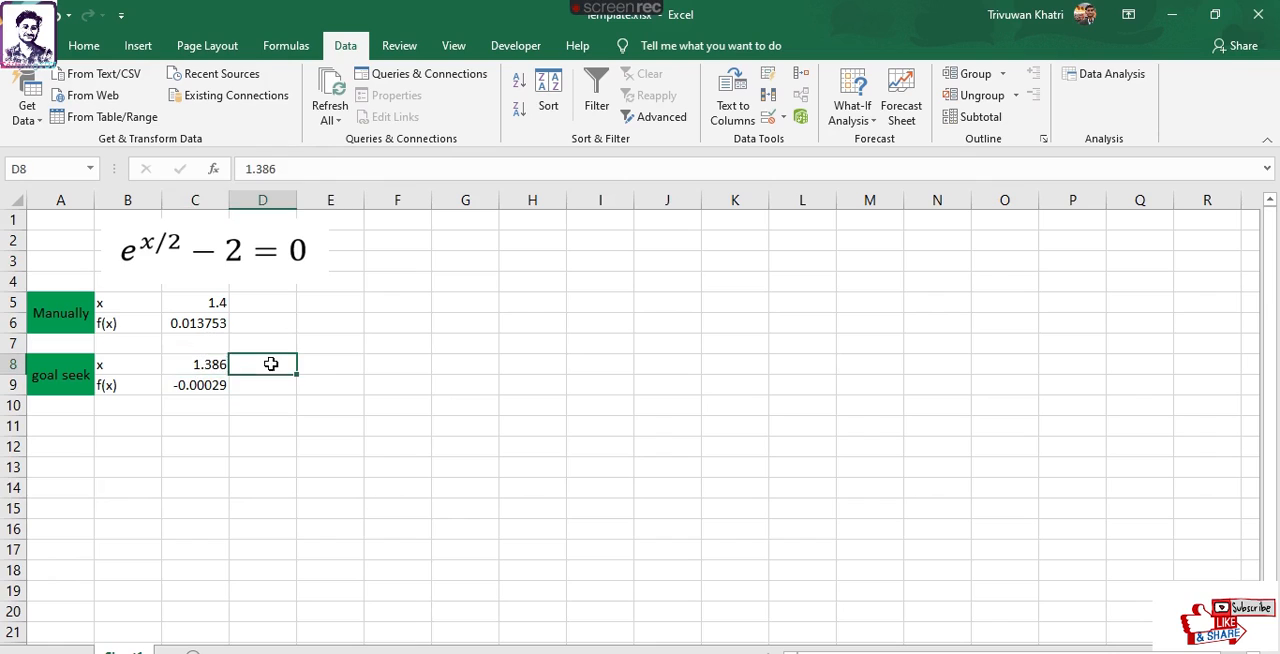
left_click(195, 364)
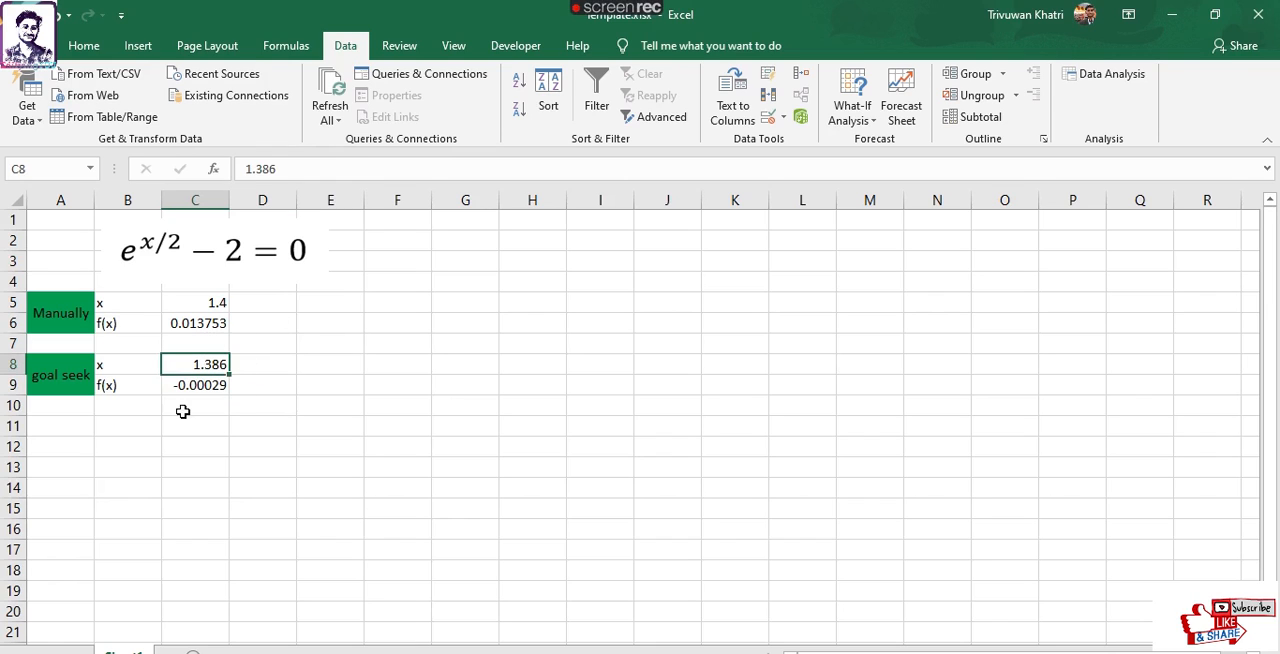
left_click(60, 423)
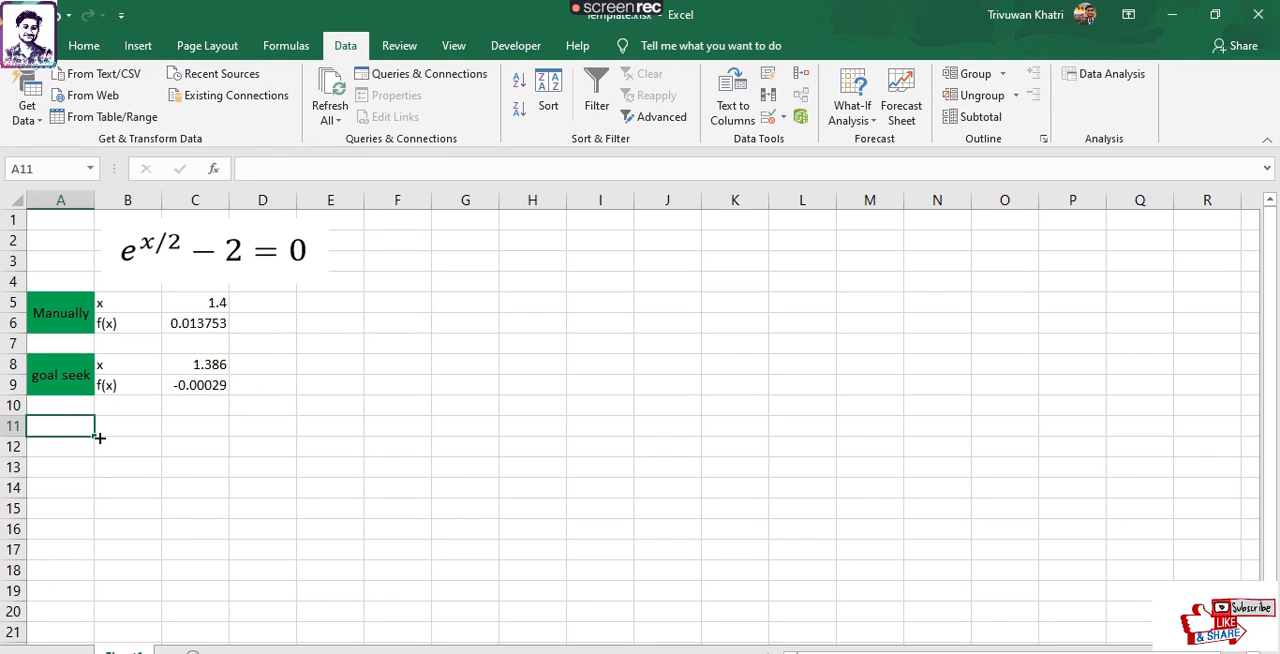
- Add a green 'solver' block in A11:A12 with x and f(x) labels
left_click(60, 374)
type("solver")
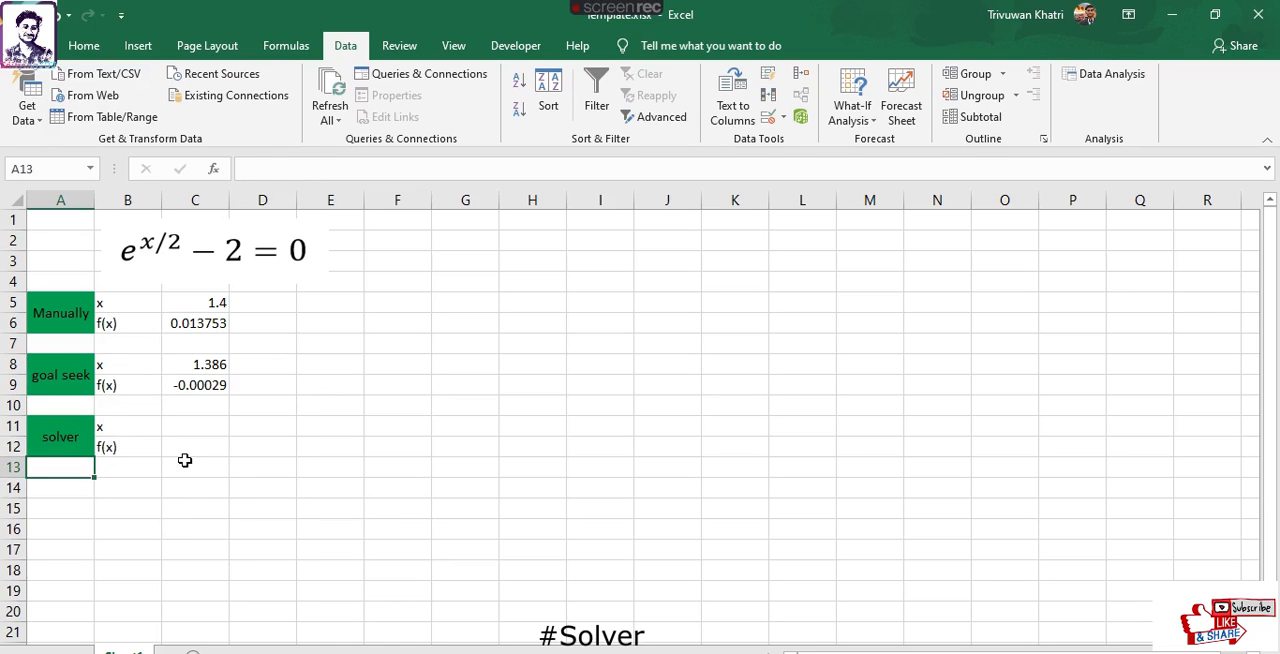
left_click(262, 467)
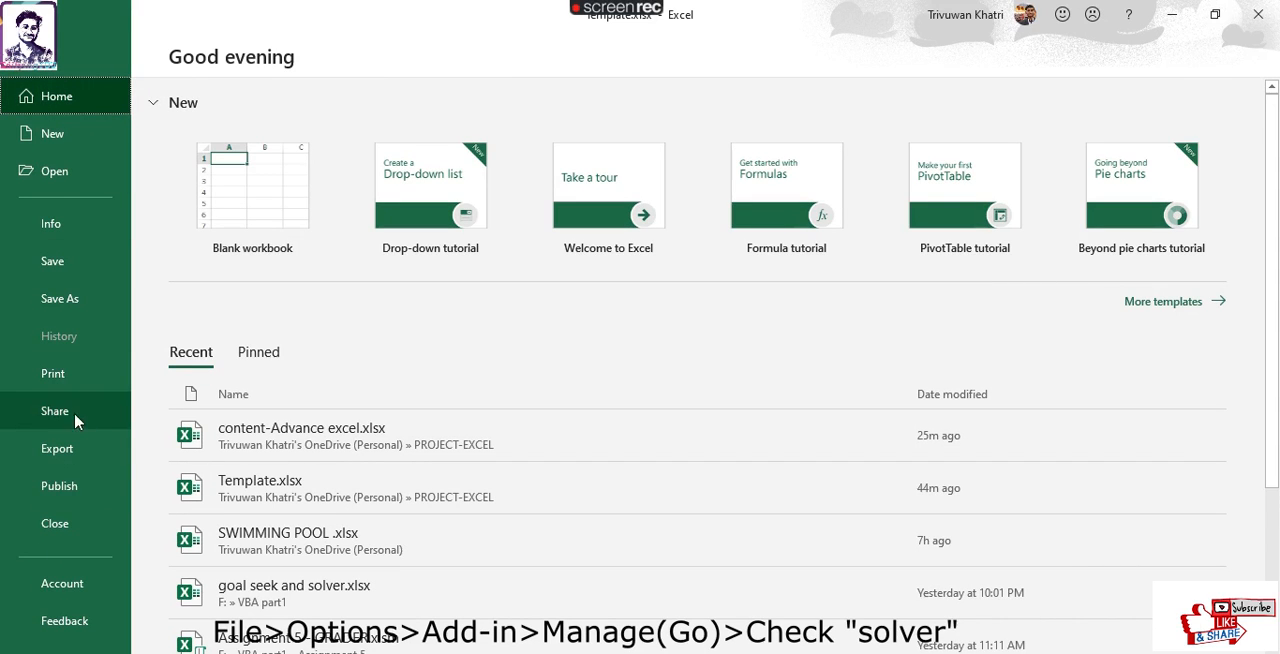
mouse_move(63, 503)
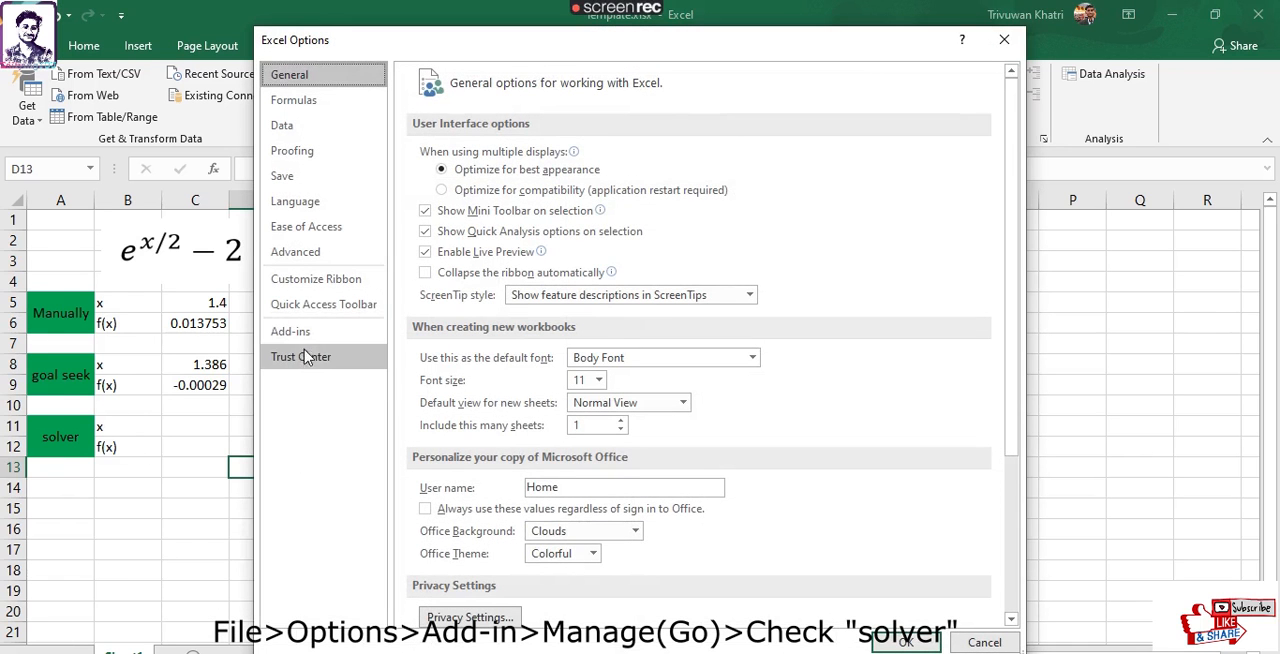
- Tick Solver Add-in in the Excel Add-ins list to enable Solver
left_click(290, 331)
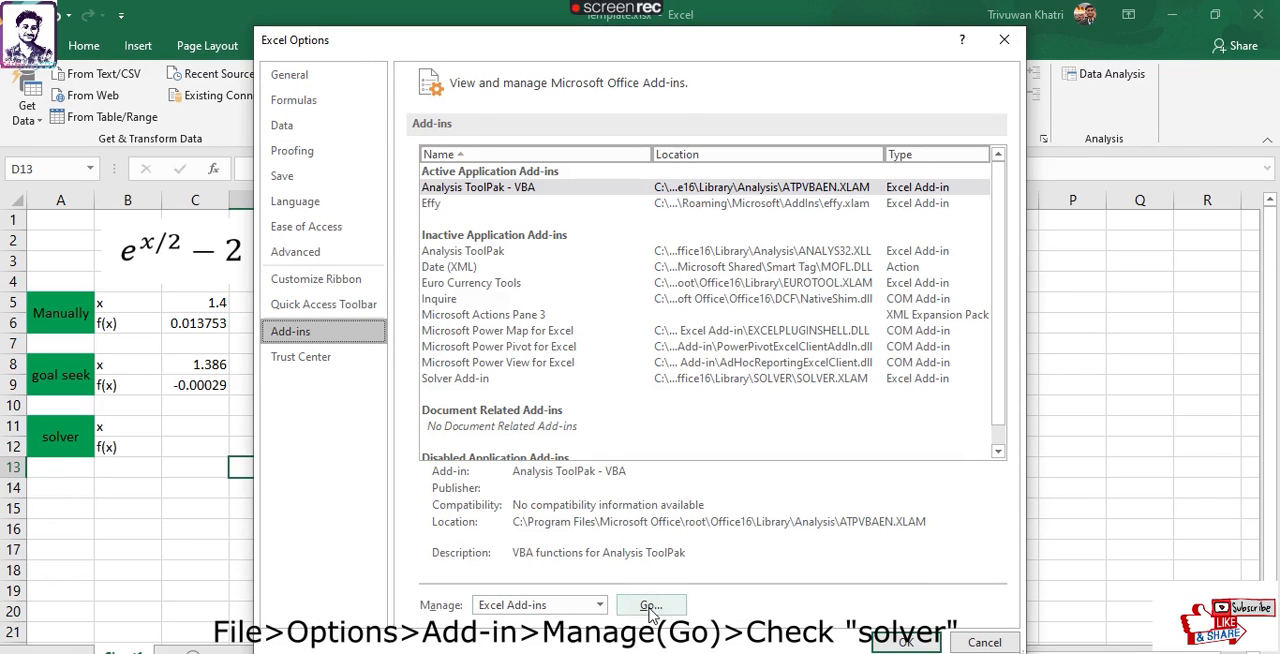
left_click(653, 602)
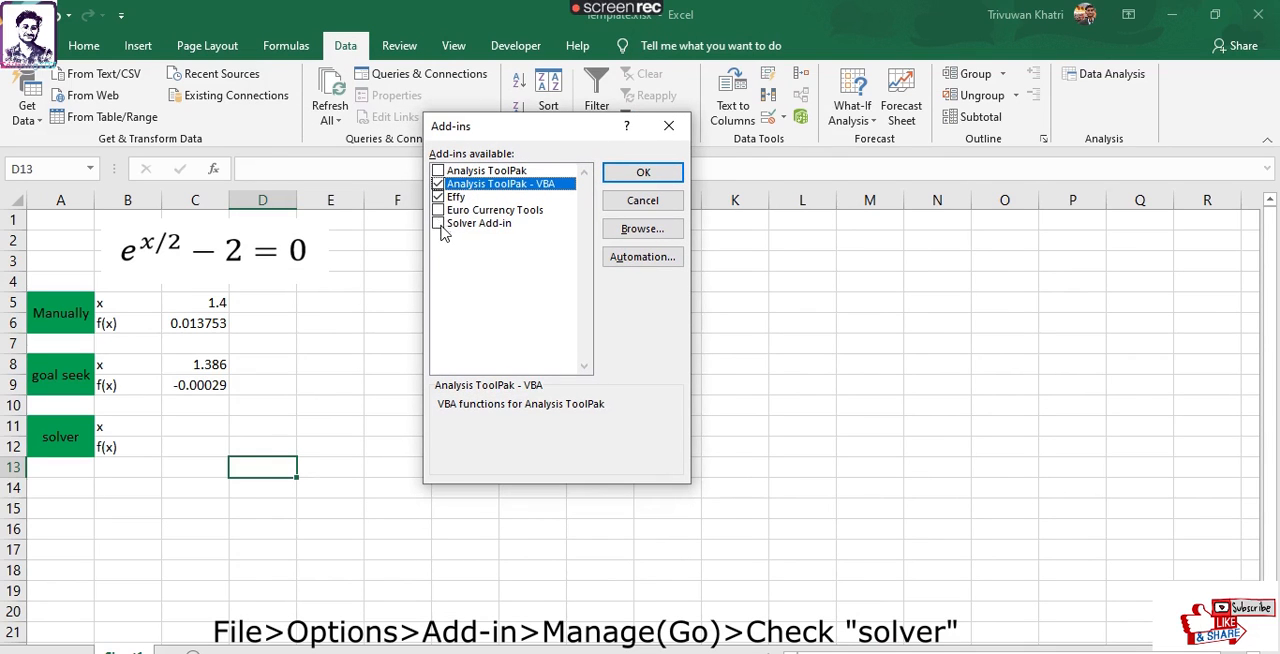
left_click(642, 172)
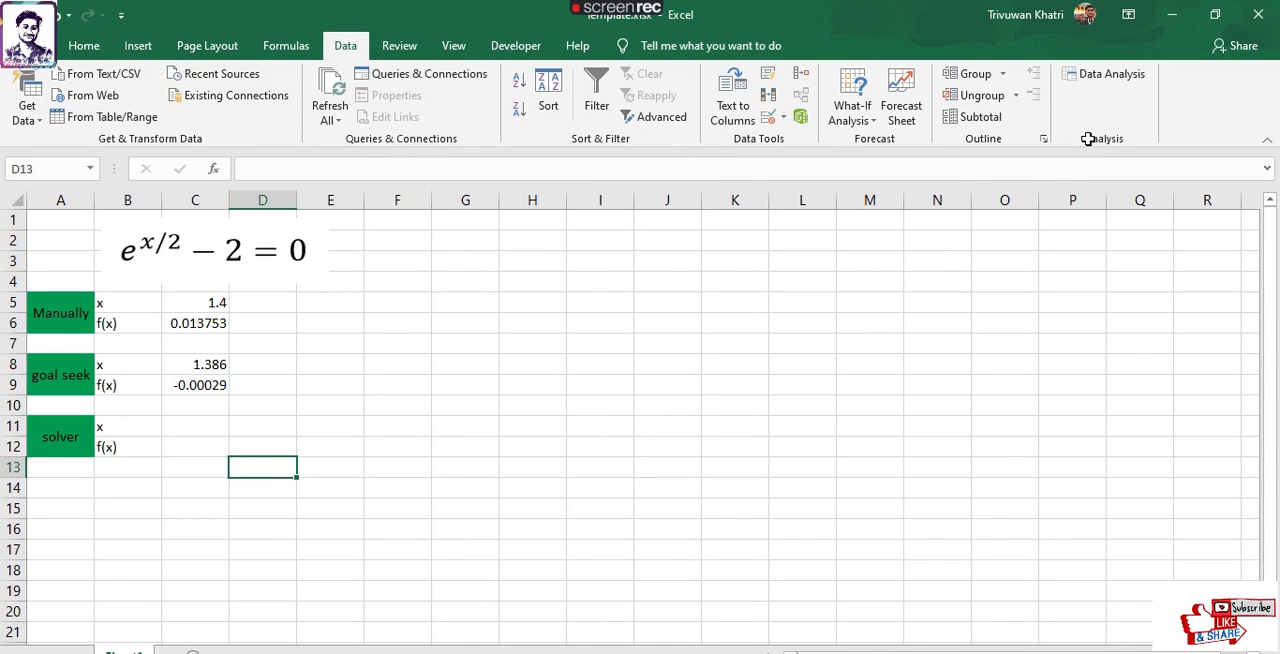
mouse_move(1091, 97)
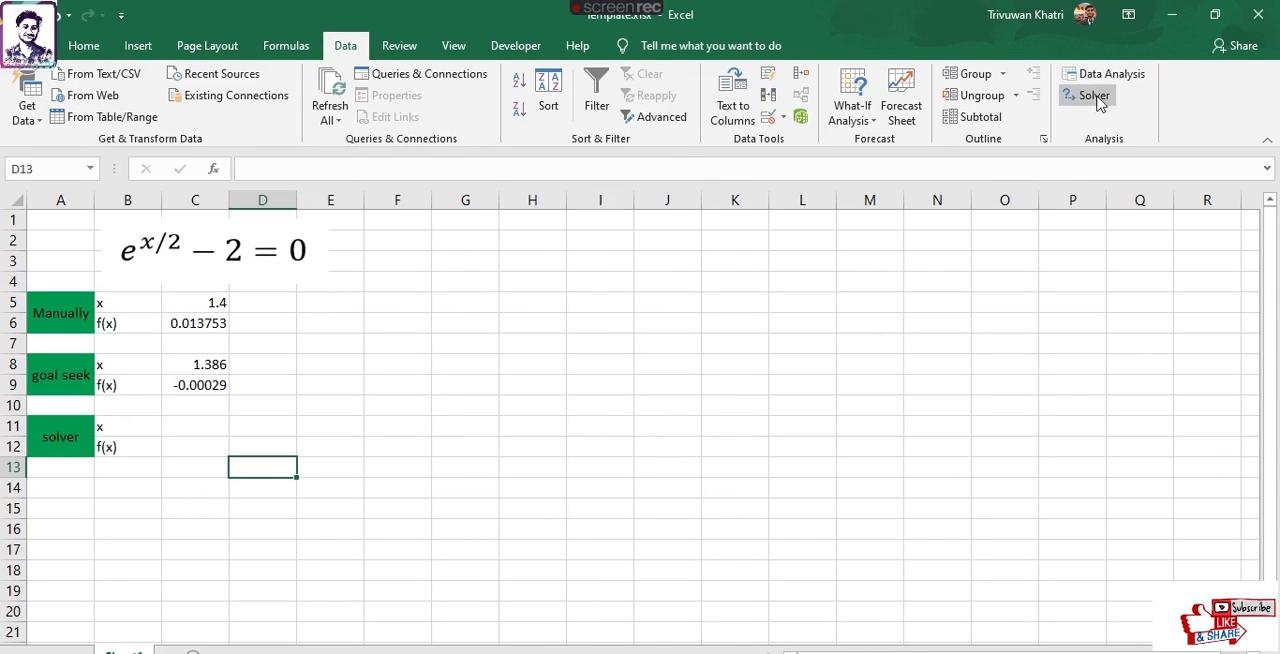
mouse_move(1082, 98)
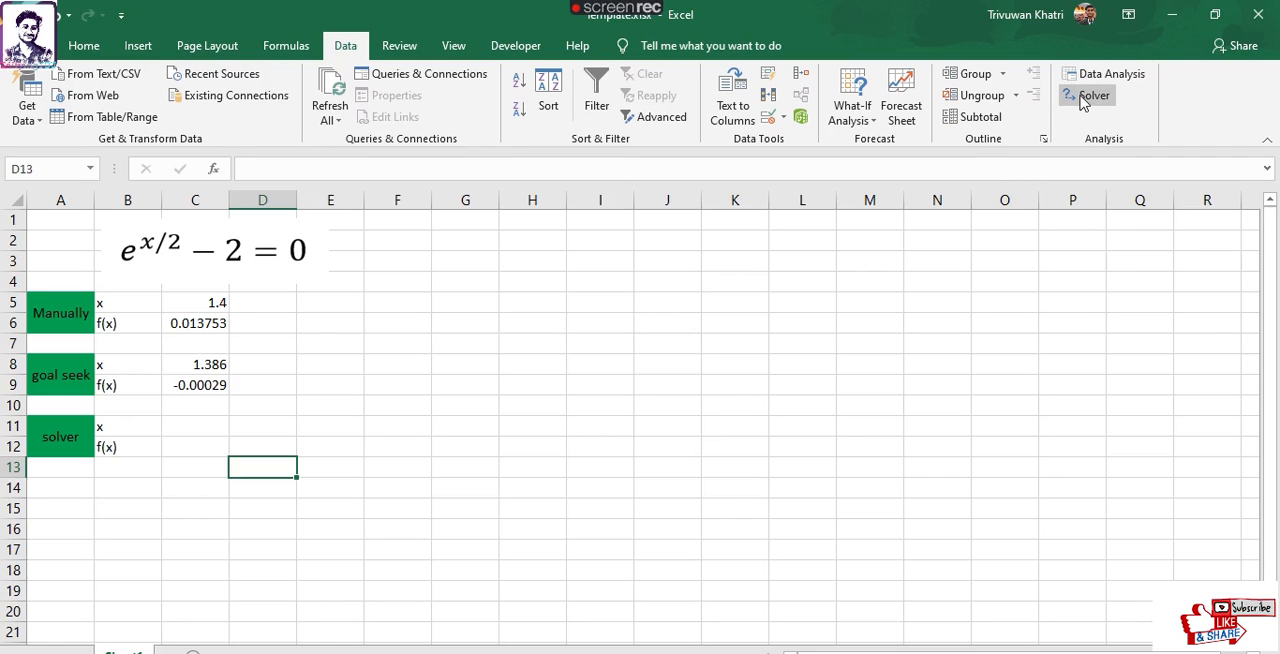
- Solve for objective $C$12 value of 0 by changing $C$11, giving x = 1.386294
left_click(1090, 95)
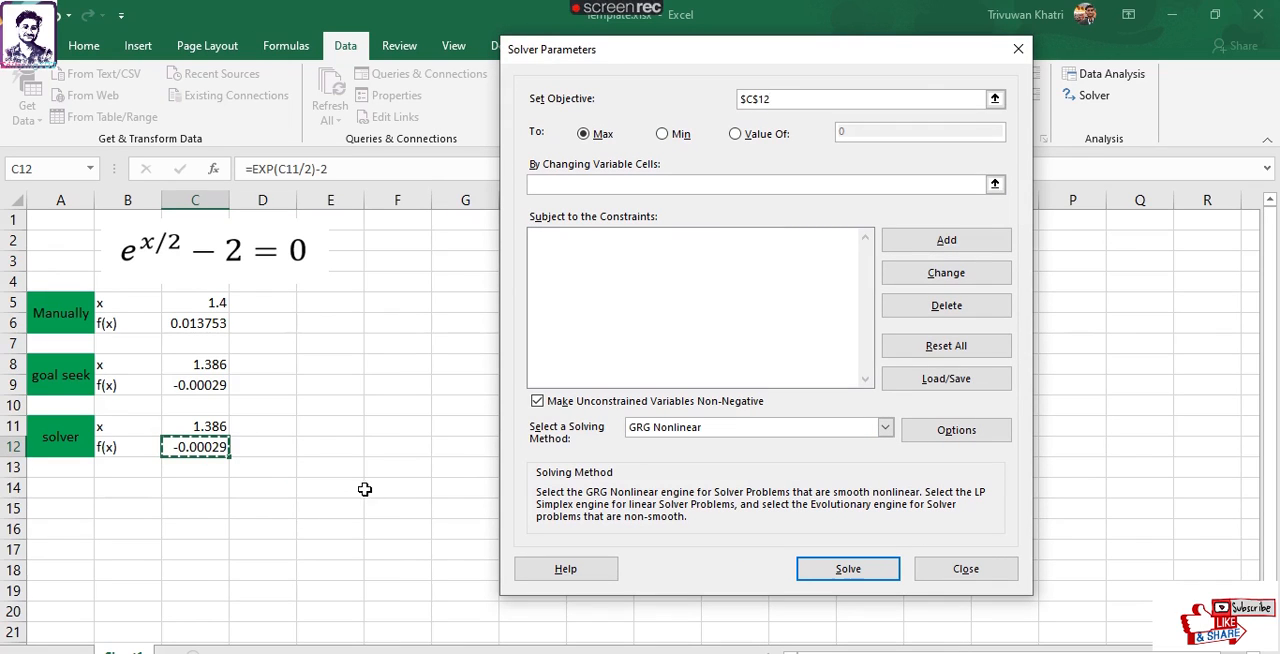
mouse_move(245, 495)
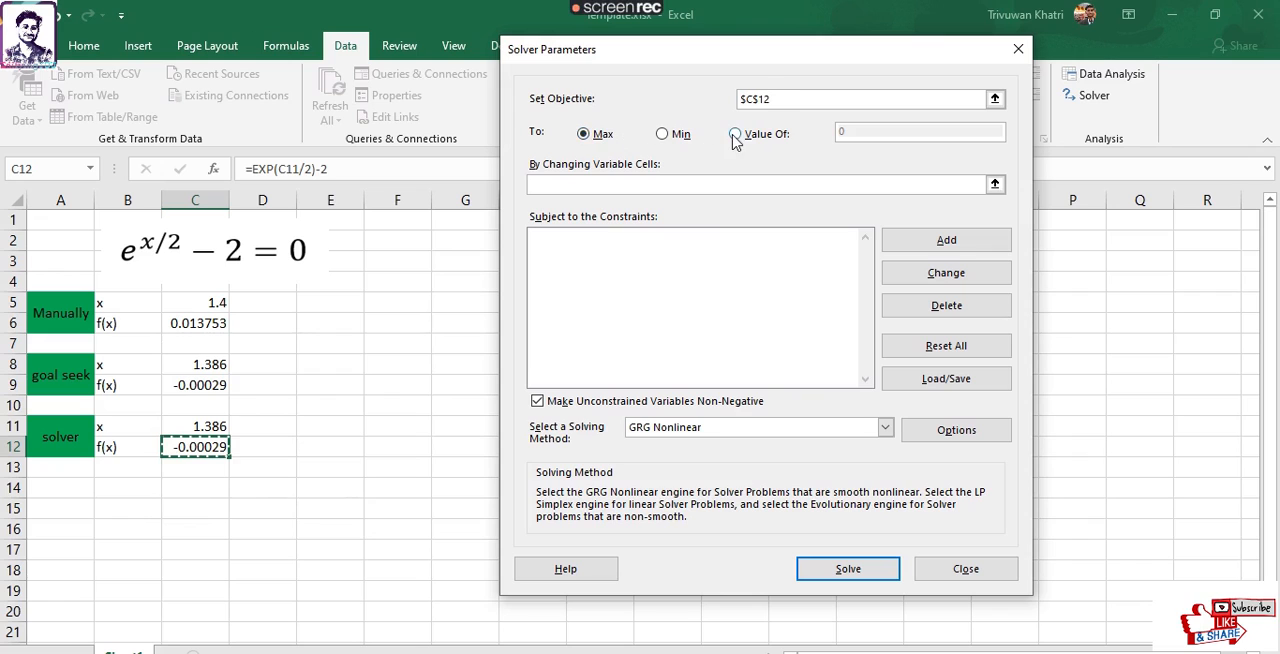
left_click(732, 133)
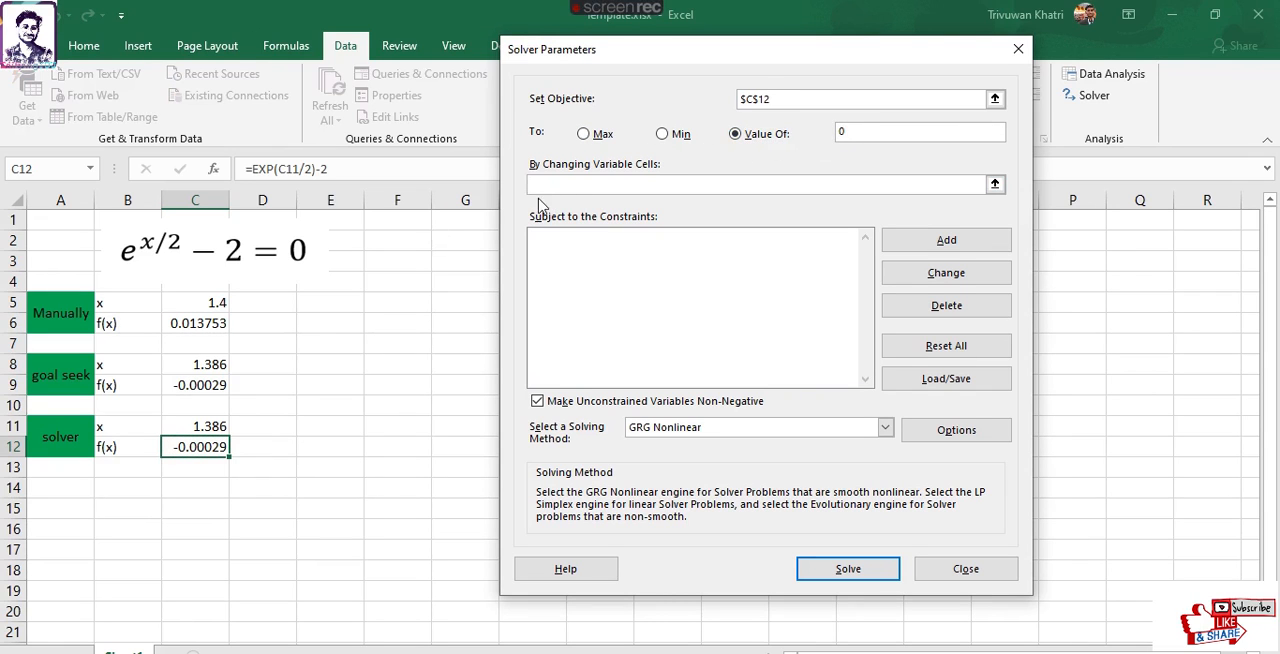
left_click(760, 184)
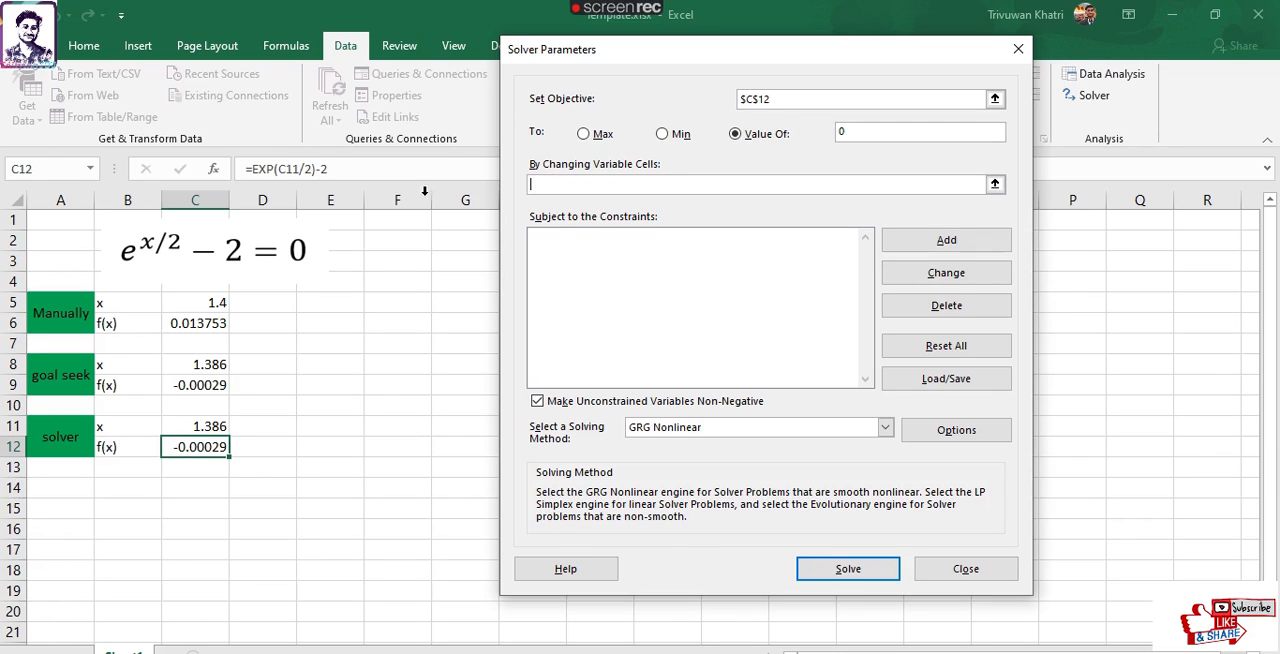
mouse_move(204, 427)
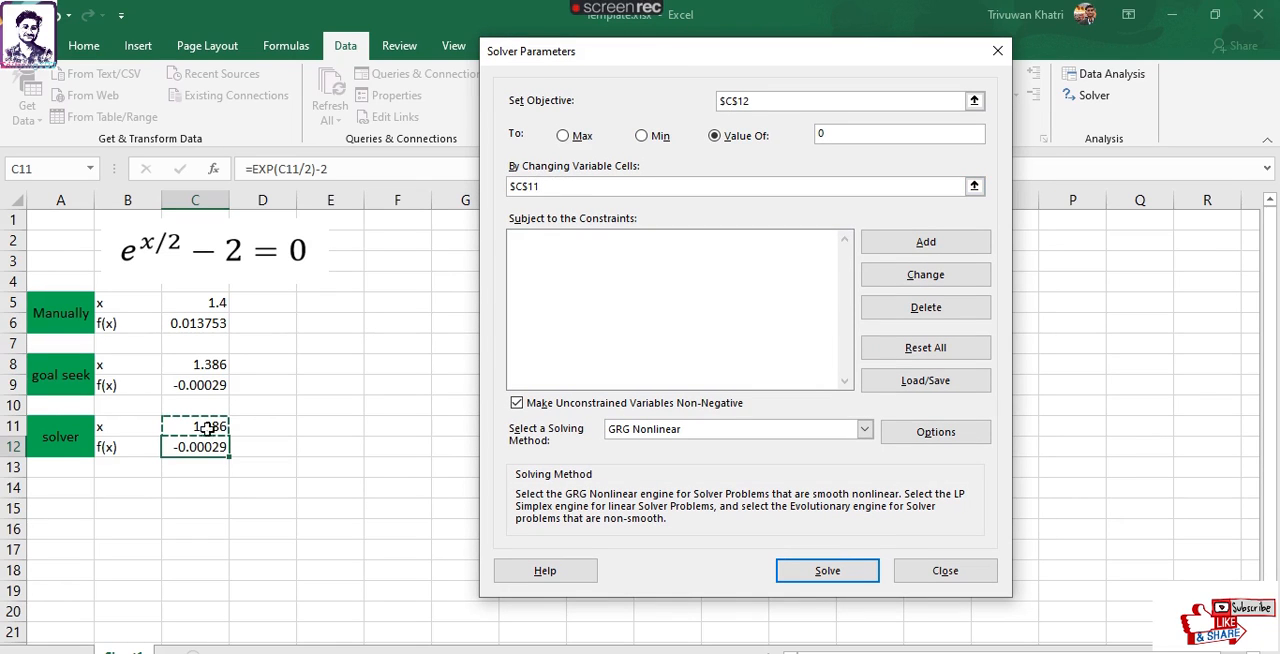
left_click(730, 186)
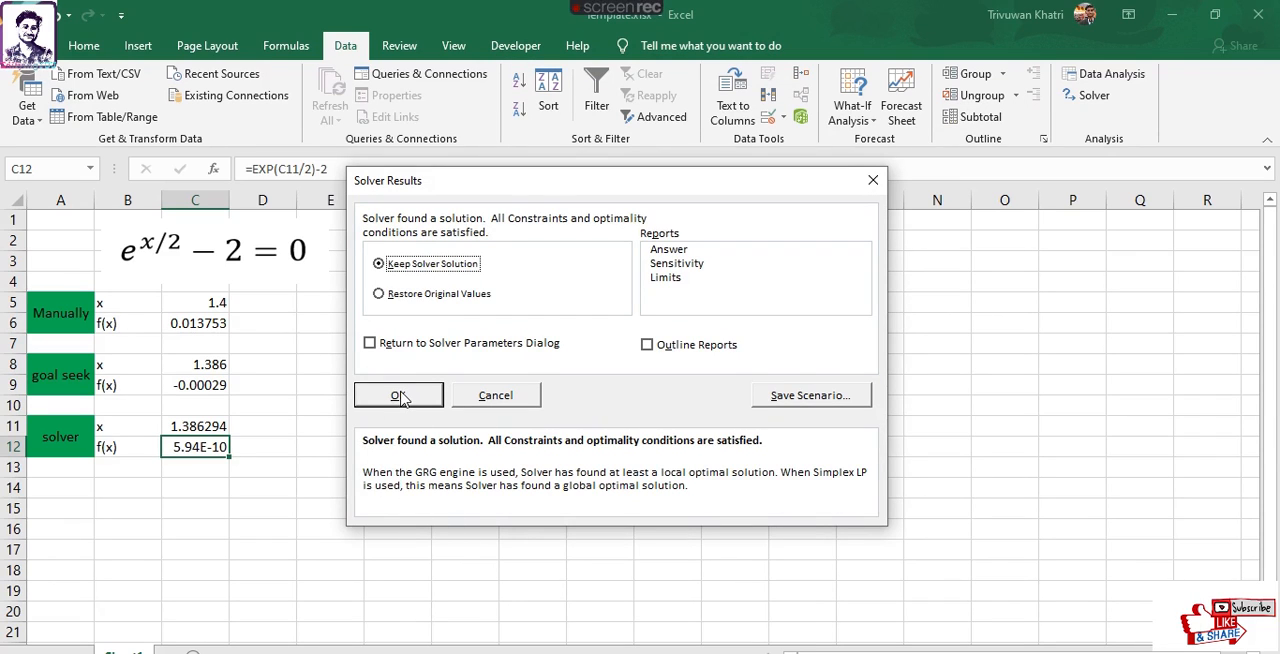
- Keep the Solver solution and compare solver x 1.386294 with goal seek x
left_click(397, 395)
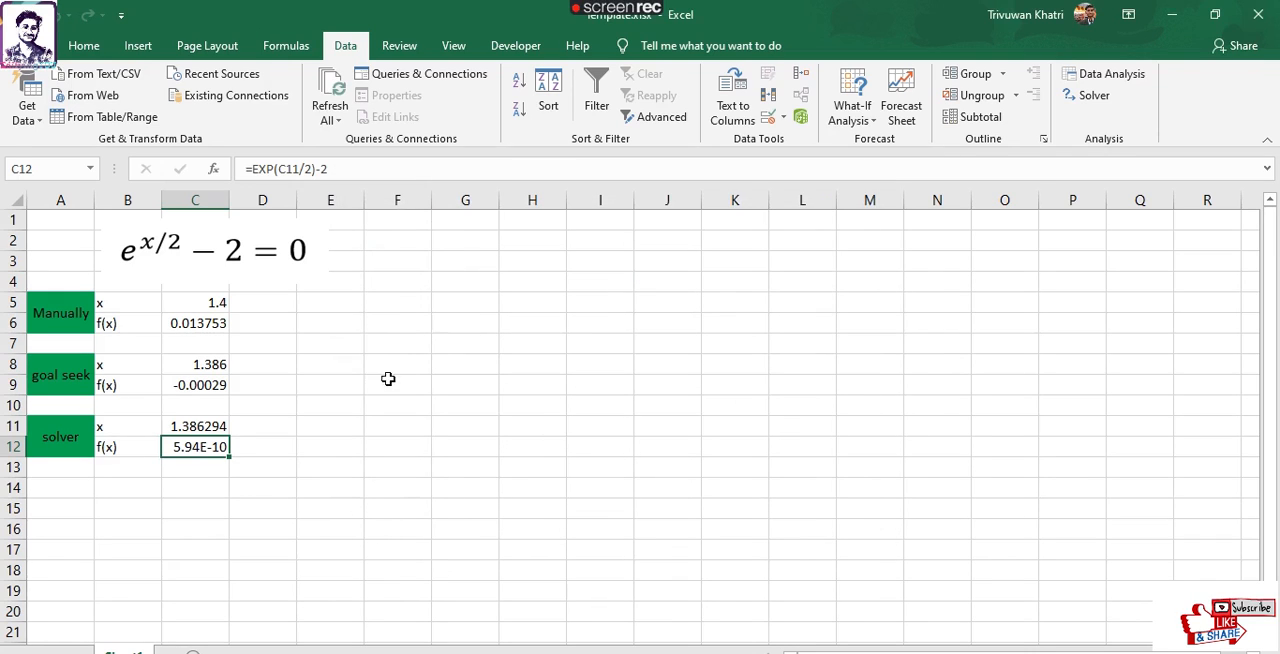
left_click(195, 426)
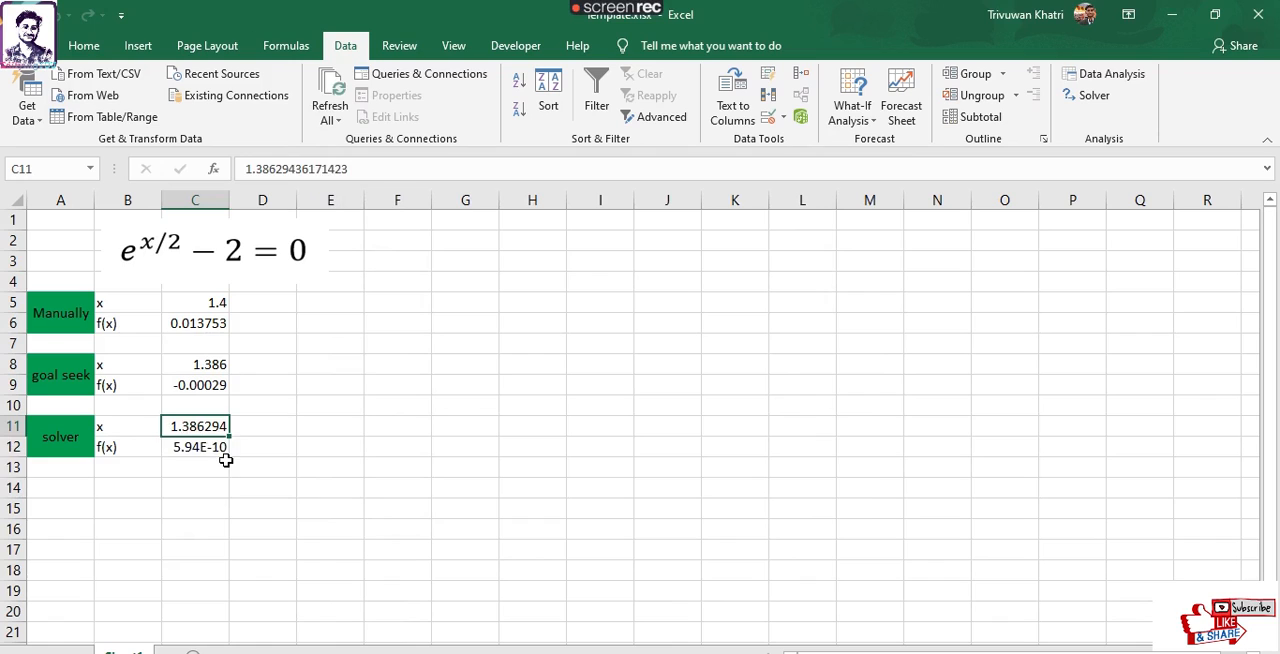
left_click(195, 364)
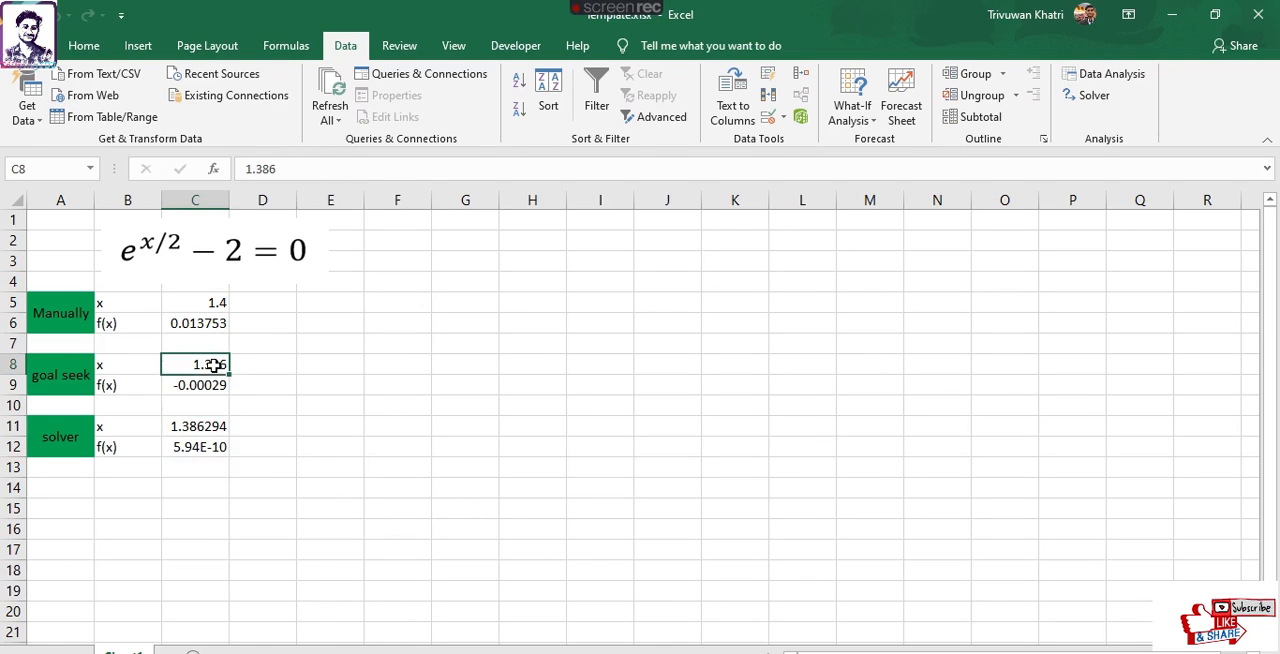
mouse_move(211, 395)
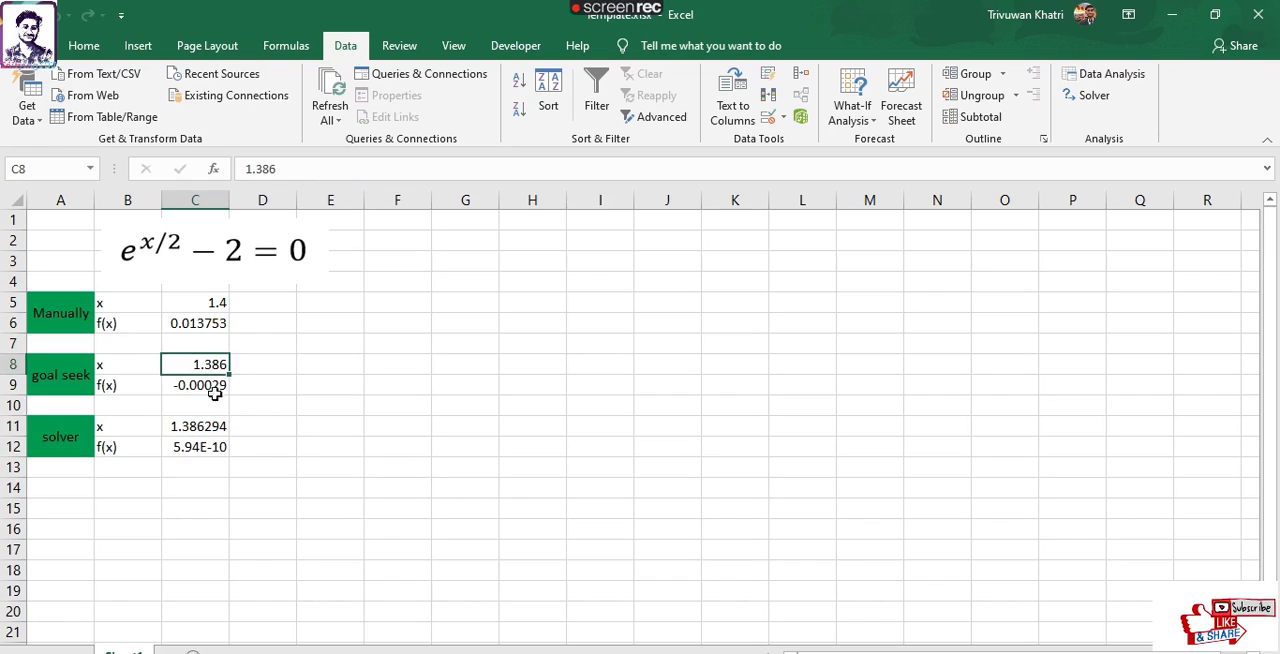
left_click(195, 426)
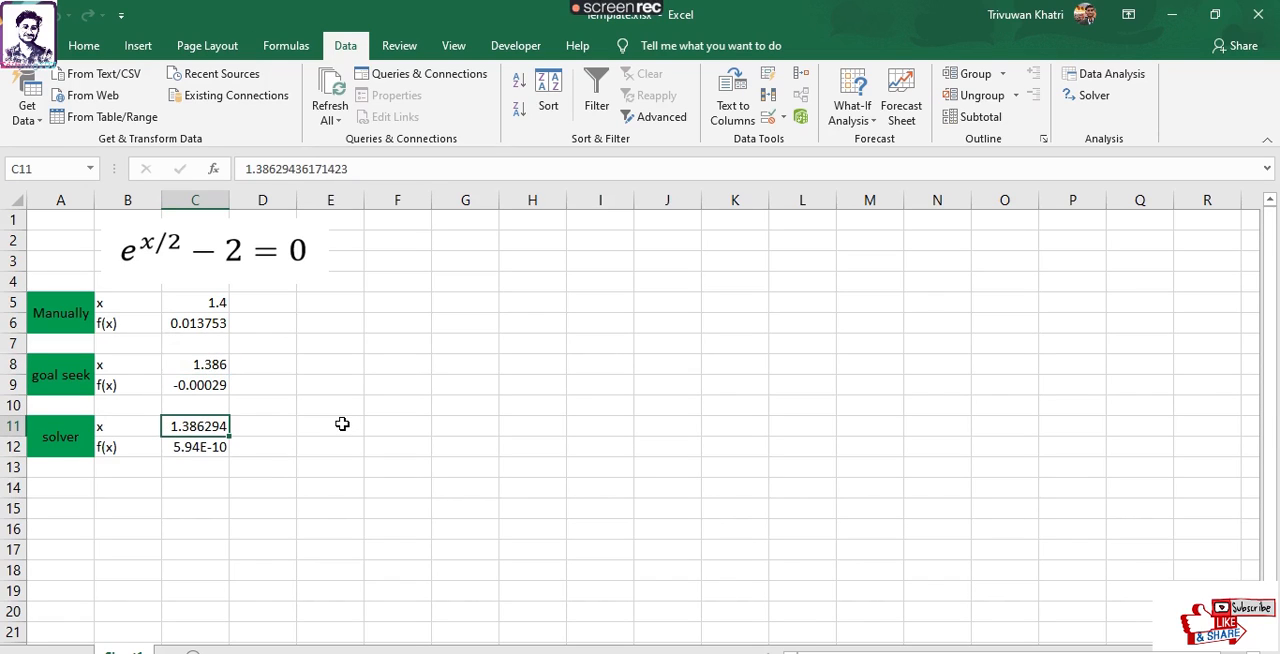
mouse_move(241, 425)
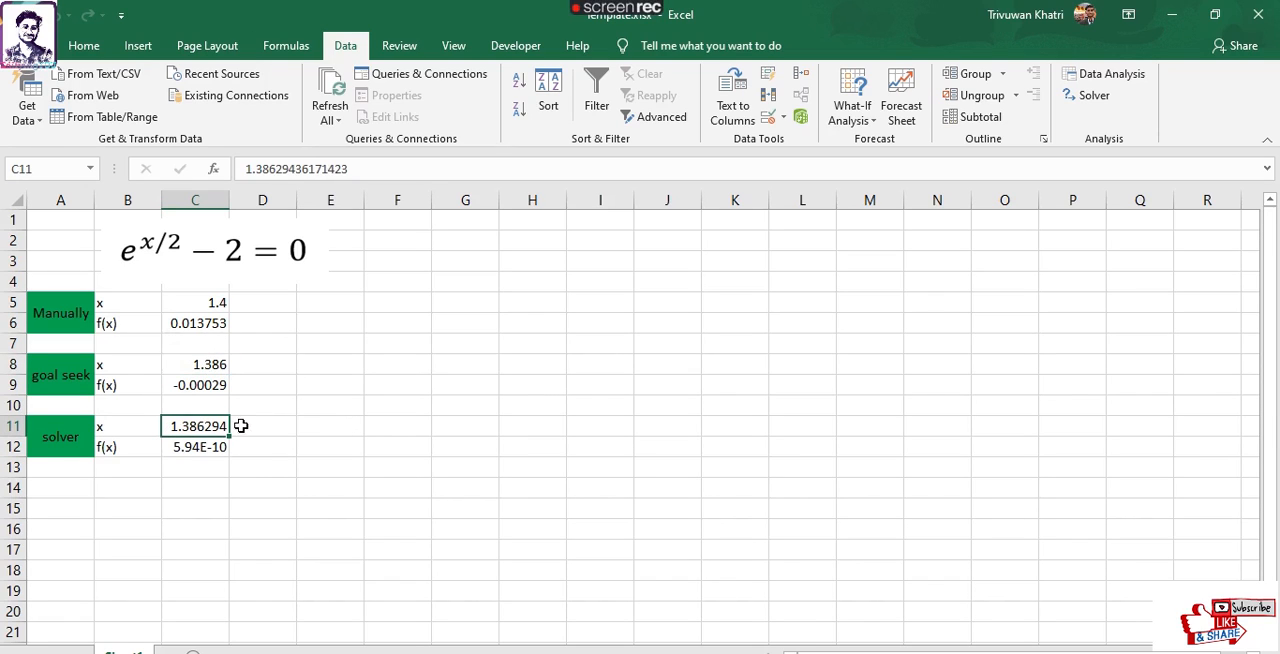
mouse_move(381, 395)
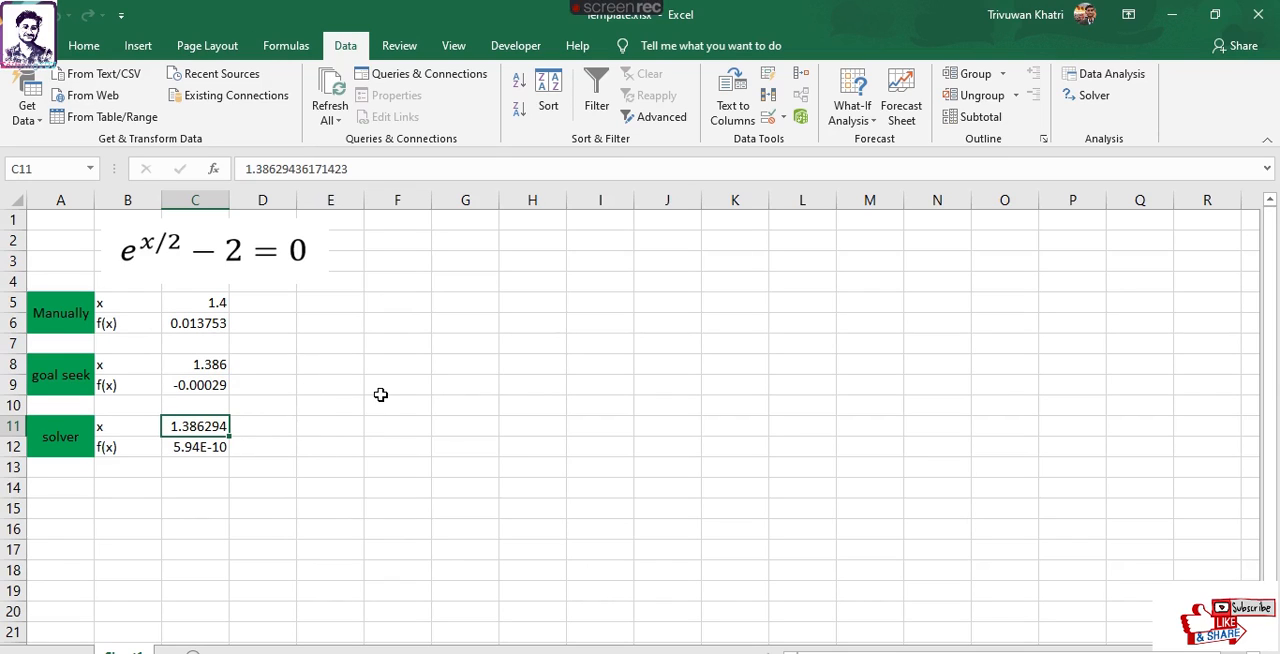
mouse_move(345, 438)
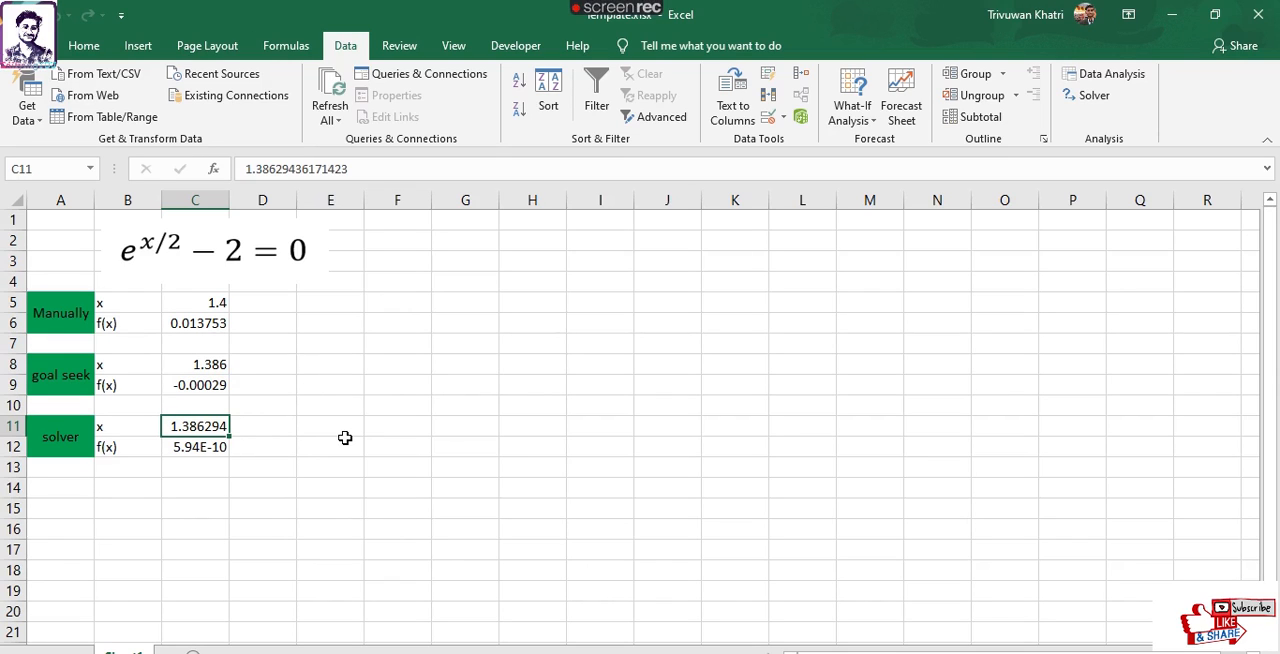